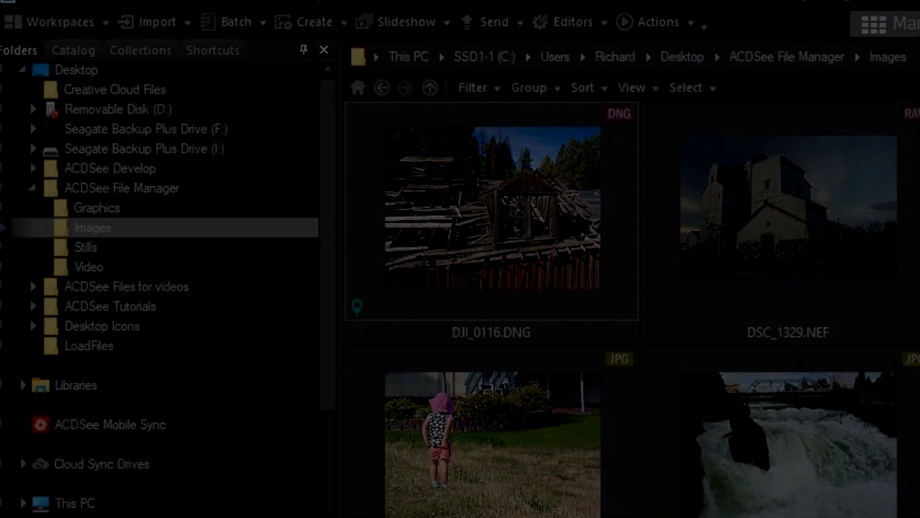
Navigate to the empty Camera Roll folder under Pictures
{"action": "left_click", "coordinate": [526, 23]}
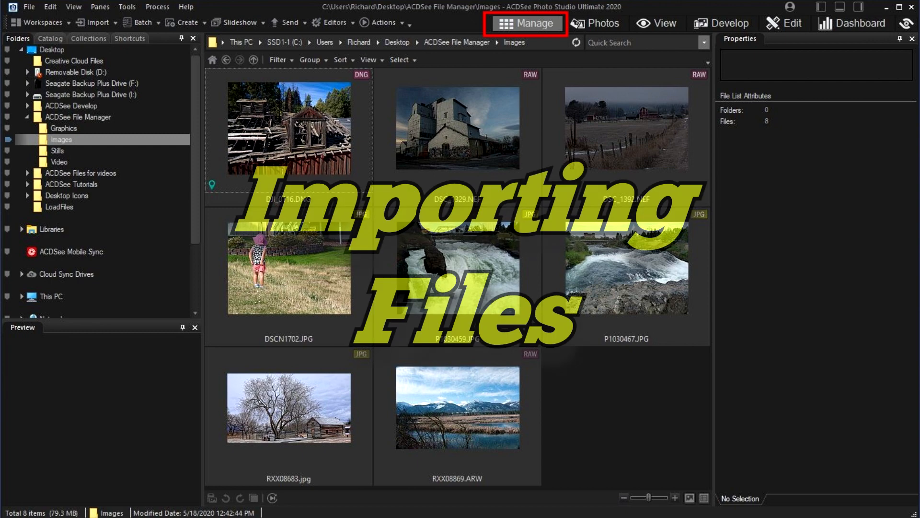
{"action": "left_click", "coordinate": [77, 197]}
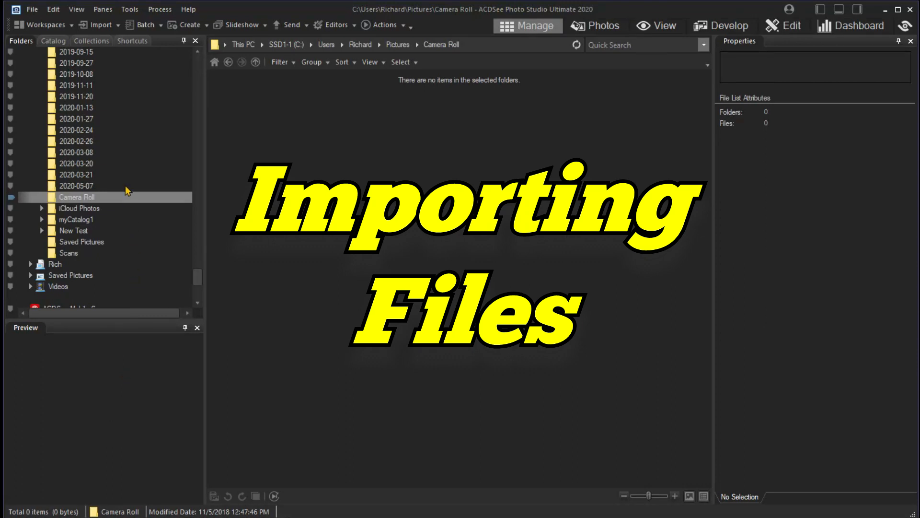
Import photos from disk using USB Drive (E:) as the source
{"action": "left_click", "coordinate": [33, 9]}
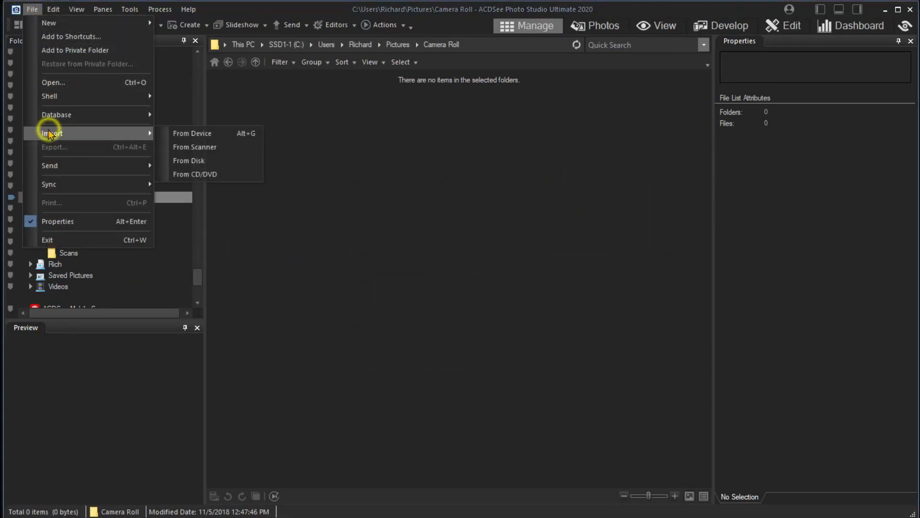
{"action": "mouse_move", "coordinate": [189, 160]}
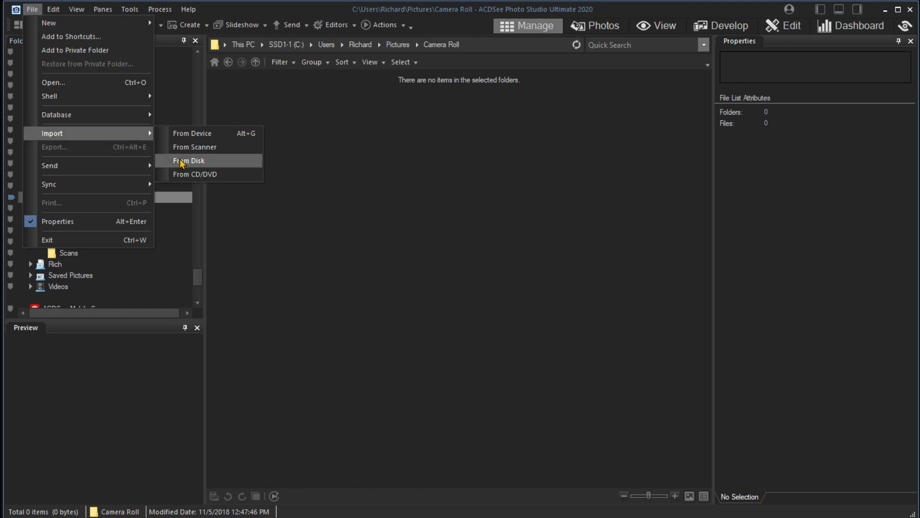
{"action": "left_click", "coordinate": [189, 160]}
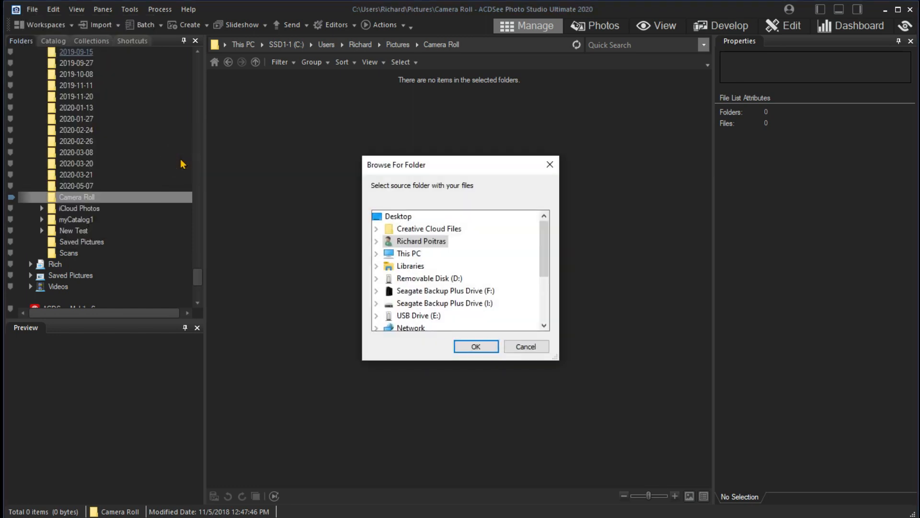
{"action": "mouse_move", "coordinate": [413, 319]}
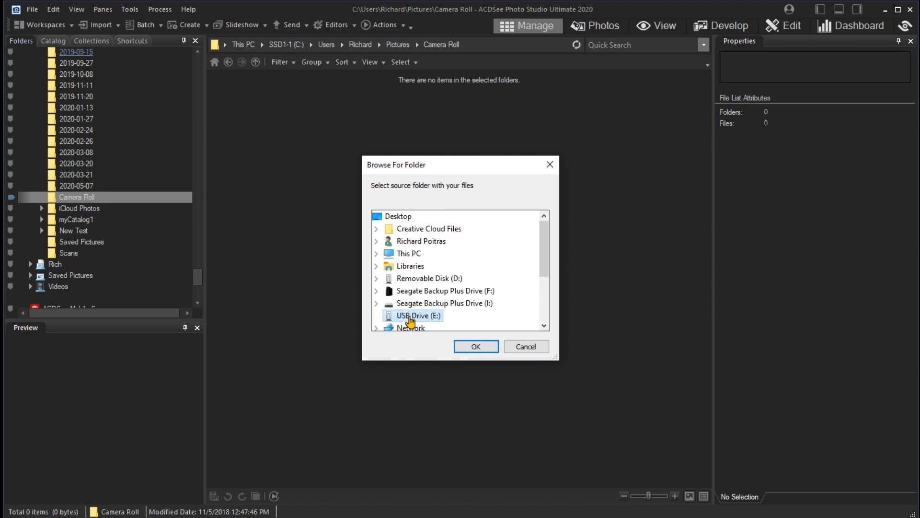
{"action": "left_click", "coordinate": [475, 346]}
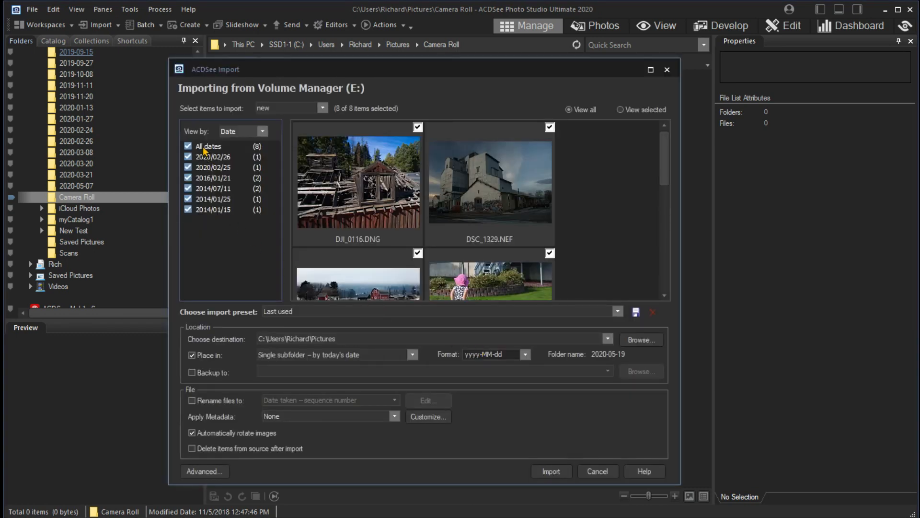
{"action": "mouse_move", "coordinate": [393, 370]}
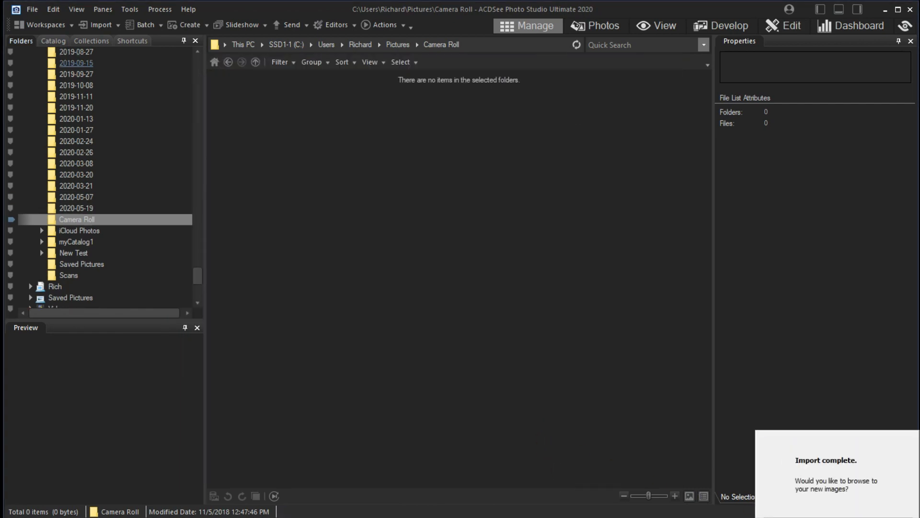
Browse to the newly imported photos in the 2020-05-19 folder
{"action": "left_click", "coordinate": [76, 208]}
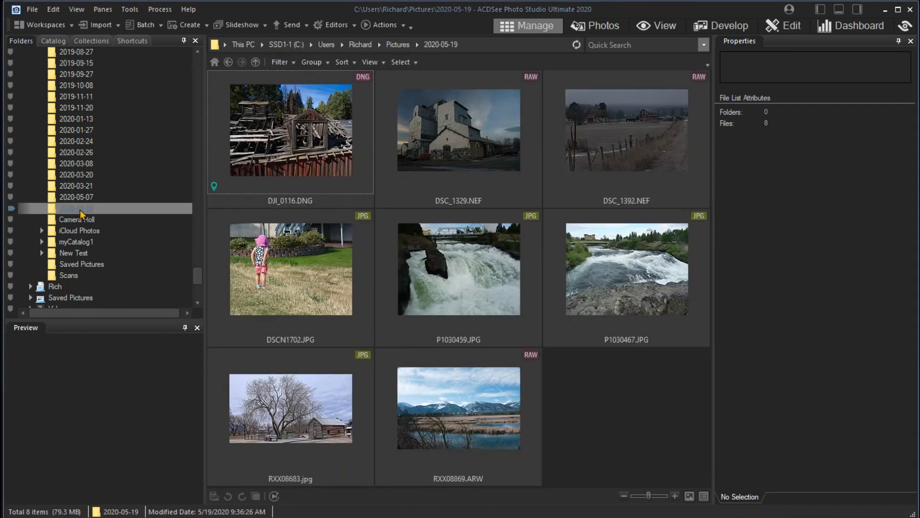
{"action": "left_click", "coordinate": [76, 208]}
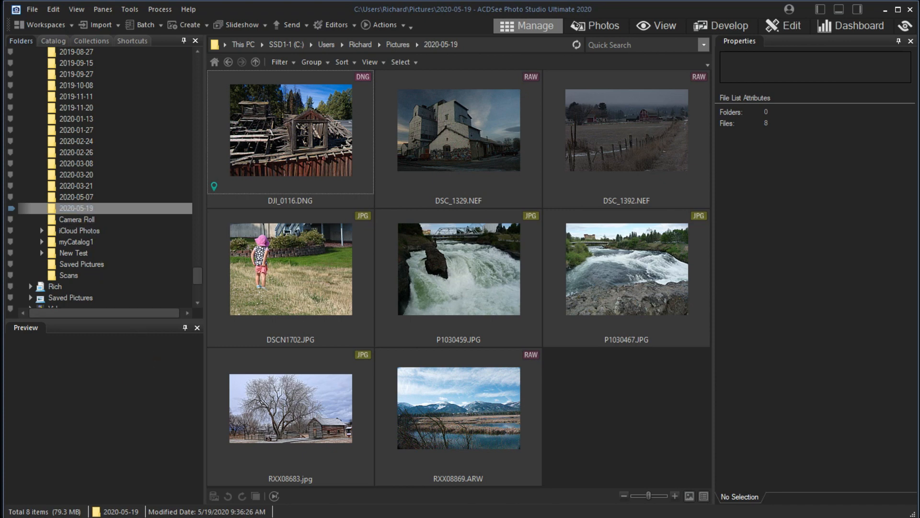
Return to the ACDSee File Manager Images folder with its eight photos
{"action": "left_click", "coordinate": [64, 164]}
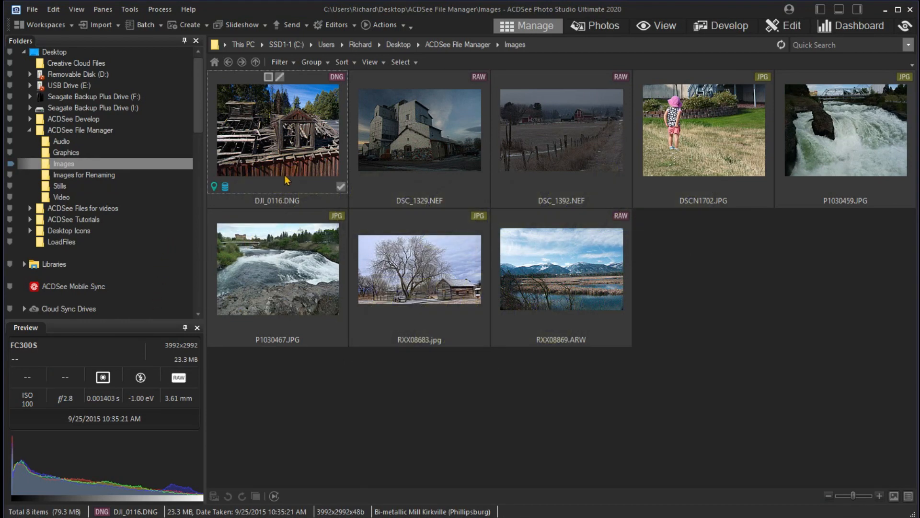
{"action": "mouse_move", "coordinate": [291, 156]}
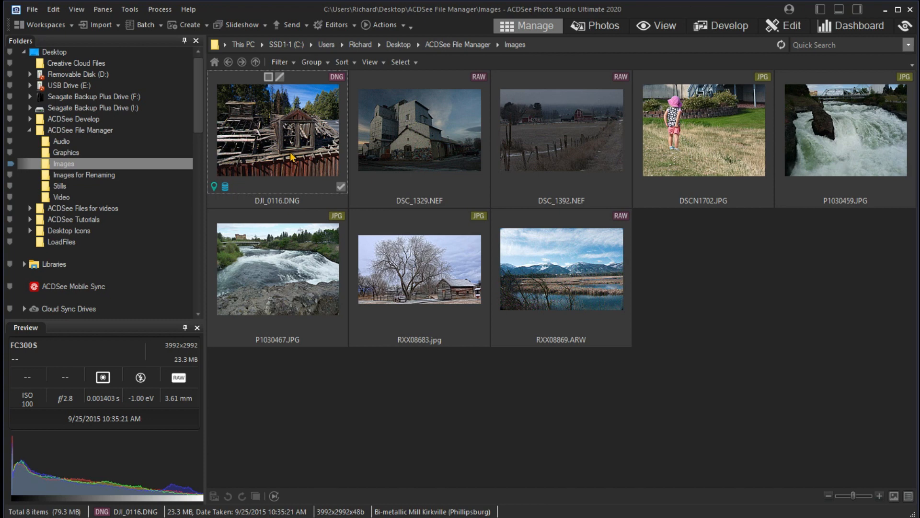
{"action": "right_click", "coordinate": [290, 157]}
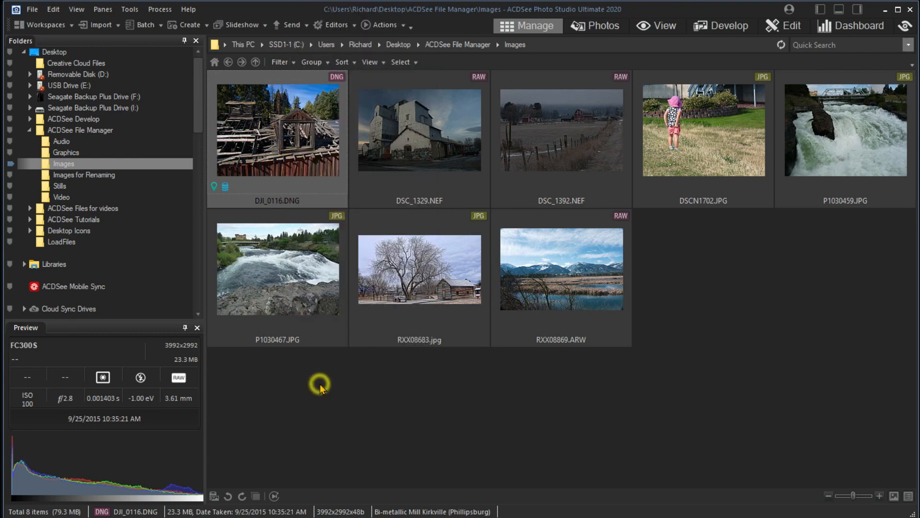
Show the Organize properties with Categories expanded for the first two photos
{"action": "left_click", "coordinate": [769, 497]}
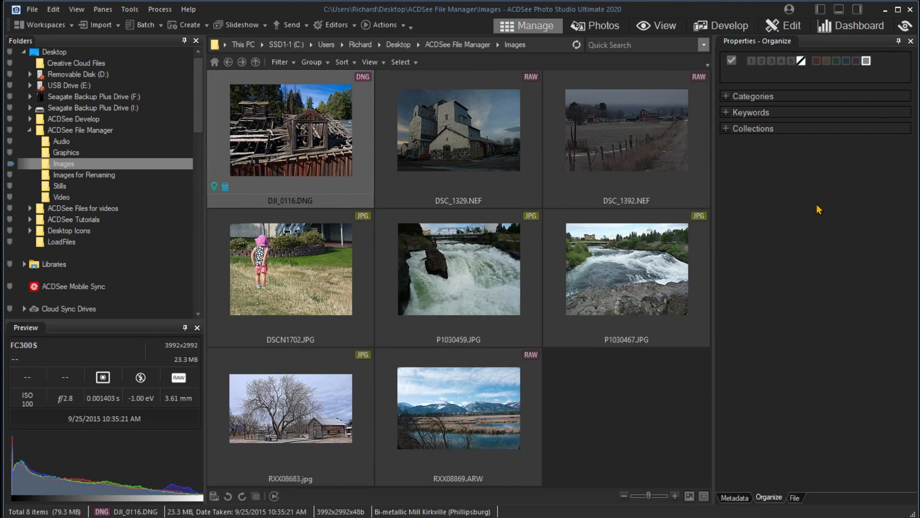
{"action": "mouse_move", "coordinate": [803, 244]}
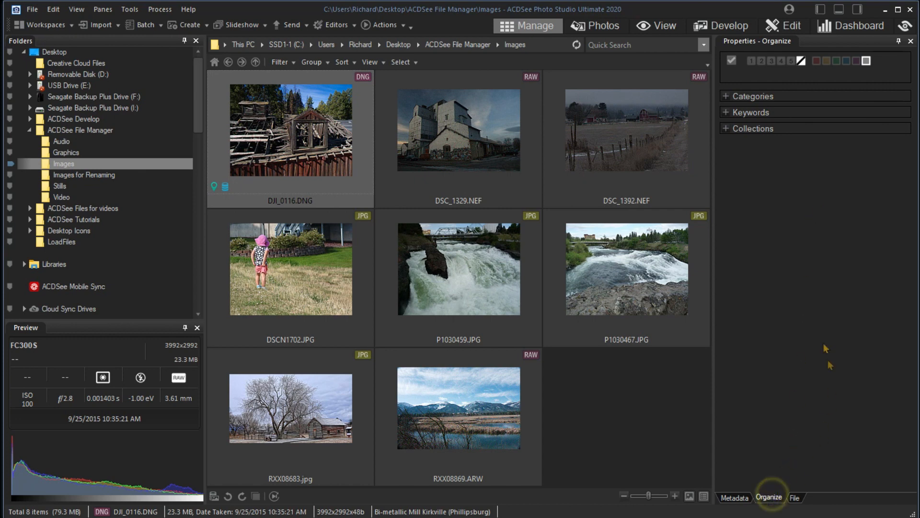
{"action": "left_click", "coordinate": [747, 96]}
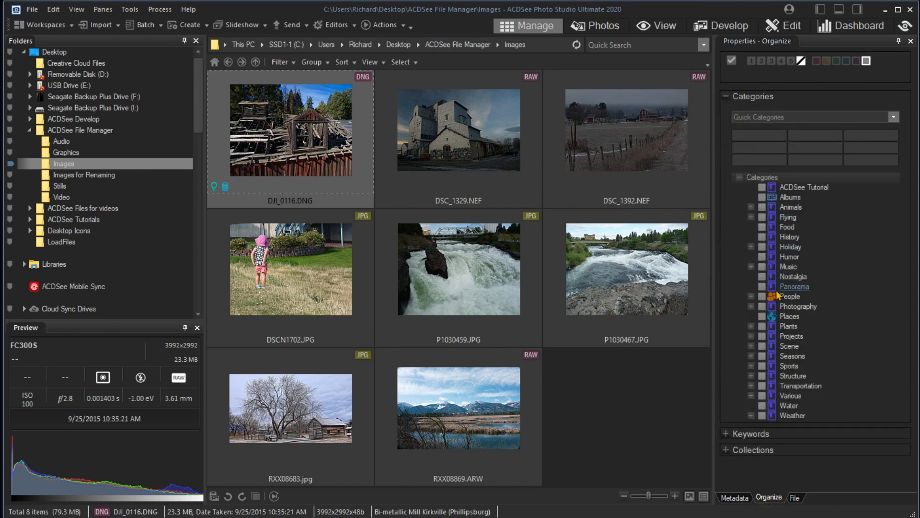
{"action": "mouse_move", "coordinate": [865, 278]}
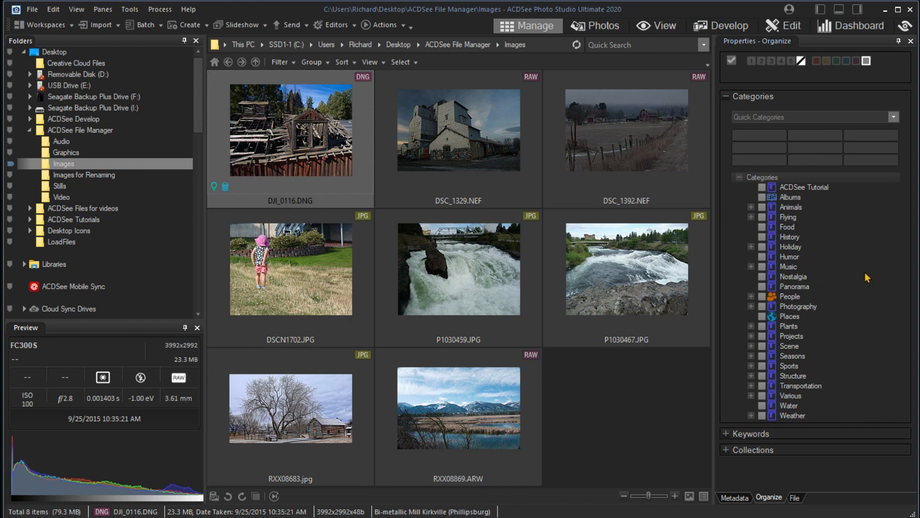
{"action": "mouse_move", "coordinate": [446, 156]}
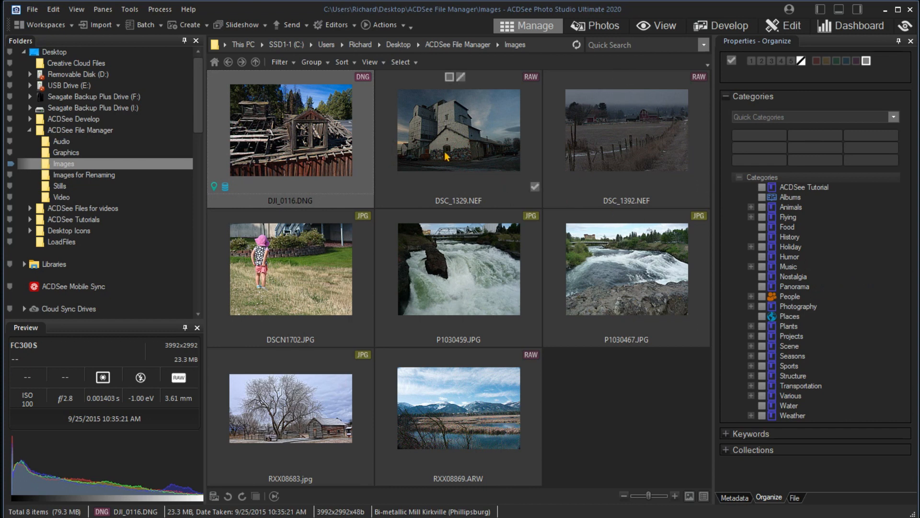
{"action": "left_click", "coordinate": [459, 129]}
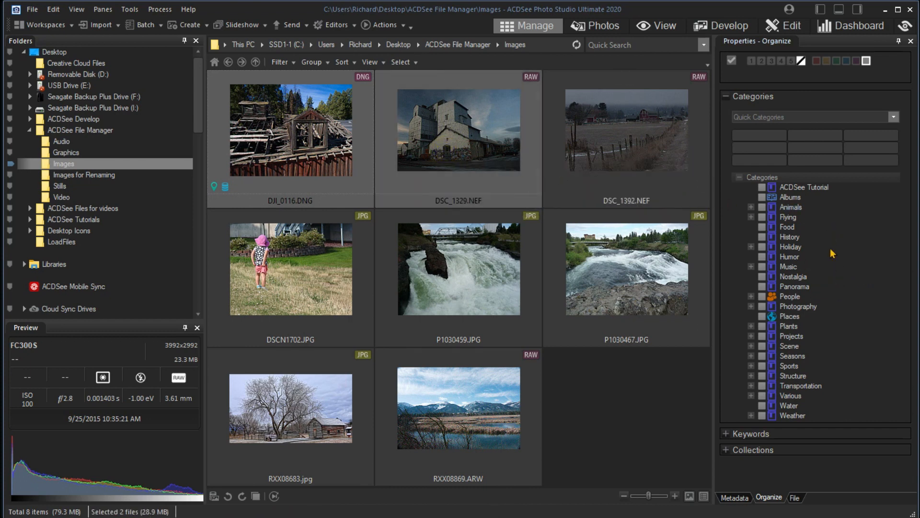
{"action": "mouse_move", "coordinate": [789, 237]}
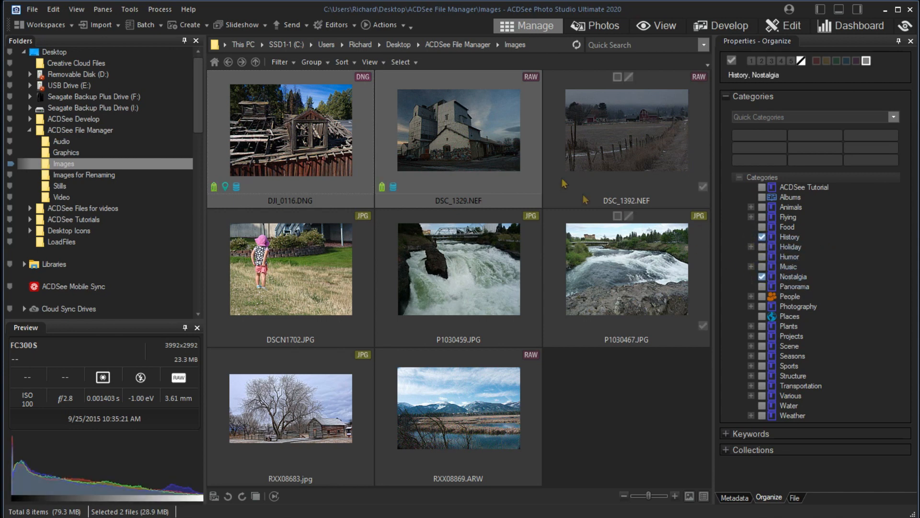
File DSC_1392.NEF under Structure > Barn and tag all eight photos ACDSee Tutorial
{"action": "left_click", "coordinate": [626, 131]}
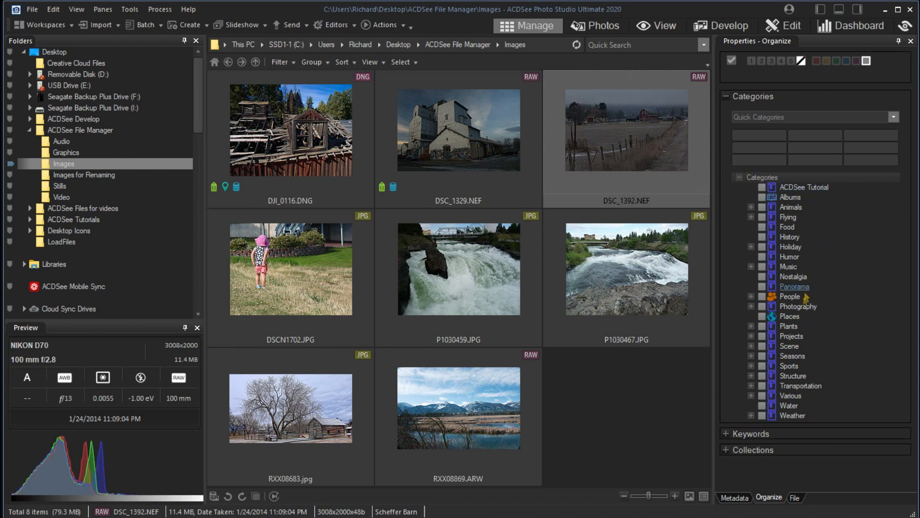
{"action": "mouse_move", "coordinate": [753, 381]}
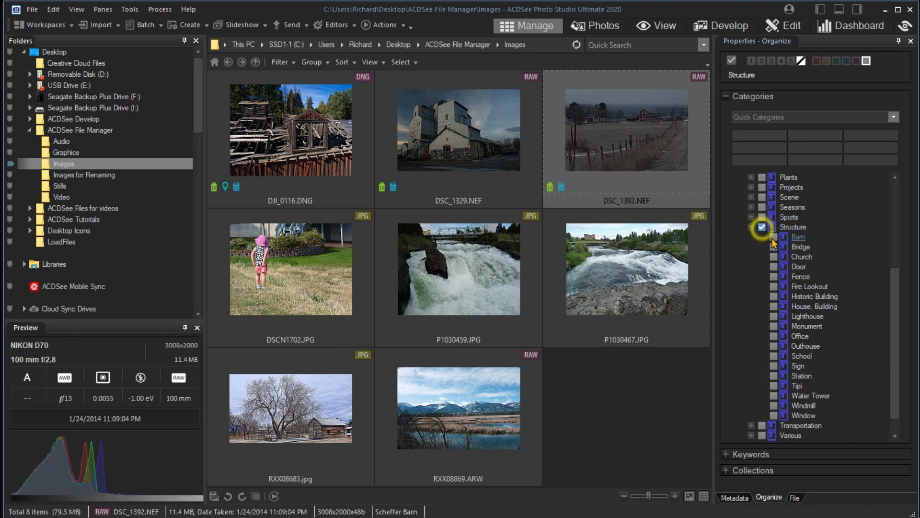
{"action": "left_click", "coordinate": [775, 236]}
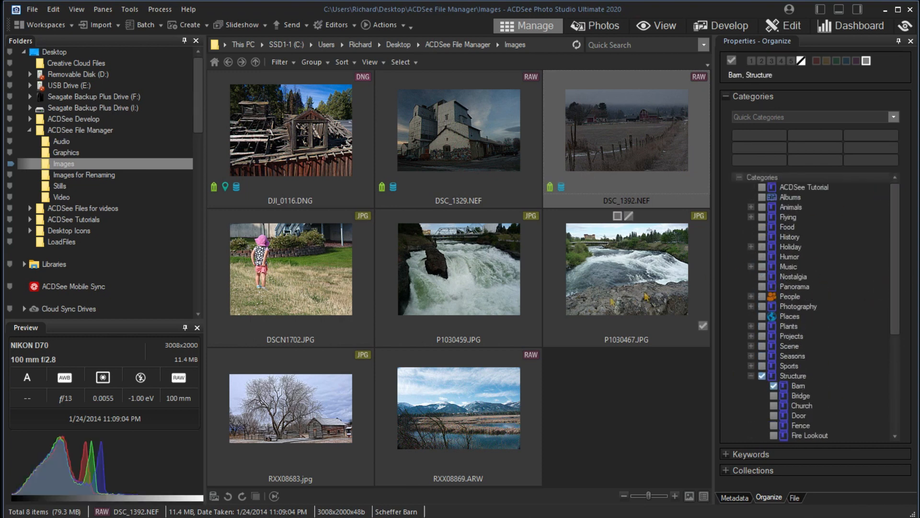
{"action": "left_click", "coordinate": [459, 268]}
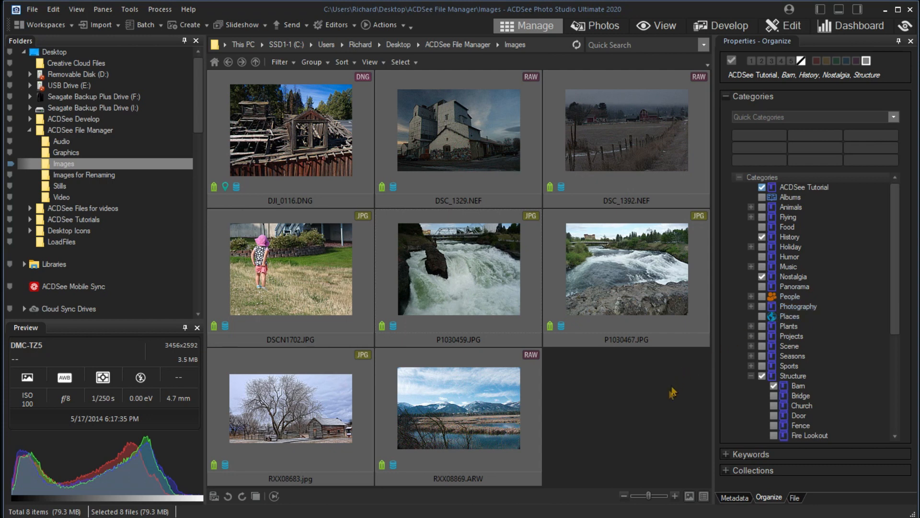
{"action": "left_click", "coordinate": [626, 129]}
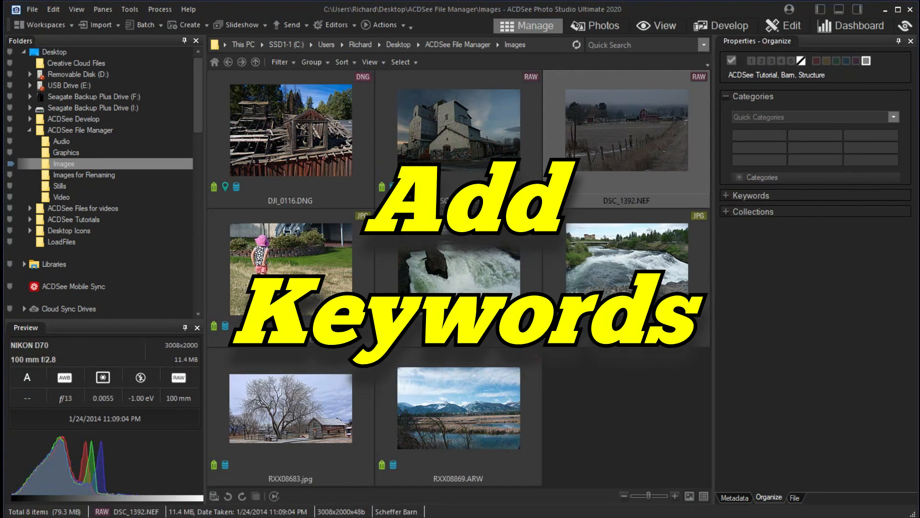
{"action": "mouse_move", "coordinate": [703, 224]}
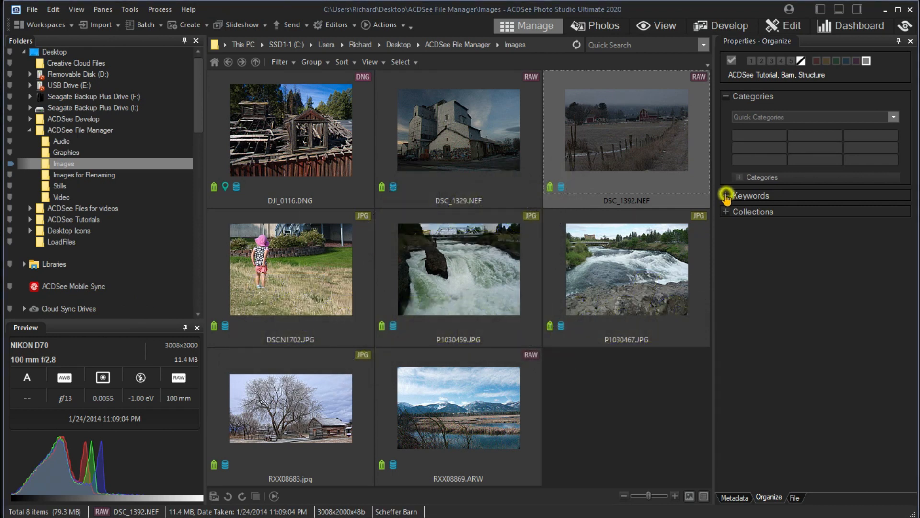
Create a new sub-keyword nested under the Aerial keyword
{"action": "left_click", "coordinate": [726, 194]}
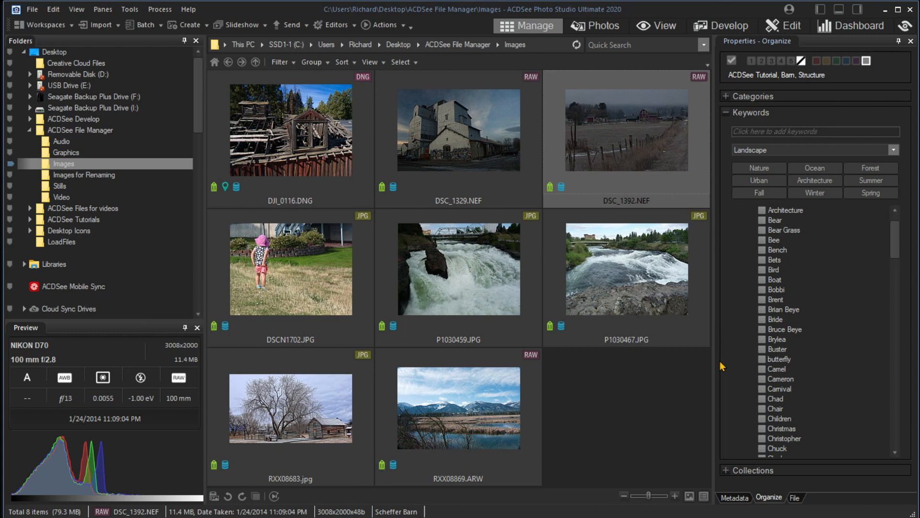
{"action": "mouse_move", "coordinate": [754, 447]}
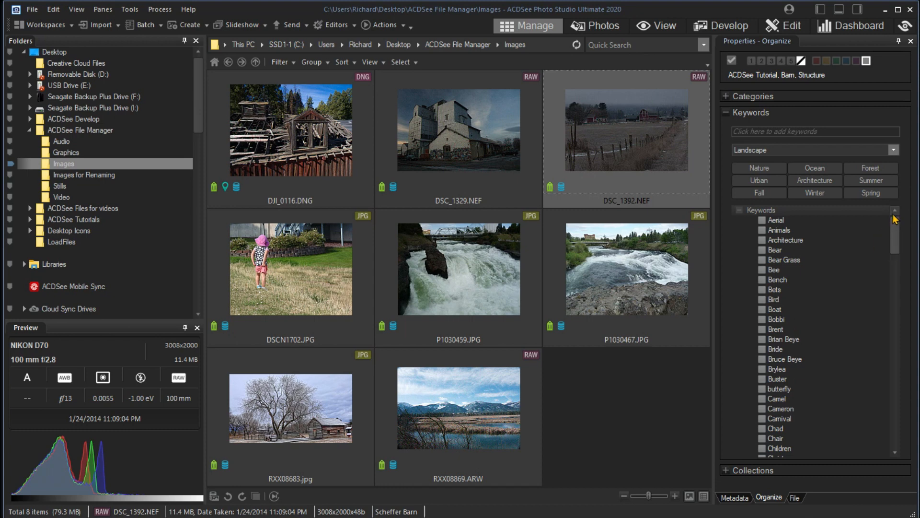
{"action": "mouse_move", "coordinate": [873, 311]}
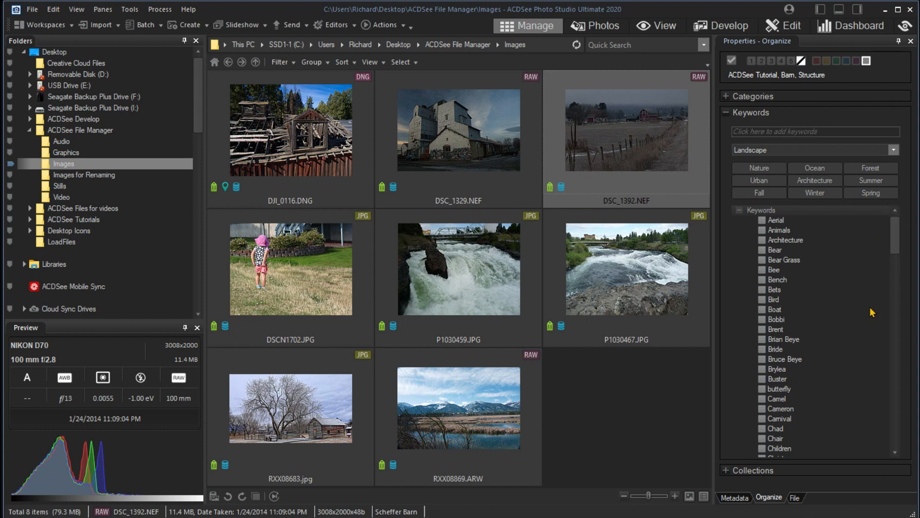
{"action": "mouse_move", "coordinate": [890, 309]}
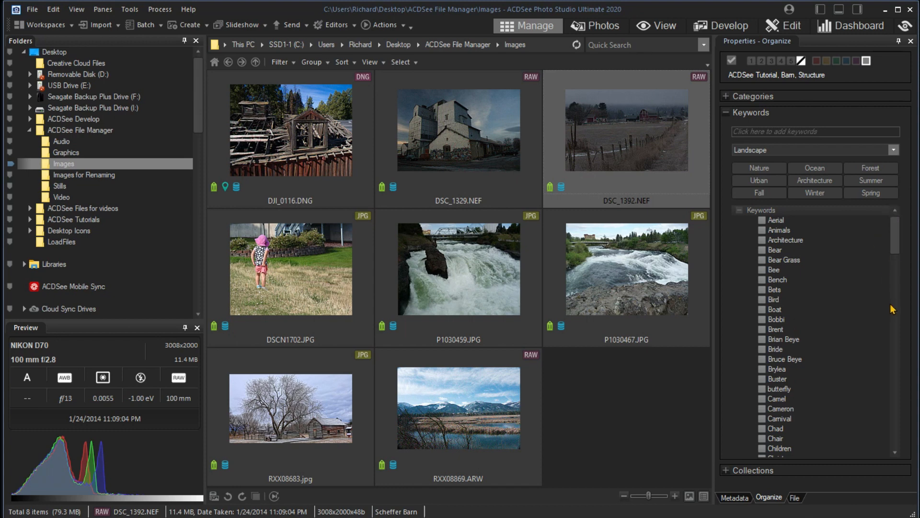
{"action": "mouse_move", "coordinate": [818, 250]}
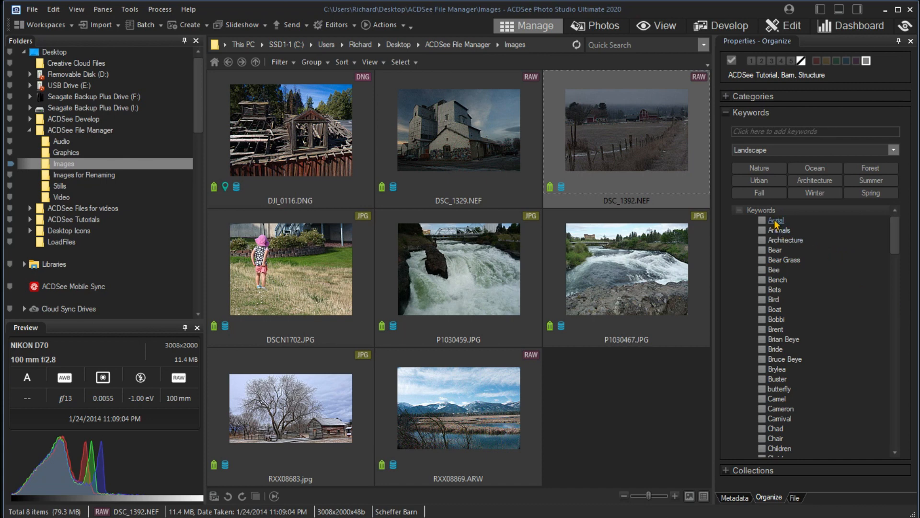
{"action": "right_click", "coordinate": [775, 220]}
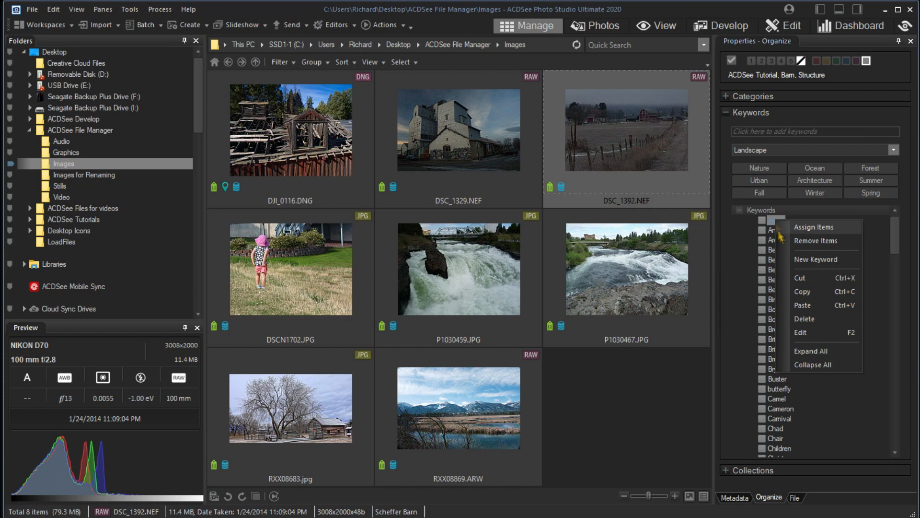
{"action": "left_click", "coordinate": [815, 259]}
{"action": "type", "text": "Cessn"}
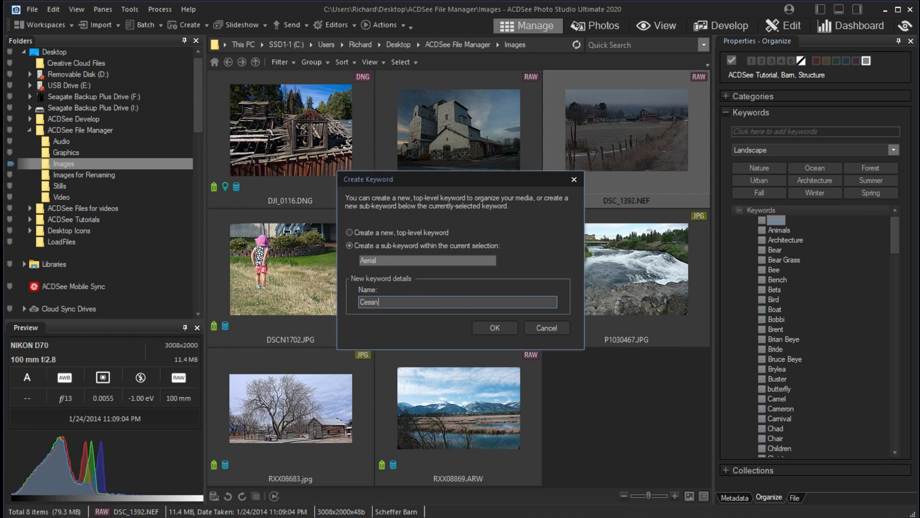
{"action": "left_click", "coordinate": [494, 328]}
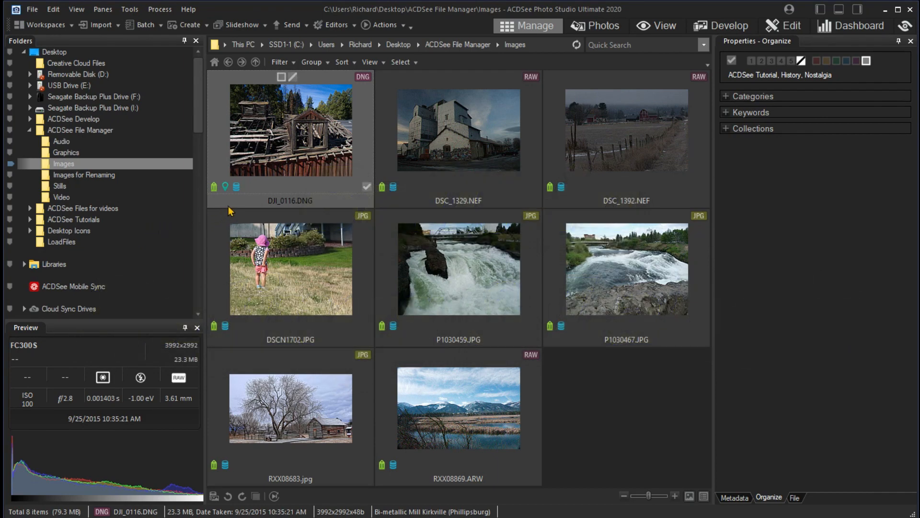
{"action": "mouse_move", "coordinate": [349, 187]}
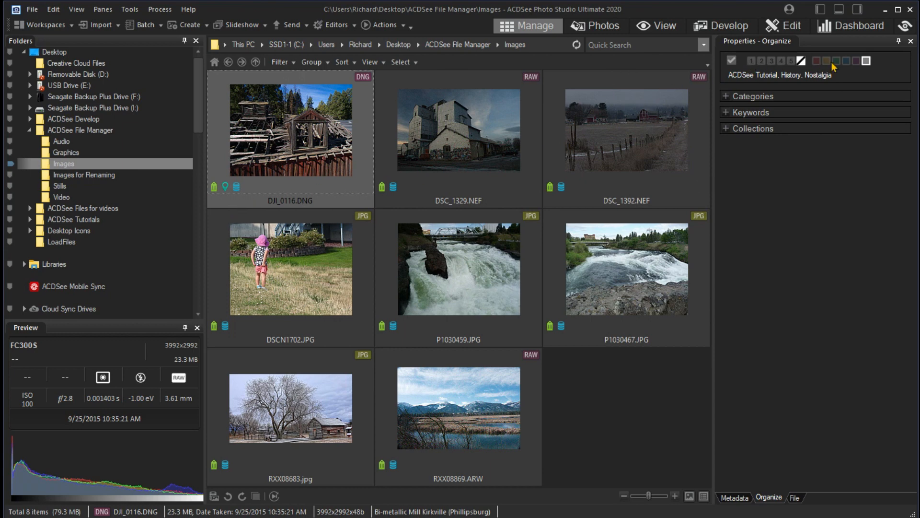
{"action": "mouse_move", "coordinate": [459, 131]}
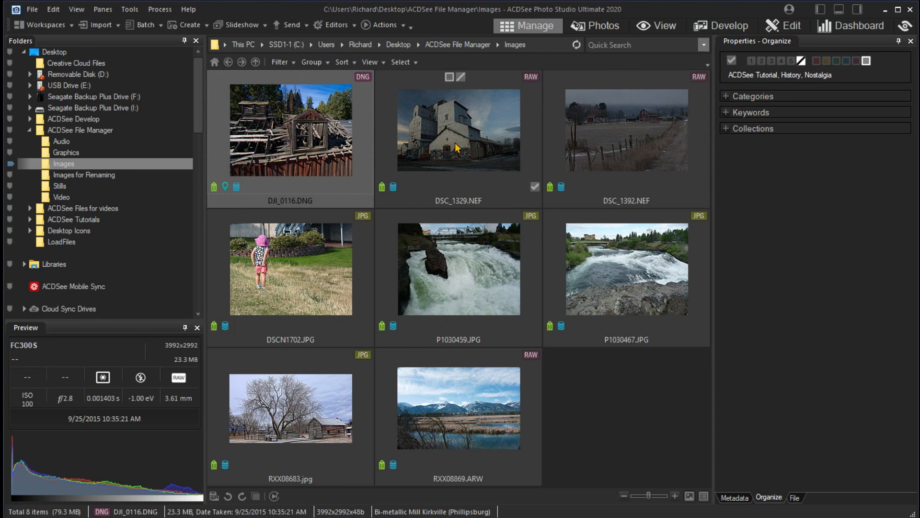
Give DJI_0116.DNG and DSC_1329.NEF a rating of 3
{"action": "left_click", "coordinate": [459, 129]}
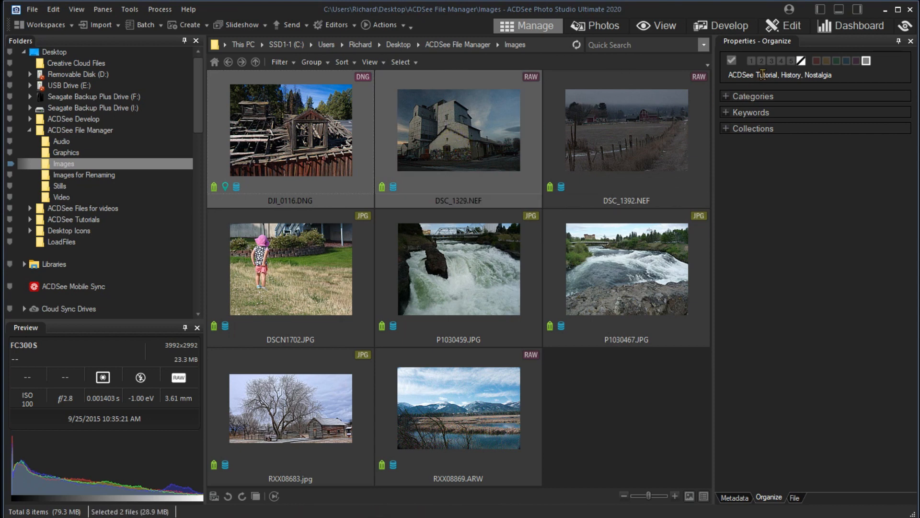
{"action": "left_click", "coordinate": [771, 60]}
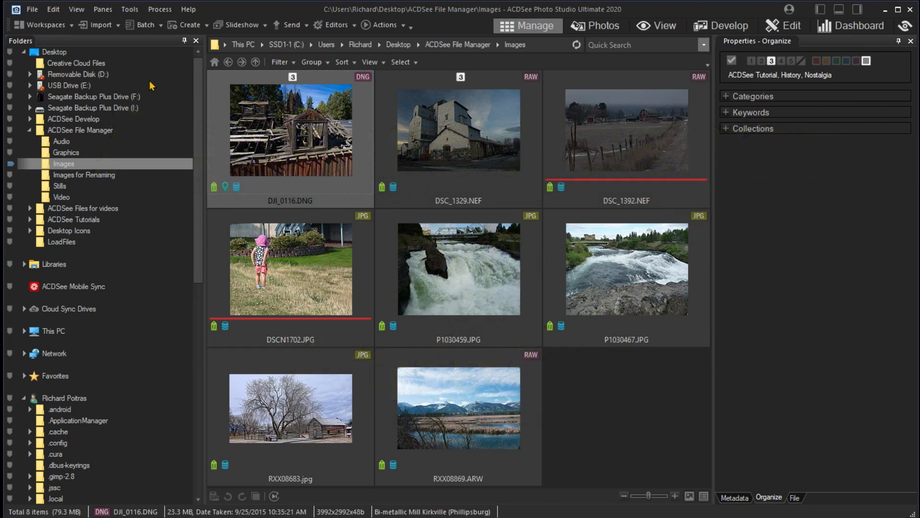
{"action": "mouse_move", "coordinate": [100, 25]}
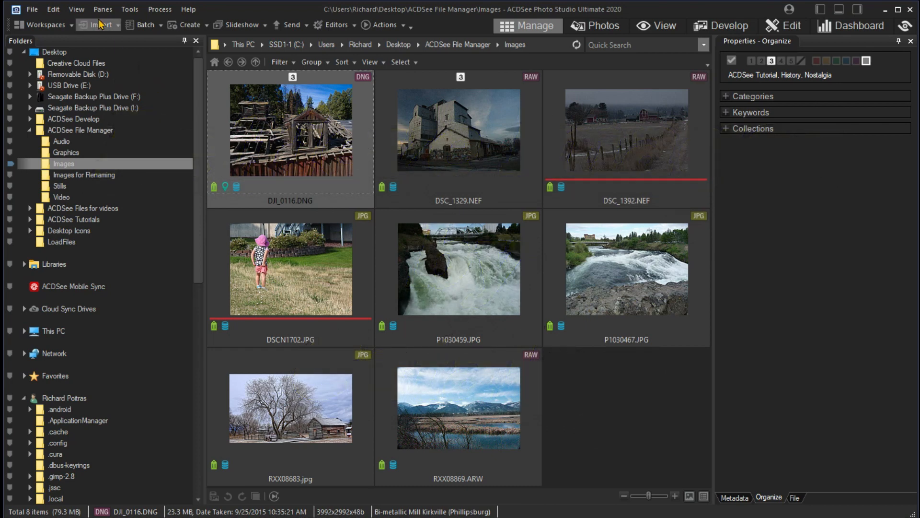
Show the Catalog pane of categories, ratings and labels
{"action": "left_click", "coordinate": [103, 9]}
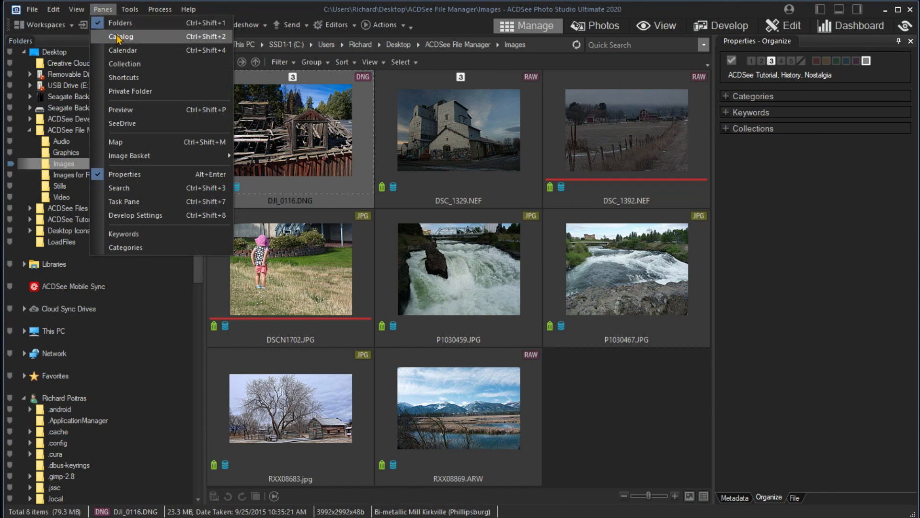
{"action": "left_click", "coordinate": [122, 36]}
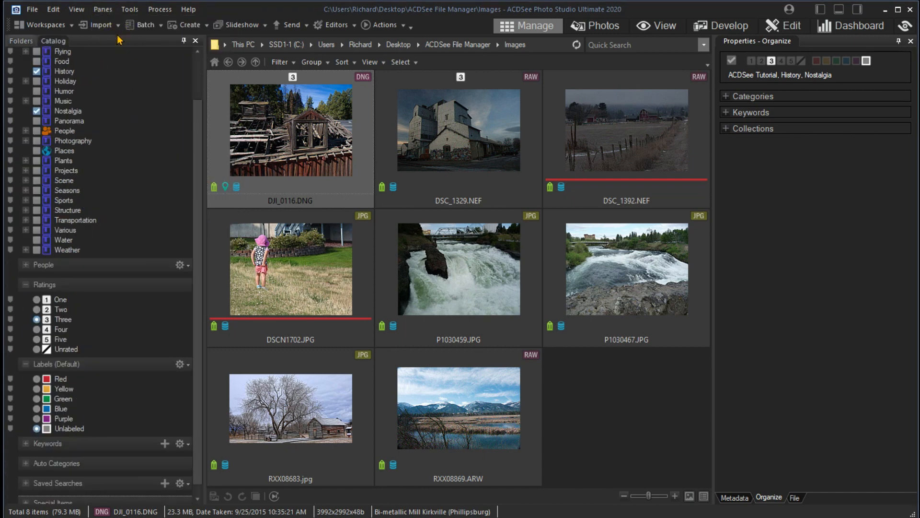
{"action": "mouse_move", "coordinate": [124, 64]}
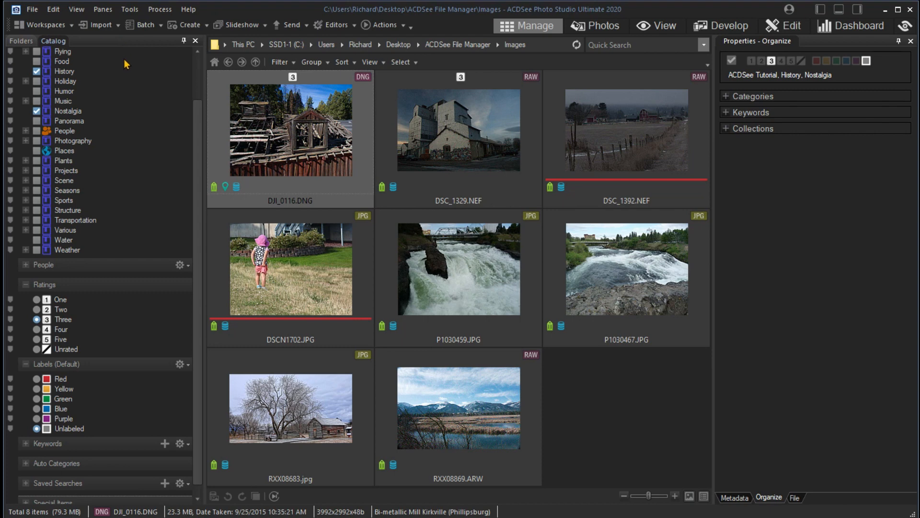
{"action": "mouse_move", "coordinate": [87, 221]}
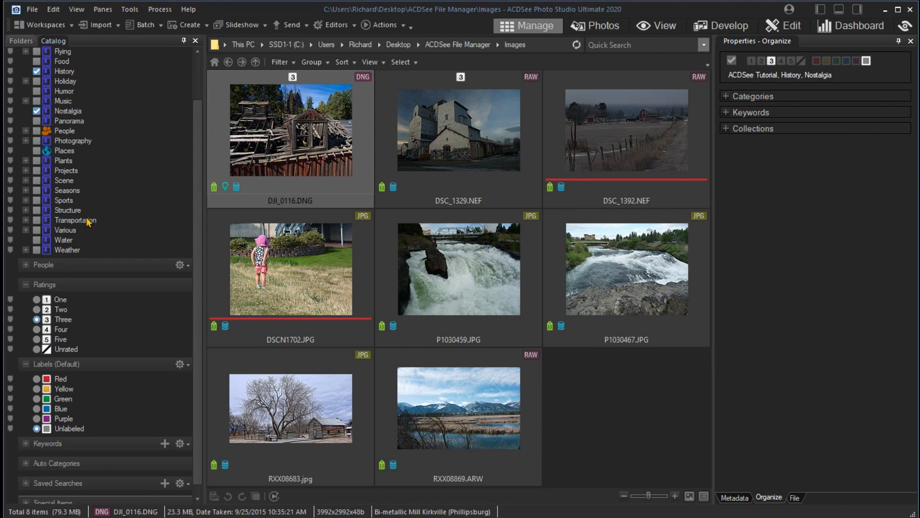
{"action": "mouse_move", "coordinate": [109, 329]}
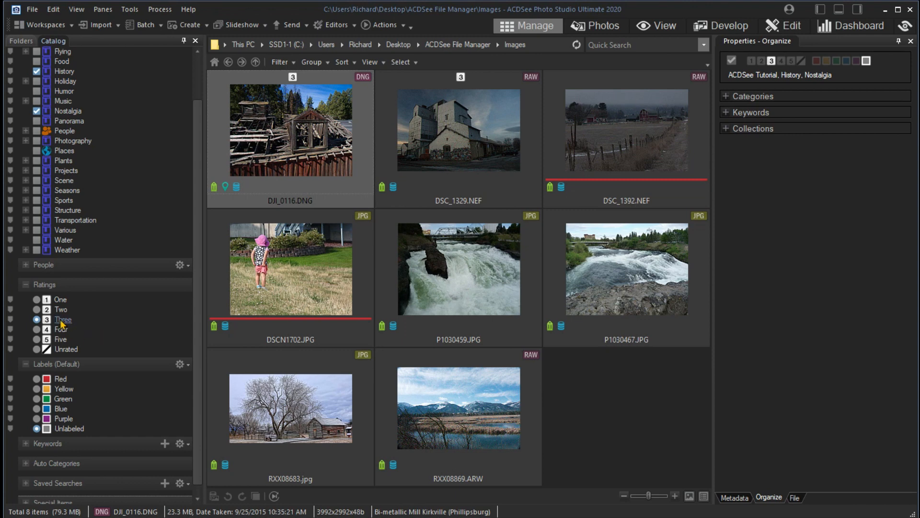
List the photos rated 3, then those labelled red, then those tagged Nostalgia
{"action": "left_click", "coordinate": [63, 320]}
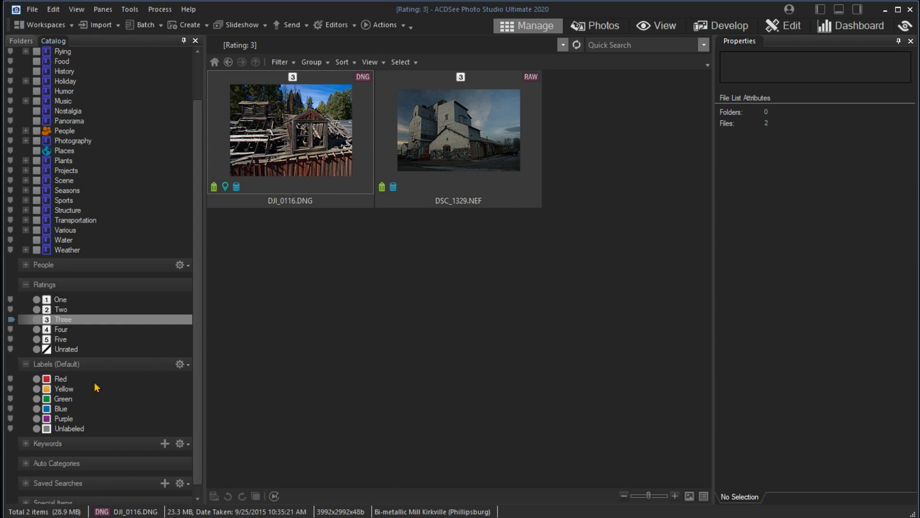
{"action": "left_click", "coordinate": [60, 378]}
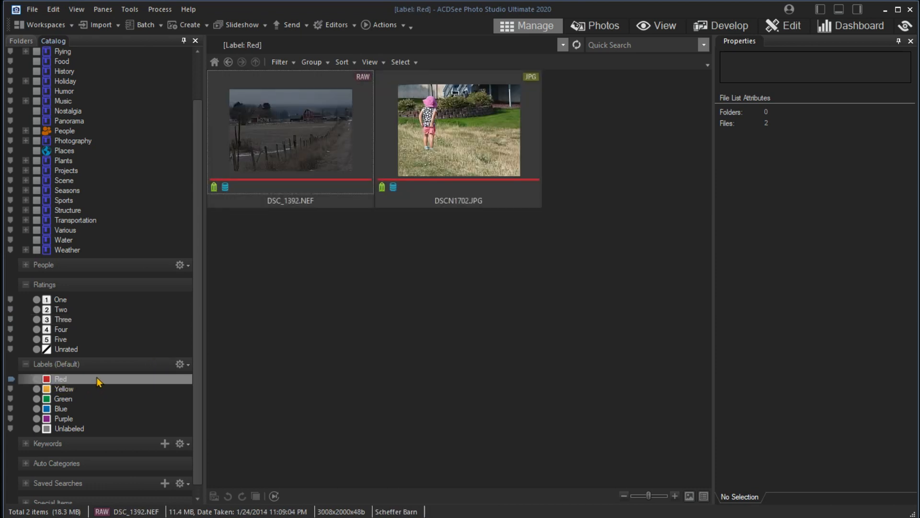
{"action": "mouse_move", "coordinate": [68, 111]}
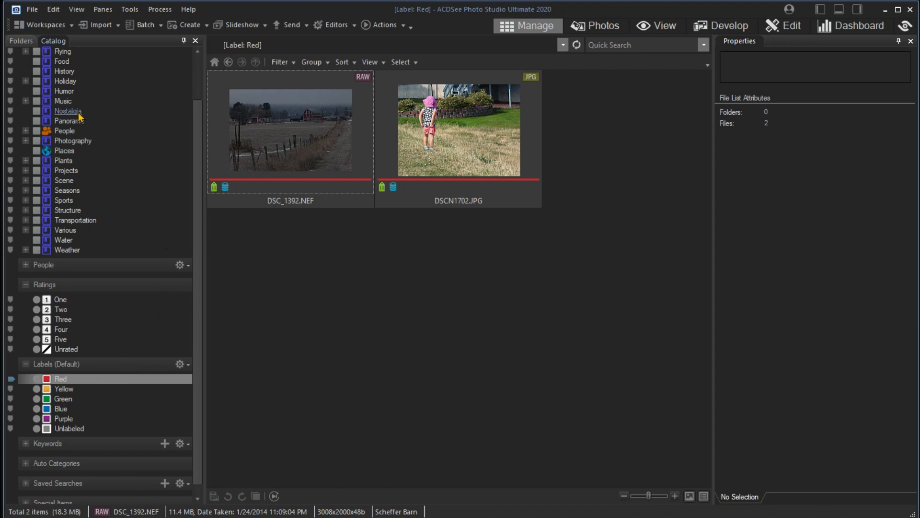
{"action": "left_click", "coordinate": [68, 111]}
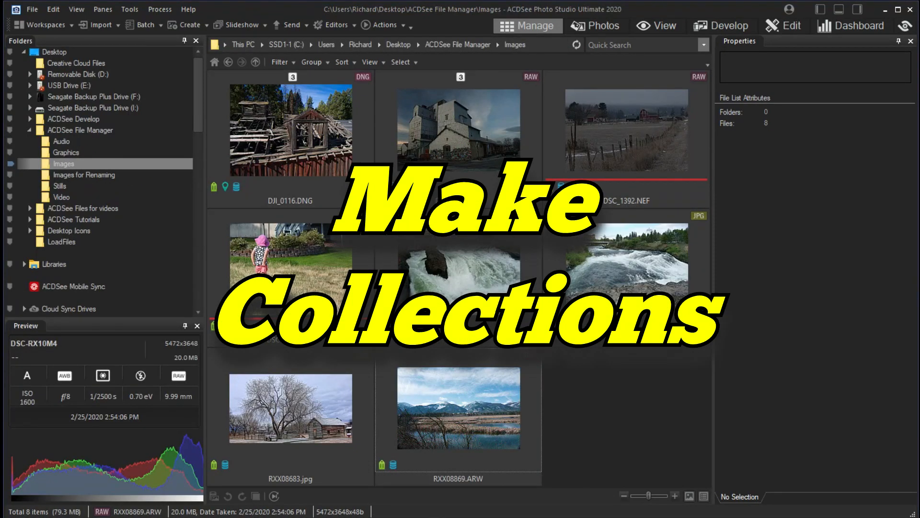
{"action": "mouse_move", "coordinate": [148, 216]}
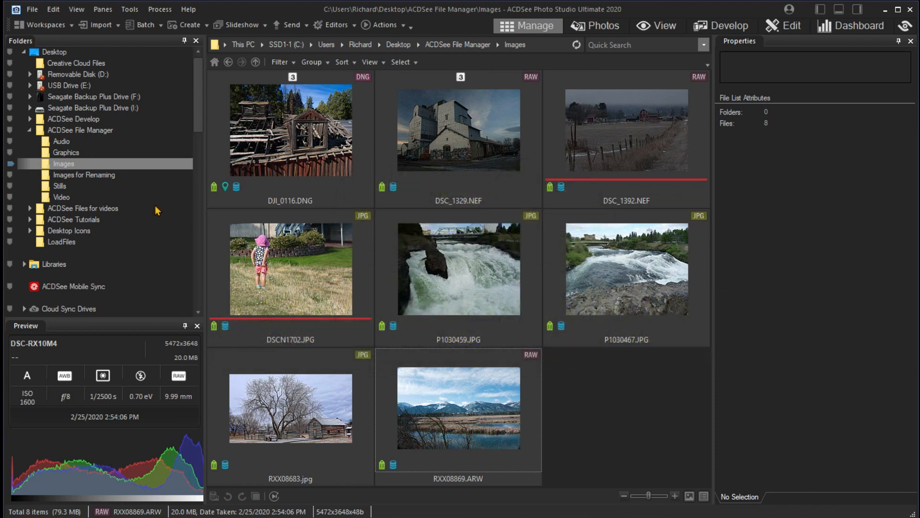
{"action": "mouse_move", "coordinate": [78, 75]}
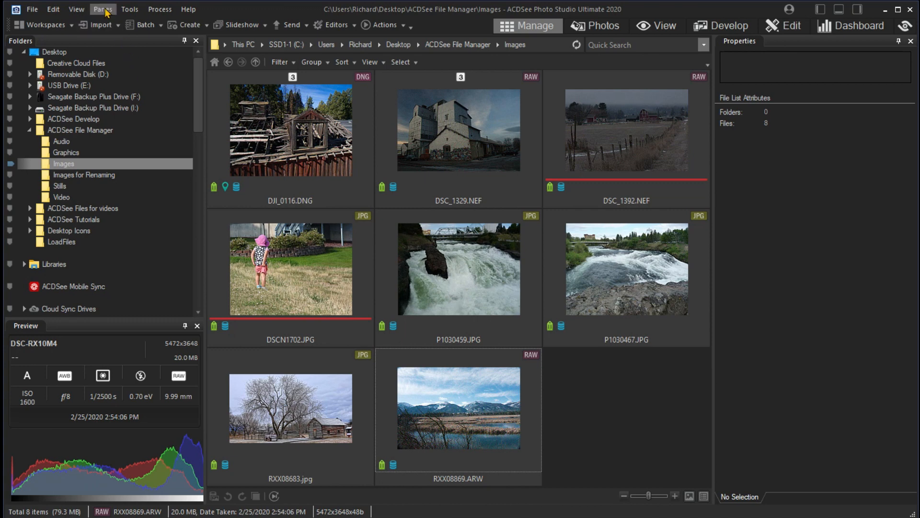
Bring up the Panes menu listing the side panels
{"action": "left_click", "coordinate": [104, 8]}
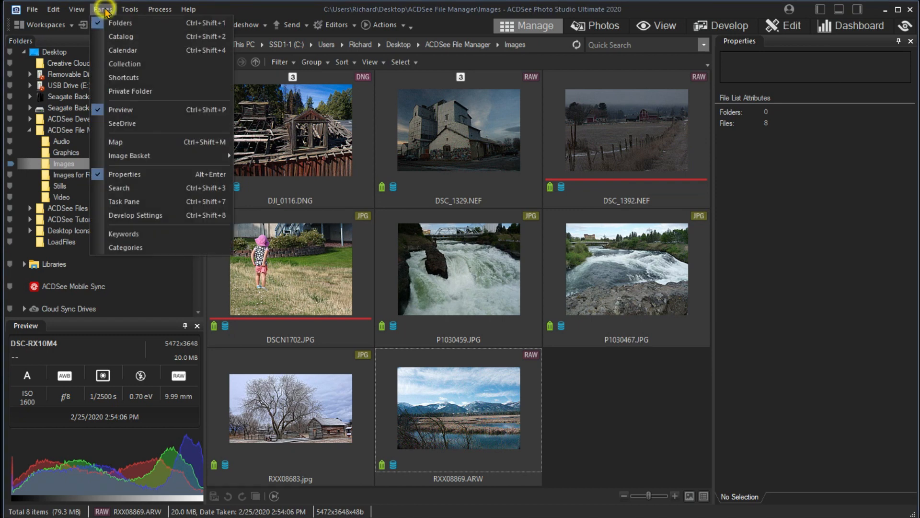
{"action": "mouse_move", "coordinate": [123, 50]}
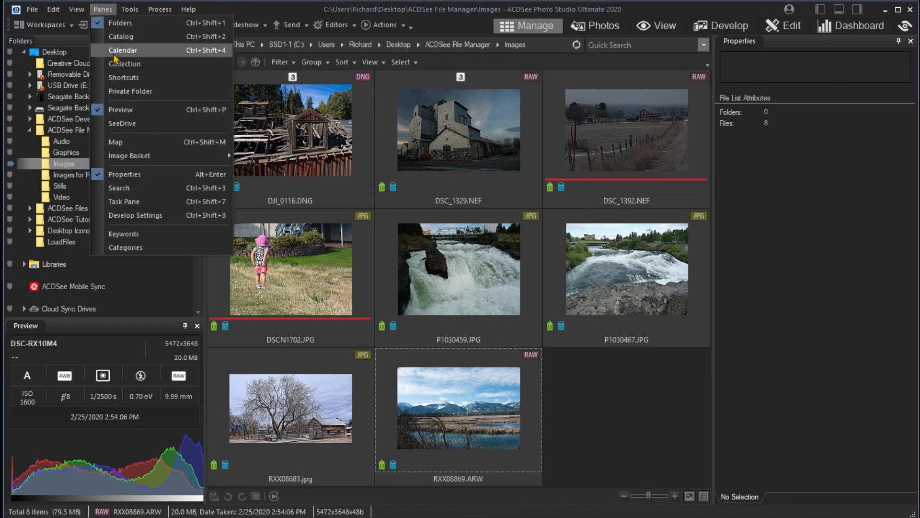
Show the Collections panel, select all eight photos and bring up the create-collection options
{"action": "left_click", "coordinate": [125, 63]}
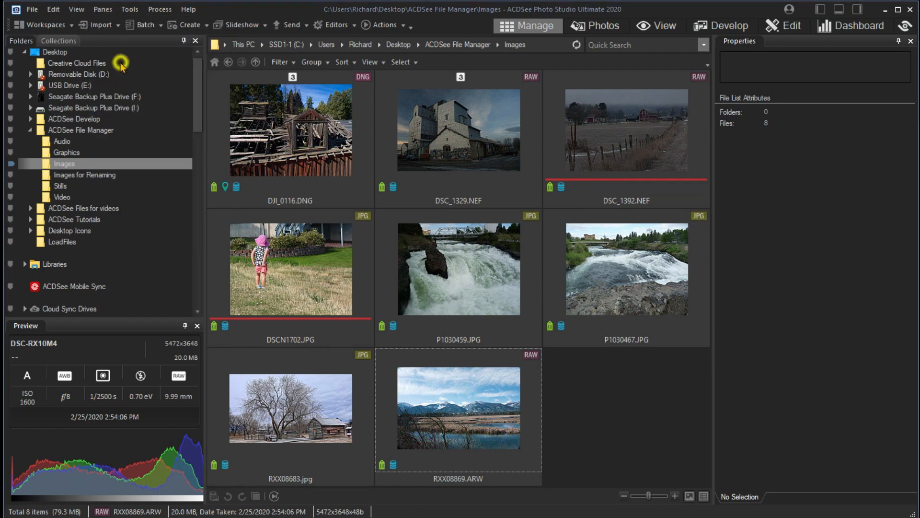
{"action": "left_click", "coordinate": [58, 40]}
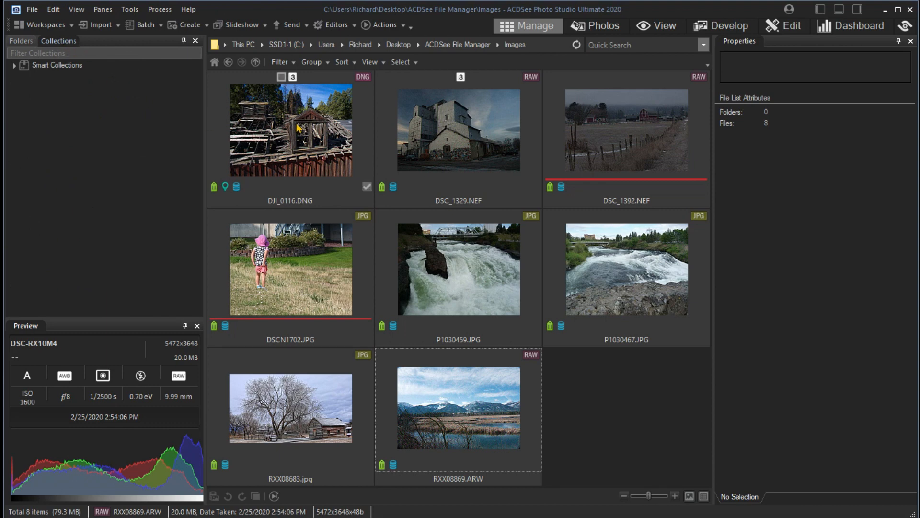
{"action": "left_click", "coordinate": [291, 129]}
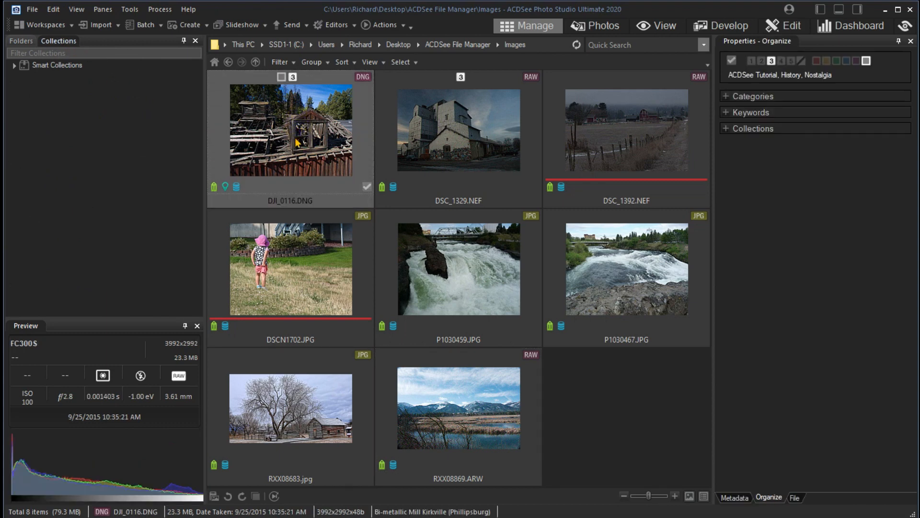
{"action": "key", "text": "ctrl+a"}
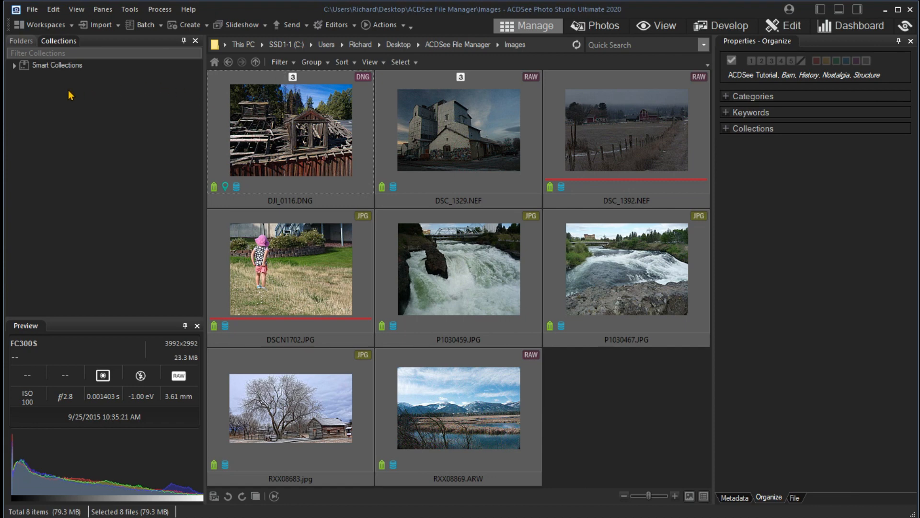
{"action": "right_click", "coordinate": [69, 94]}
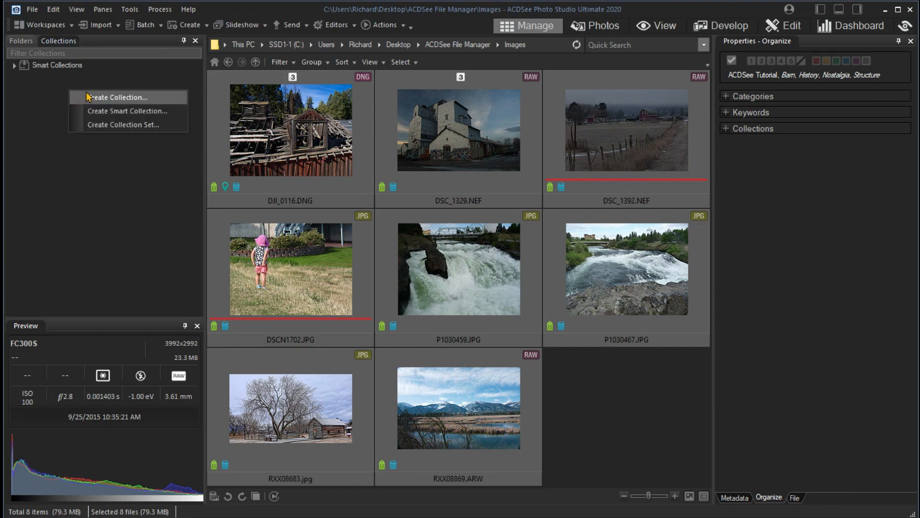
Start a new collection named ACDSee Management Tutorial
{"action": "left_click", "coordinate": [117, 97]}
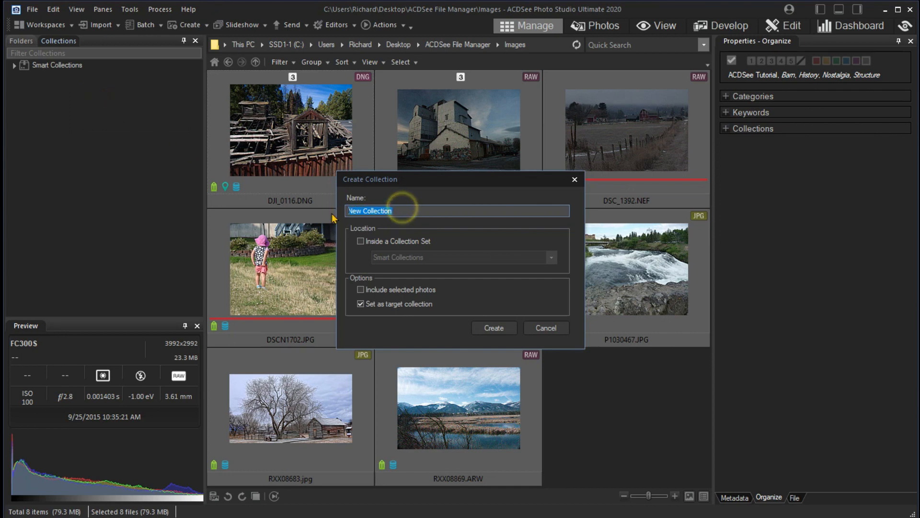
{"action": "type", "text": "A"}
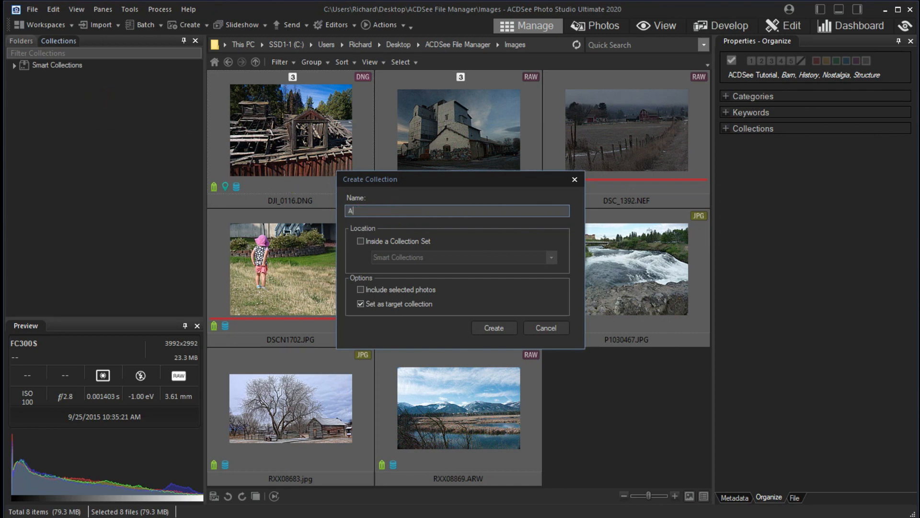
{"action": "type", "text": "CDSee Management"}
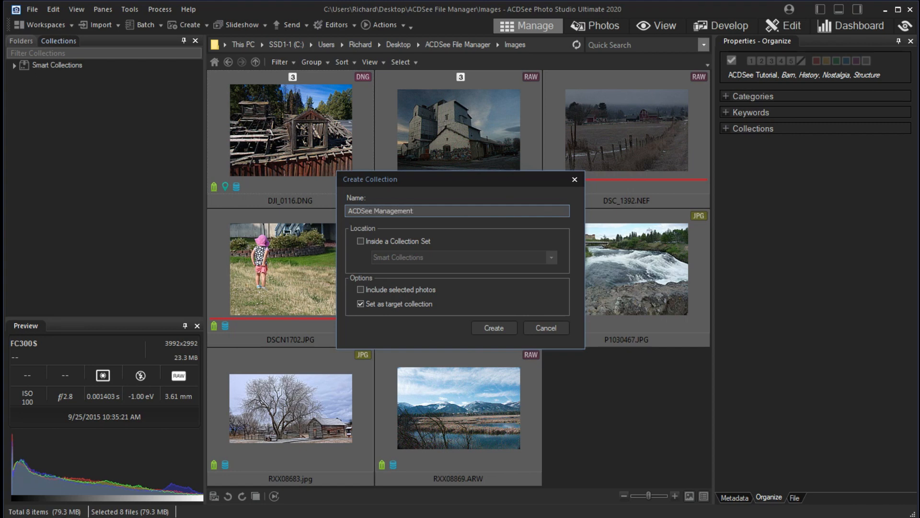
{"action": "type", "text": "Tutori"}
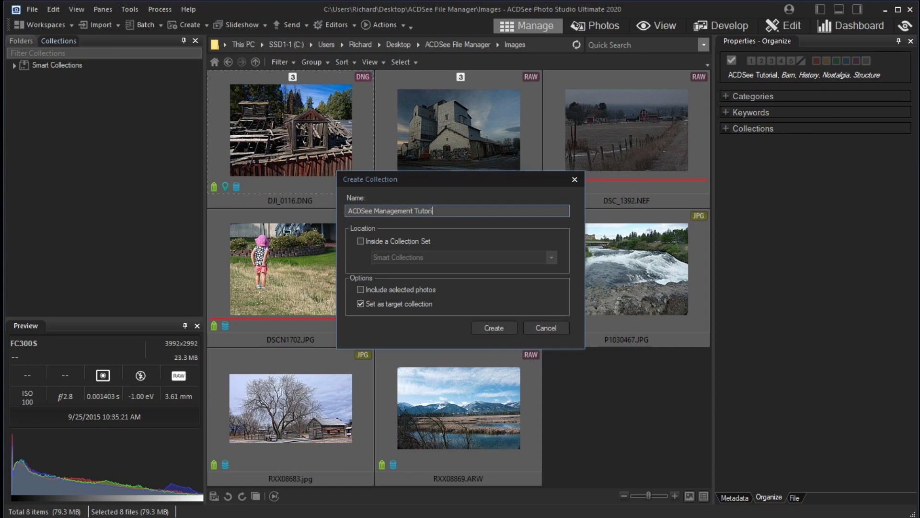
{"action": "type", "text": "ial"}
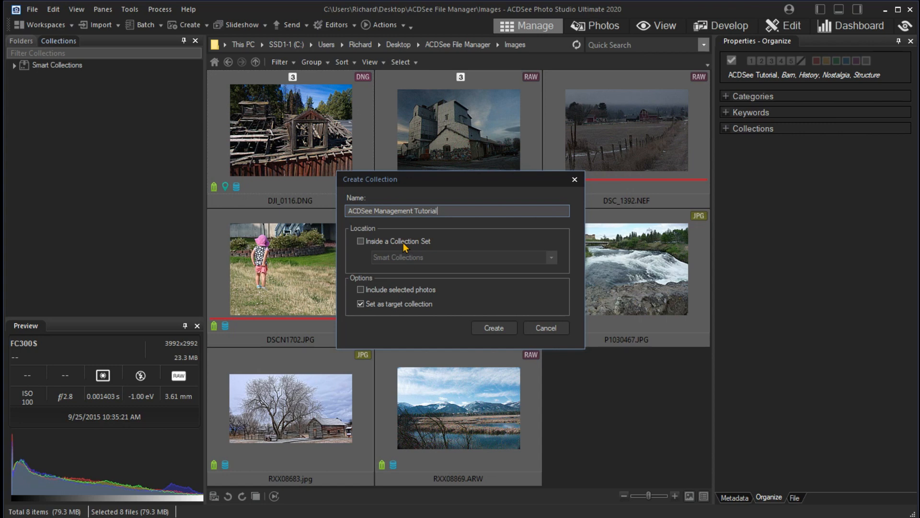
{"action": "mouse_move", "coordinate": [381, 275]}
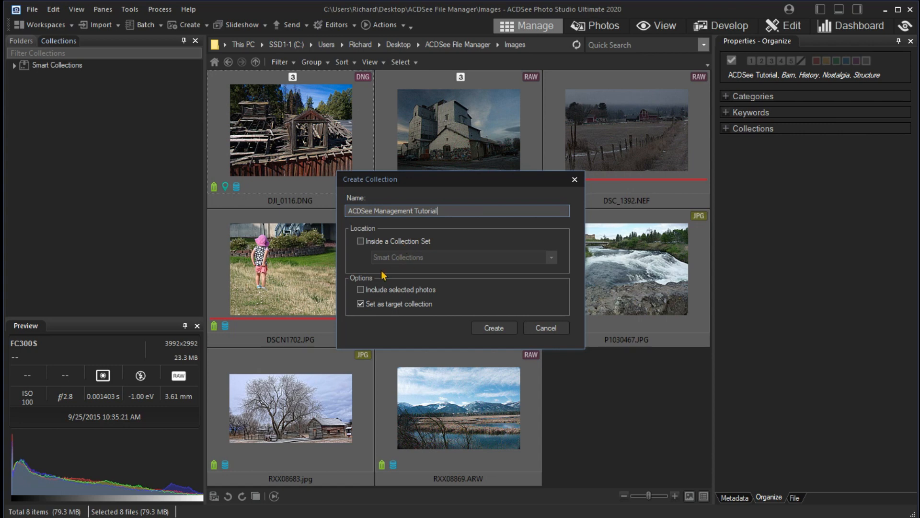
{"action": "mouse_move", "coordinate": [382, 275]}
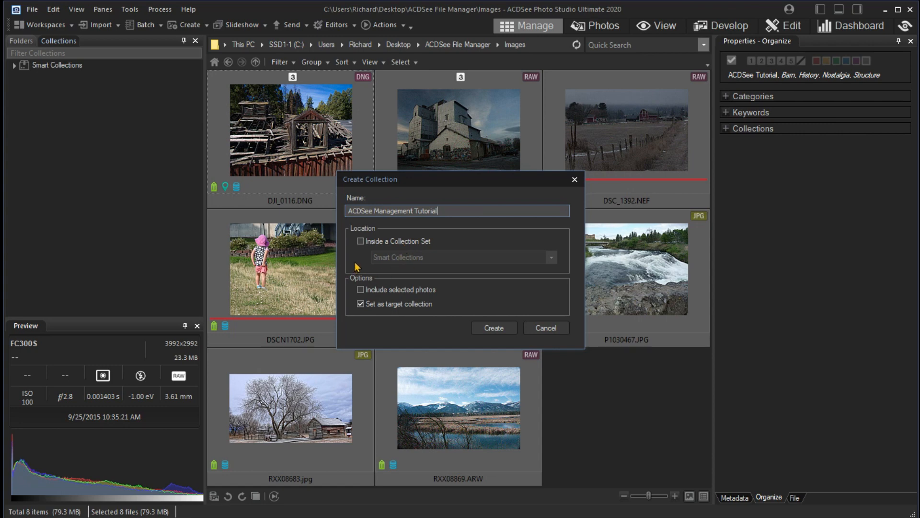
Include the selected photos, leave it non-target, and create the collection
{"action": "left_click", "coordinate": [360, 290]}
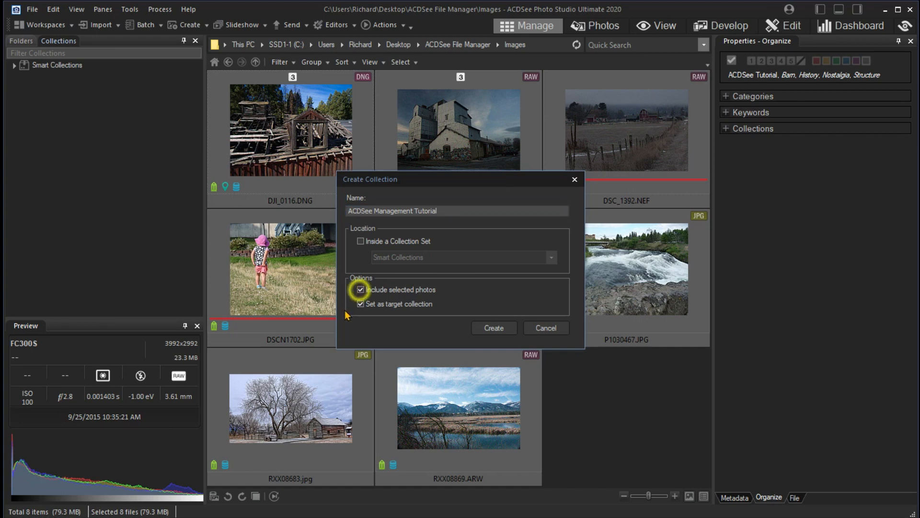
{"action": "left_click", "coordinate": [361, 303]}
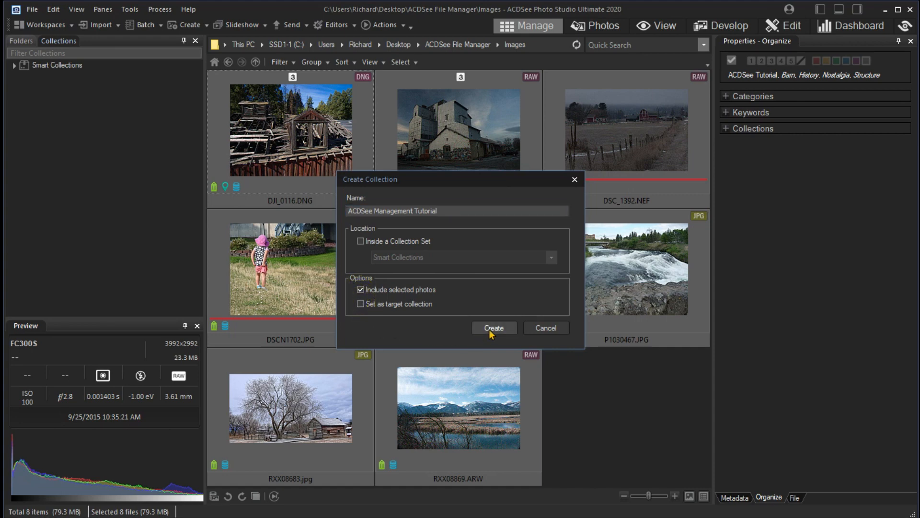
{"action": "left_click", "coordinate": [492, 328]}
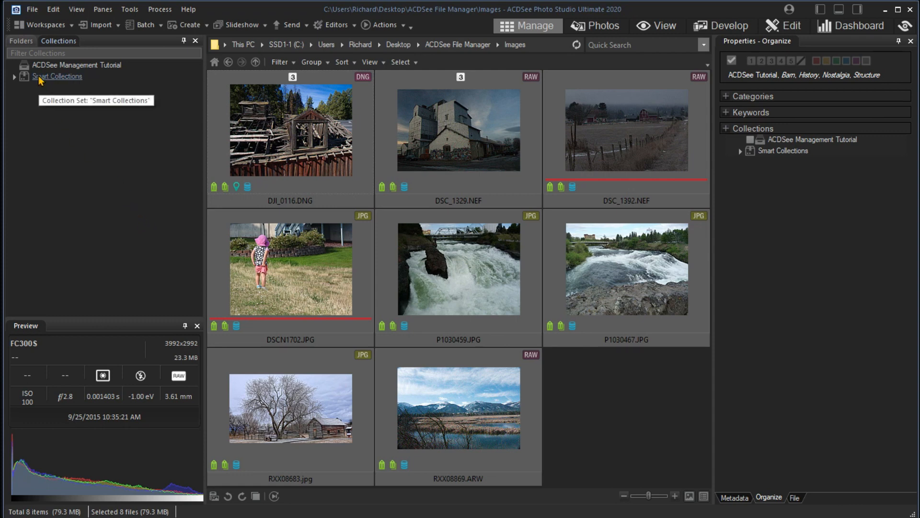
Return to the Folders tree view showing the Images folder's photos
{"action": "left_click", "coordinate": [21, 41]}
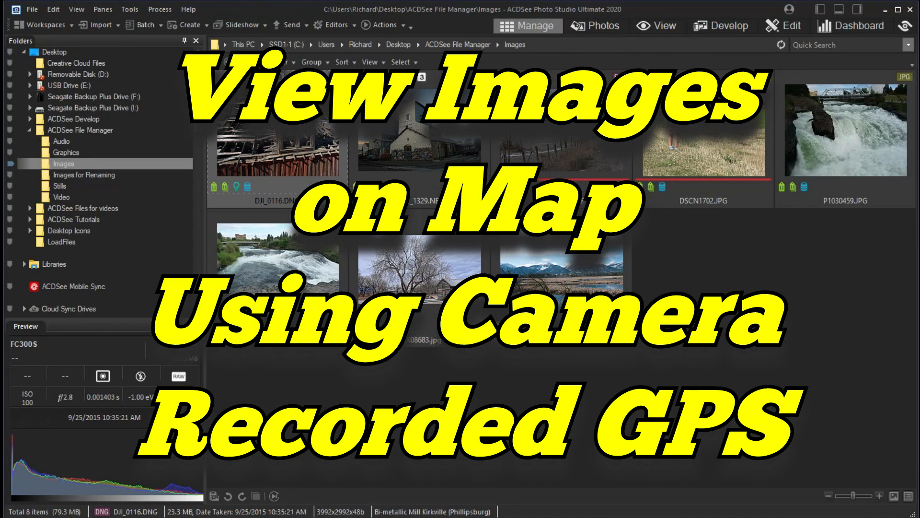
{"action": "mouse_move", "coordinate": [150, 255]}
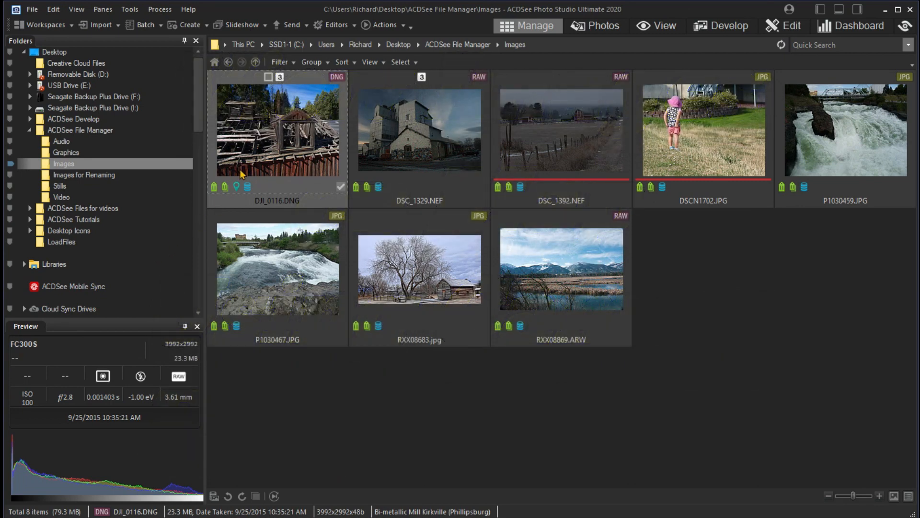
Show DJI_0116.DNG's EXIF metadata and scroll to its GPS Latitude and Longitude fields
{"action": "right_click", "coordinate": [277, 129]}
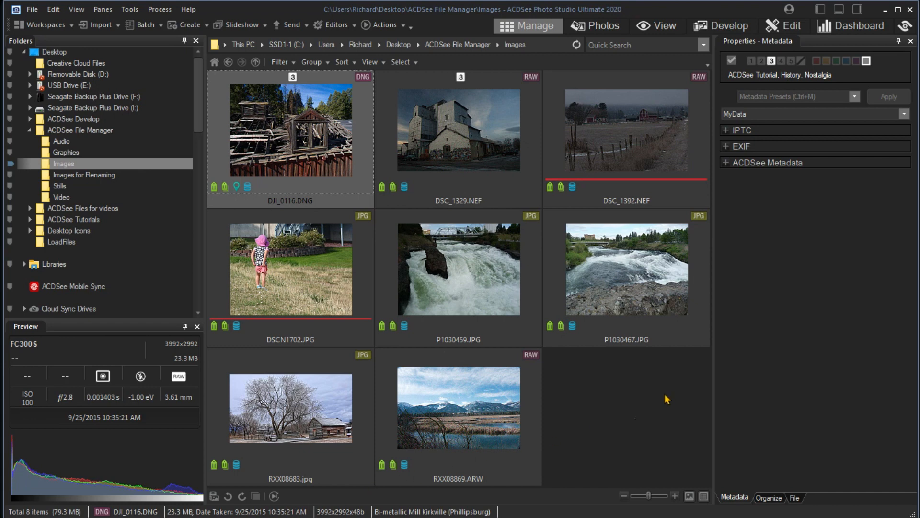
{"action": "left_click", "coordinate": [741, 145]}
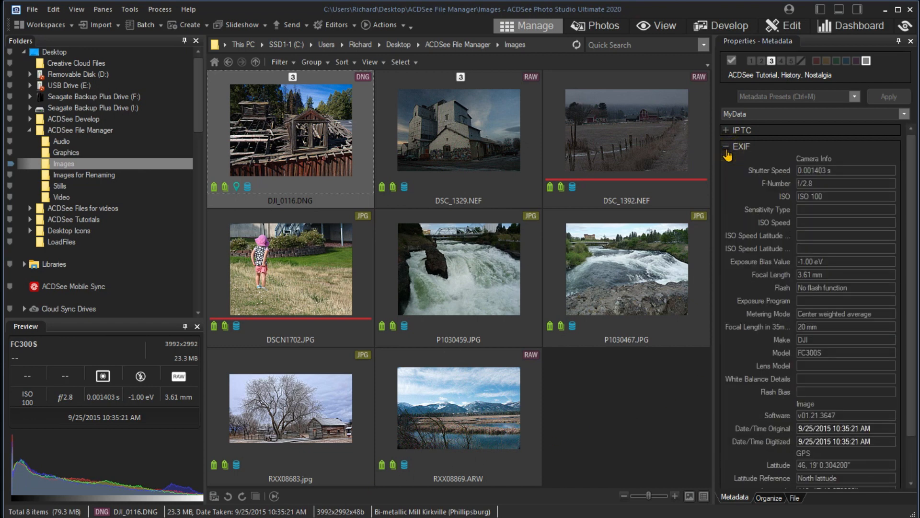
{"action": "scroll", "scroll_direction": "down", "scroll_amount": 3}
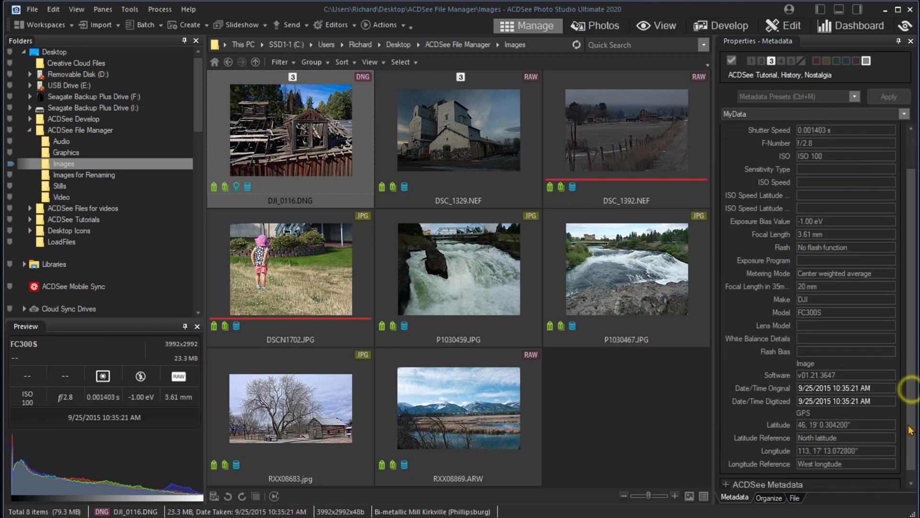
{"action": "scroll", "scroll_direction": "down", "scroll_amount": 3}
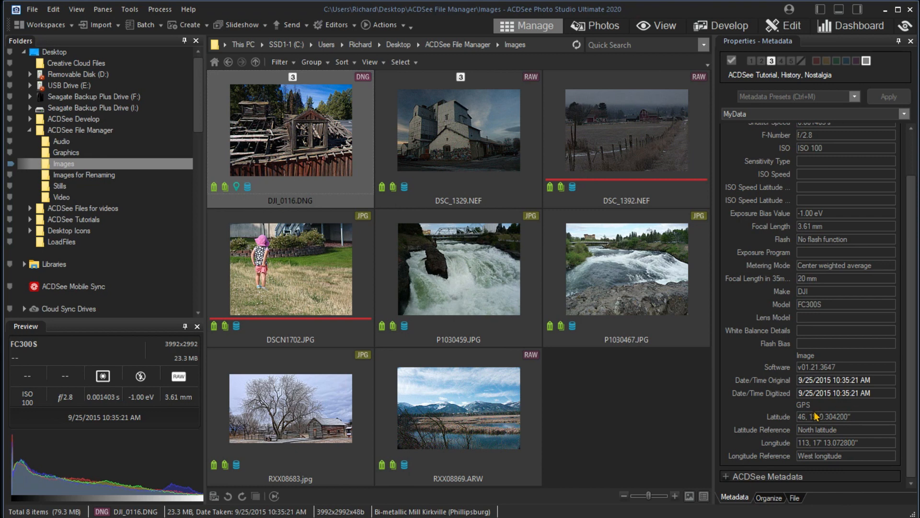
{"action": "mouse_move", "coordinate": [641, 399]}
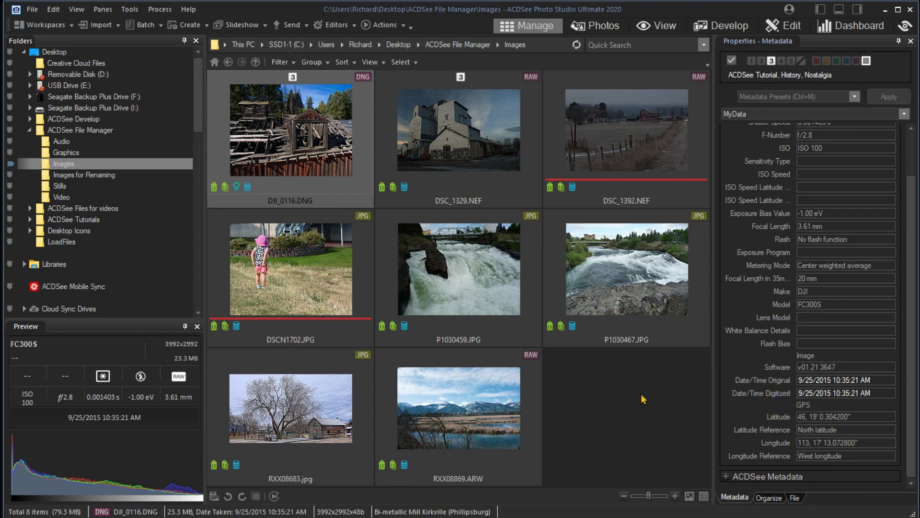
{"action": "mouse_move", "coordinate": [639, 394]}
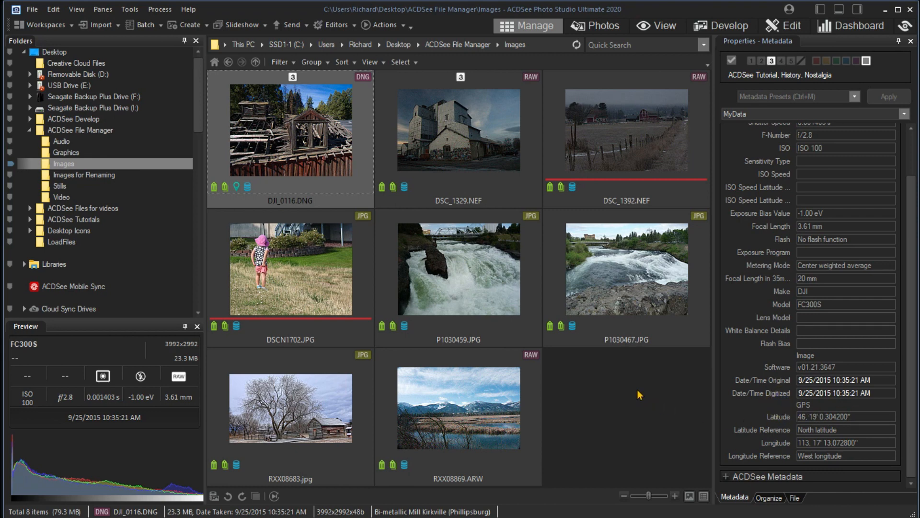
{"action": "mouse_move", "coordinate": [645, 402]}
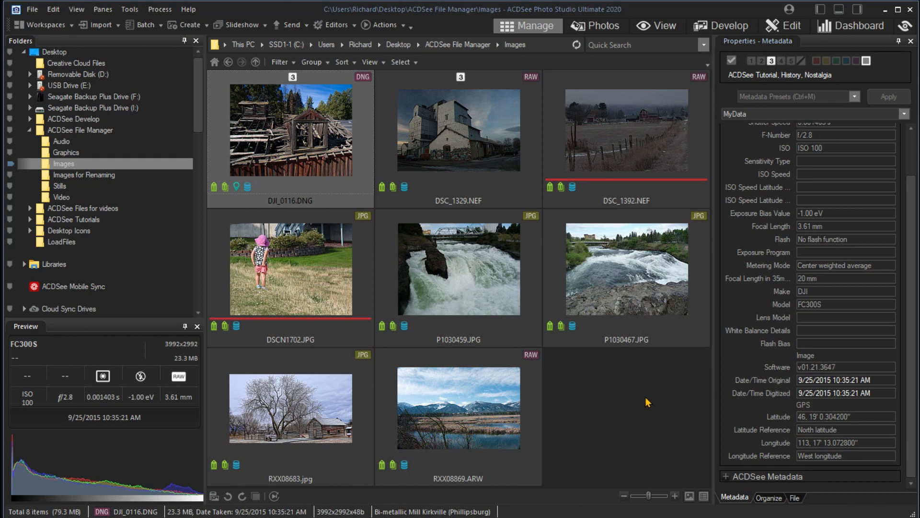
{"action": "mouse_move", "coordinate": [687, 426]}
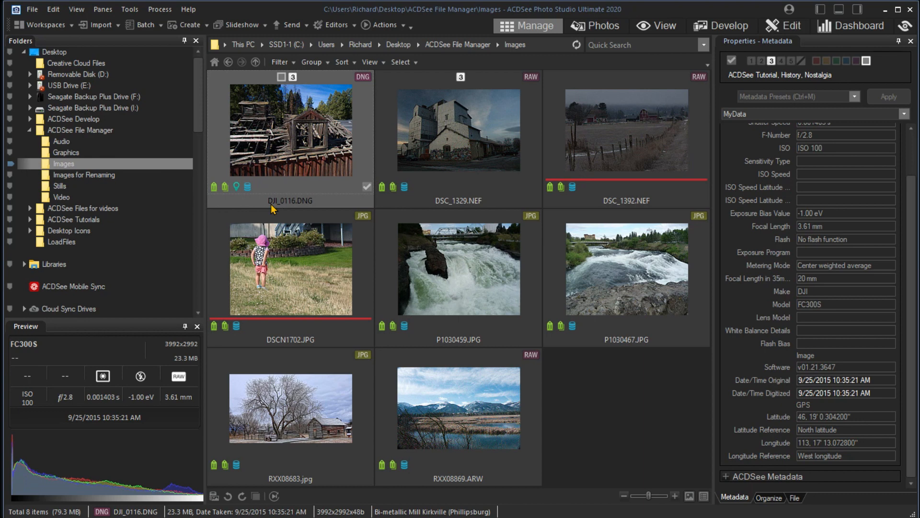
{"action": "mouse_move", "coordinate": [290, 216]}
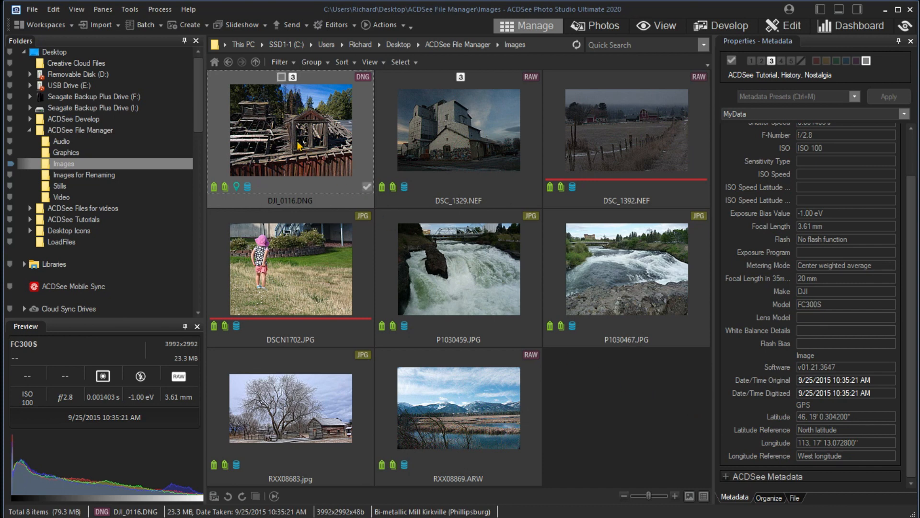
Plot DJI_0116.DNG as a pin on the map via Map > View on Map
{"action": "right_click", "coordinate": [292, 135]}
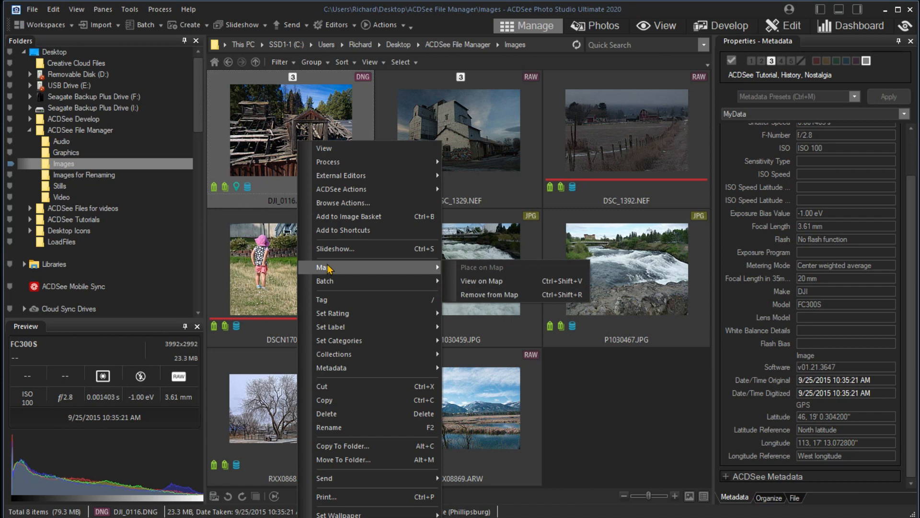
{"action": "mouse_move", "coordinate": [329, 264]}
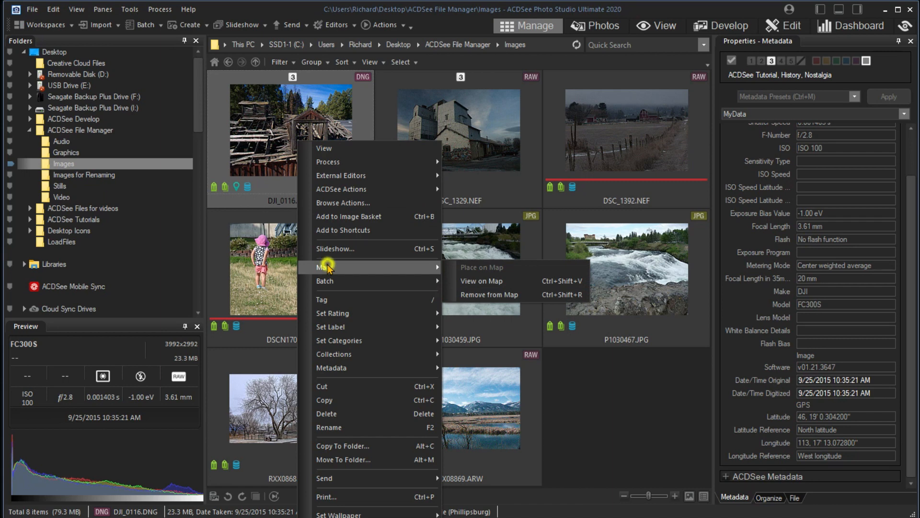
{"action": "mouse_move", "coordinate": [489, 281]}
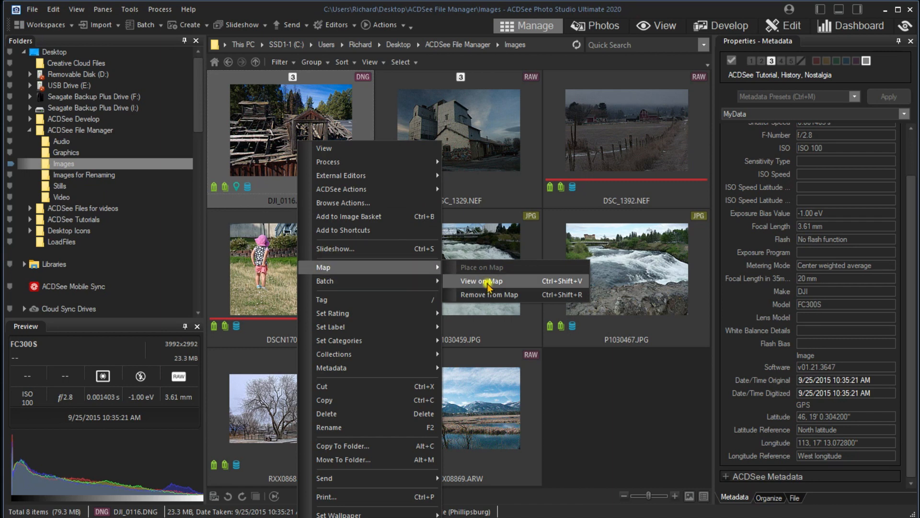
{"action": "left_click", "coordinate": [480, 280]}
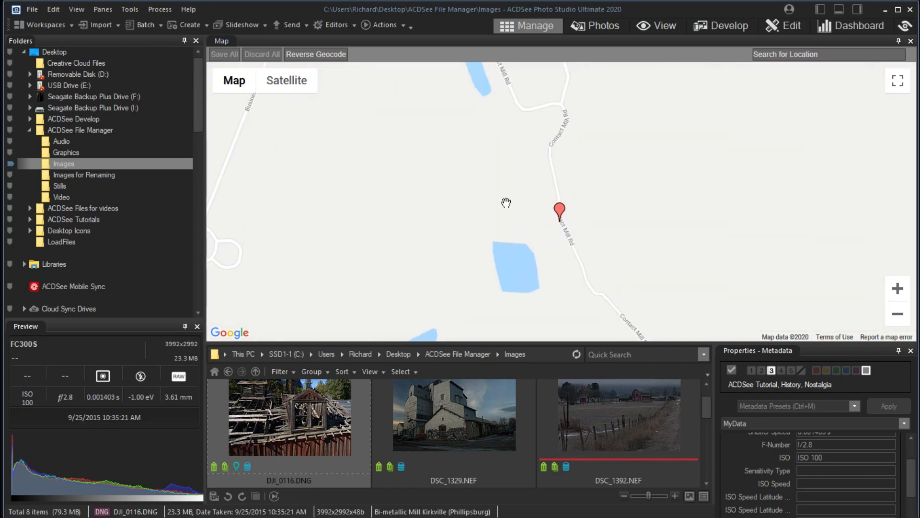
Close the Map pane and pick DSC_1329.NEF in the Images thumbnail grid
{"action": "left_click", "coordinate": [285, 80]}
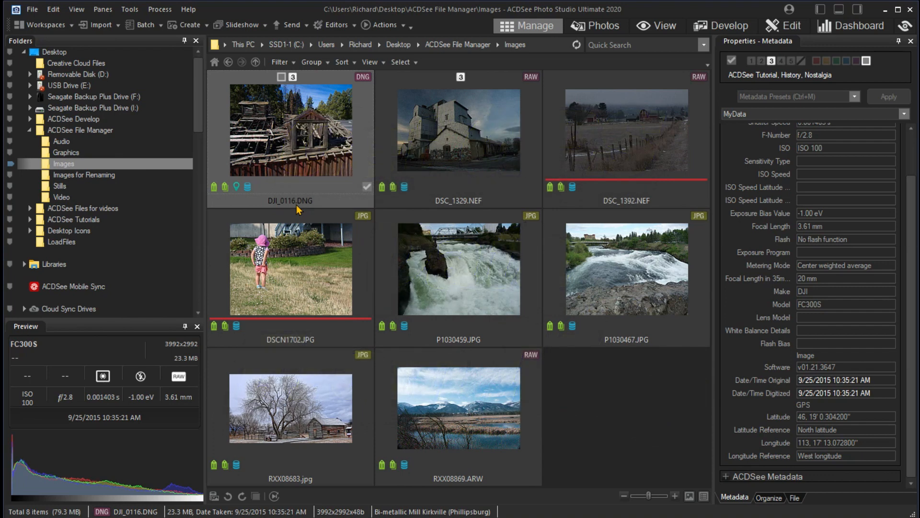
{"action": "left_click", "coordinate": [459, 131]}
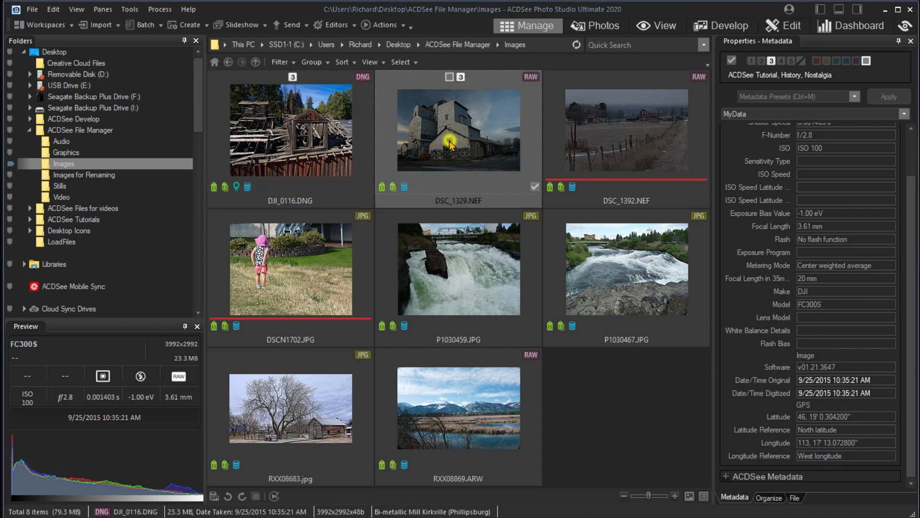
Select DSC_1329.NEF to see its blank GPS fields, then bring up the Panes menu
{"action": "left_click", "coordinate": [451, 131]}
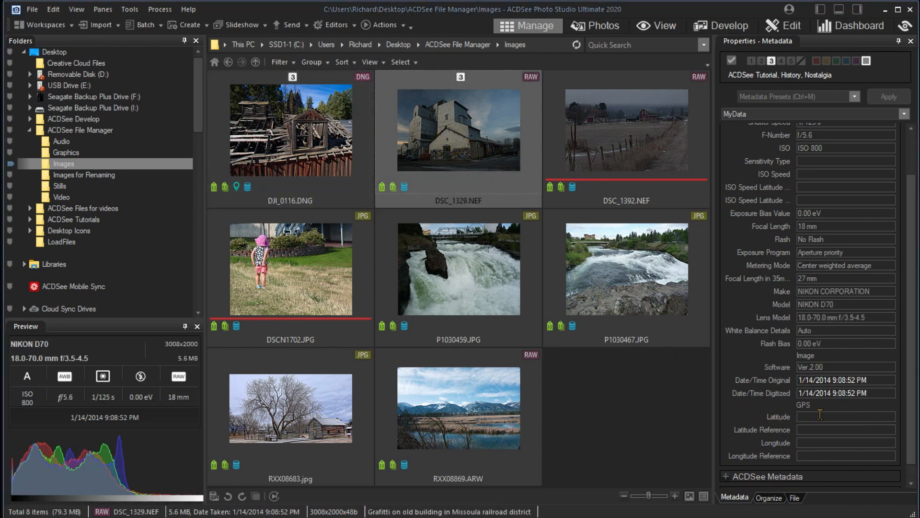
{"action": "mouse_move", "coordinate": [764, 440]}
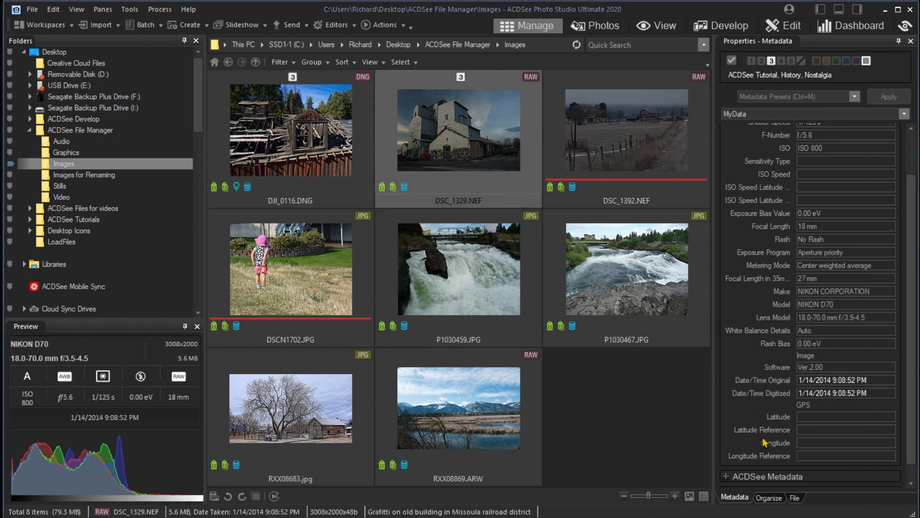
{"action": "left_click", "coordinate": [102, 8]}
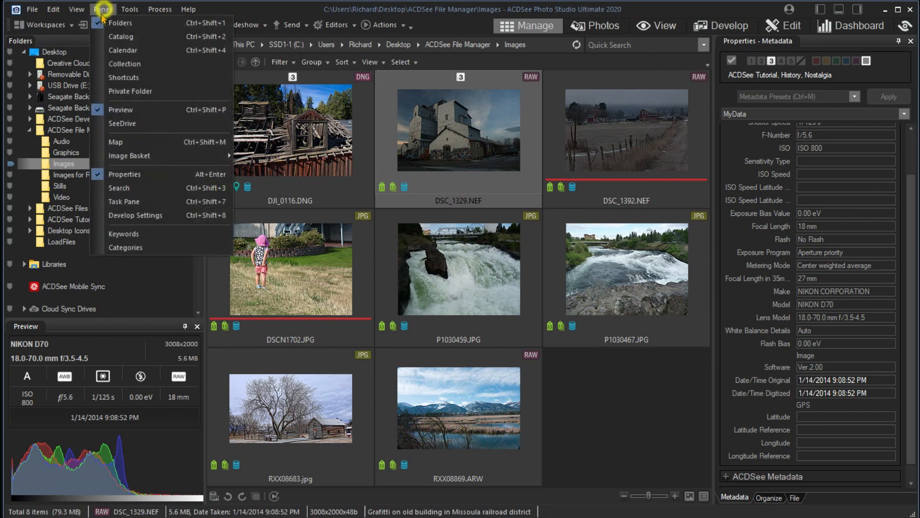
Search the map for 'Ceretana Mill missoula' and place DSC_1329.NEF there, giving it GPS coordinates
{"action": "left_click", "coordinate": [116, 142]}
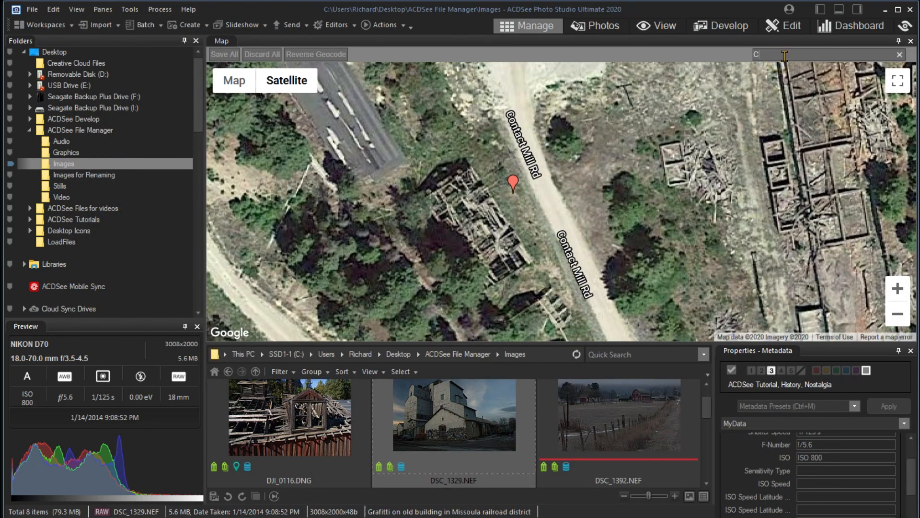
{"action": "type", "text": "Ceretana Mill m"}
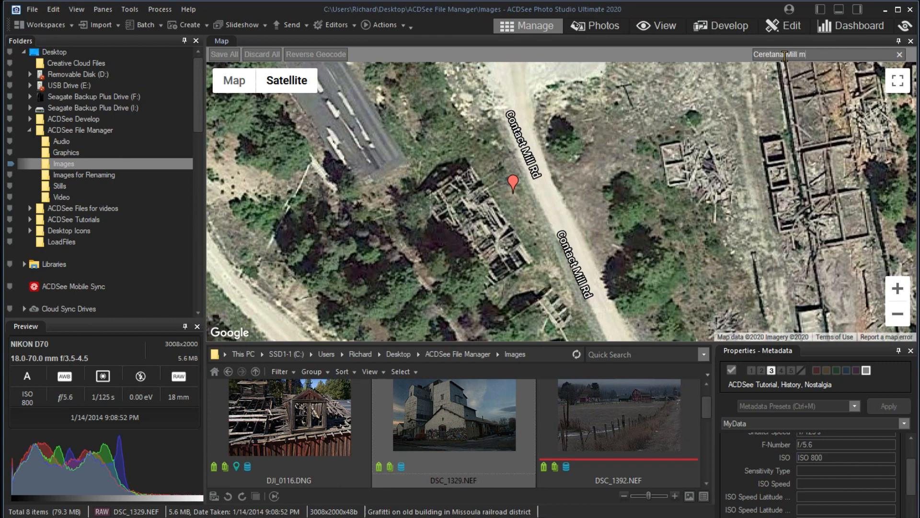
{"action": "type", "text": "issoula"}
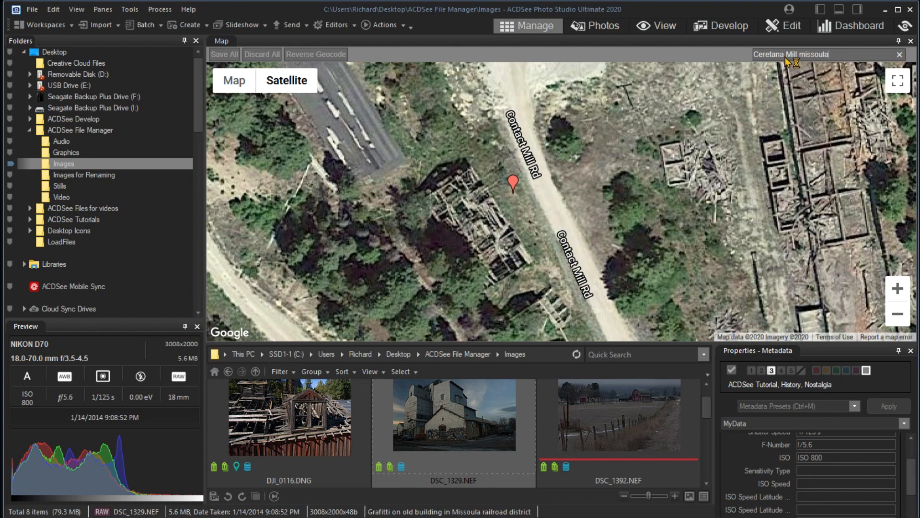
{"action": "left_click", "coordinate": [898, 314]}
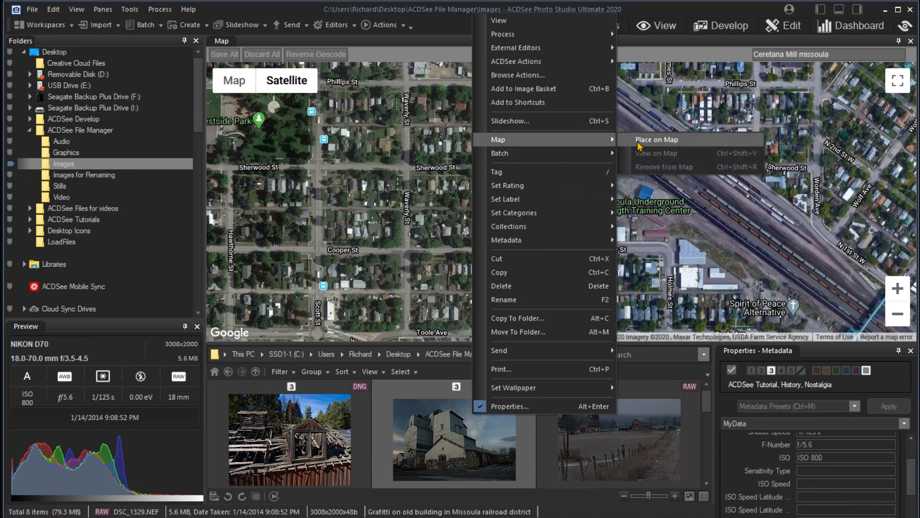
{"action": "left_click", "coordinate": [655, 140]}
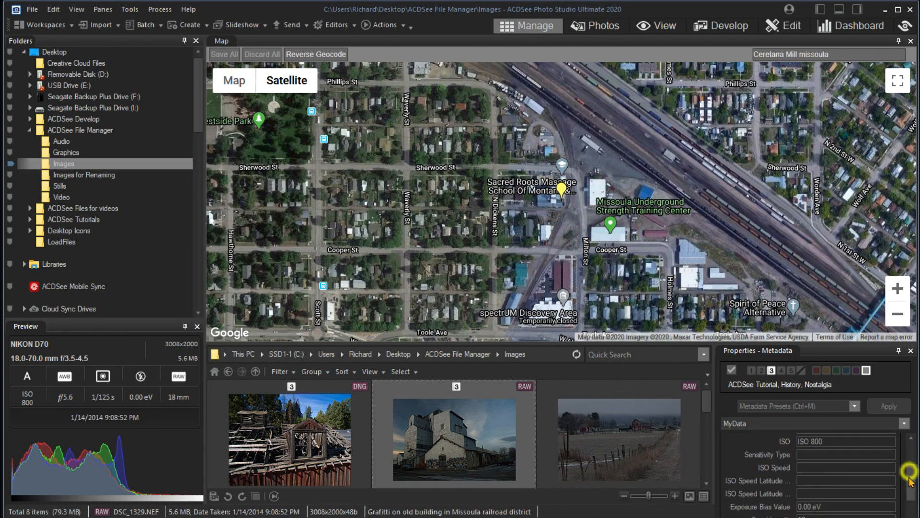
{"action": "scroll", "scroll_direction": "down", "scroll_amount": 3}
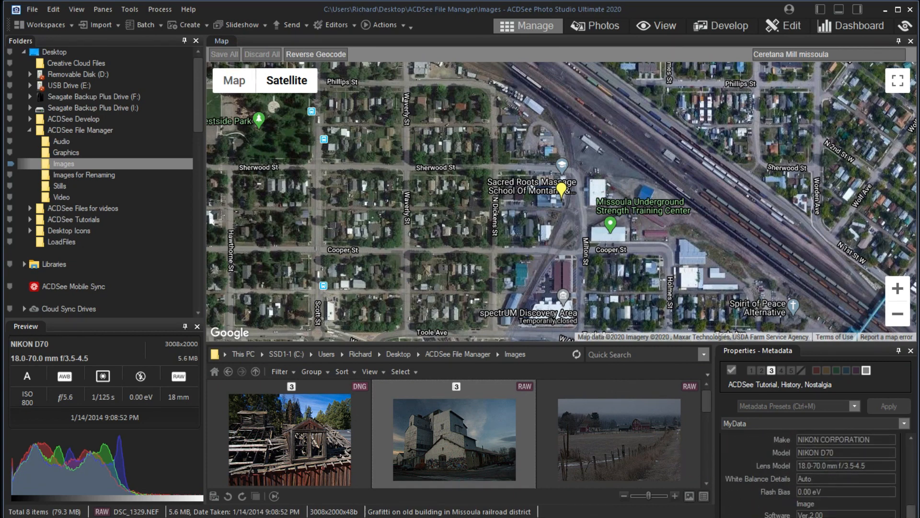
{"action": "scroll", "scroll_direction": "down", "scroll_amount": 3}
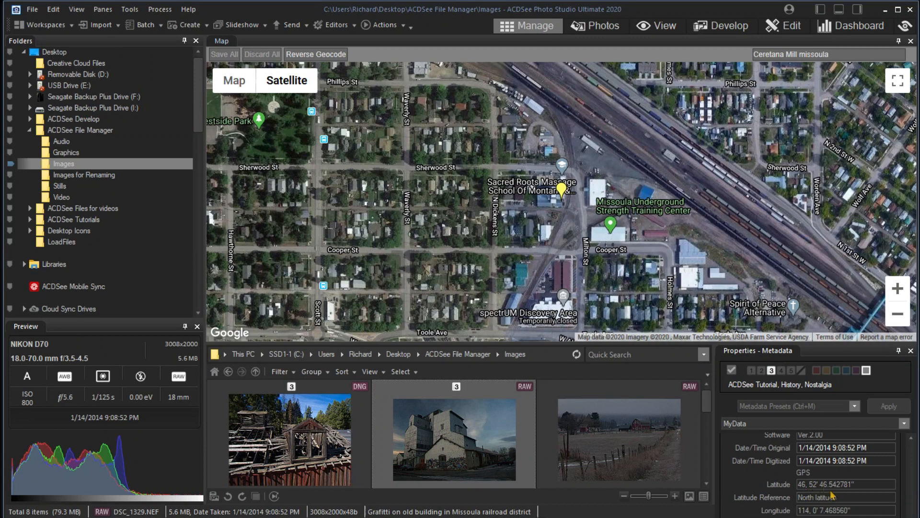
{"action": "mouse_move", "coordinate": [827, 493]}
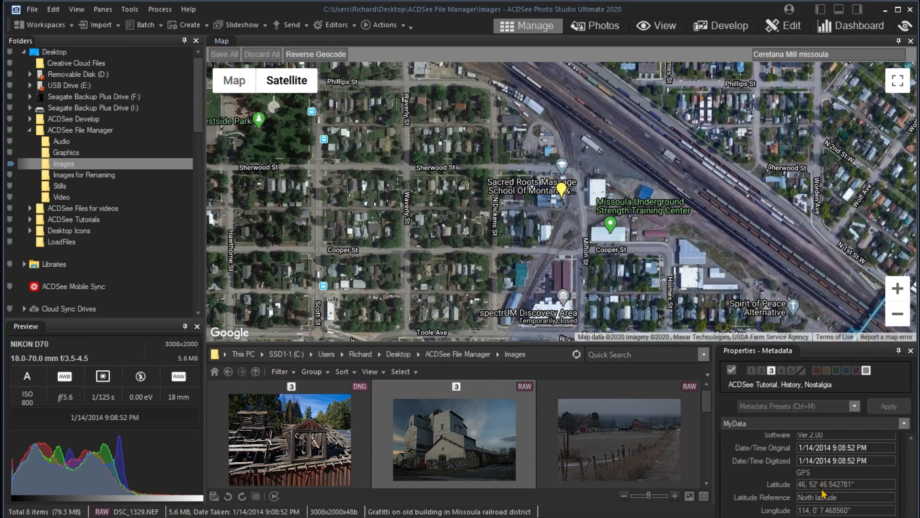
{"action": "mouse_move", "coordinate": [821, 495]}
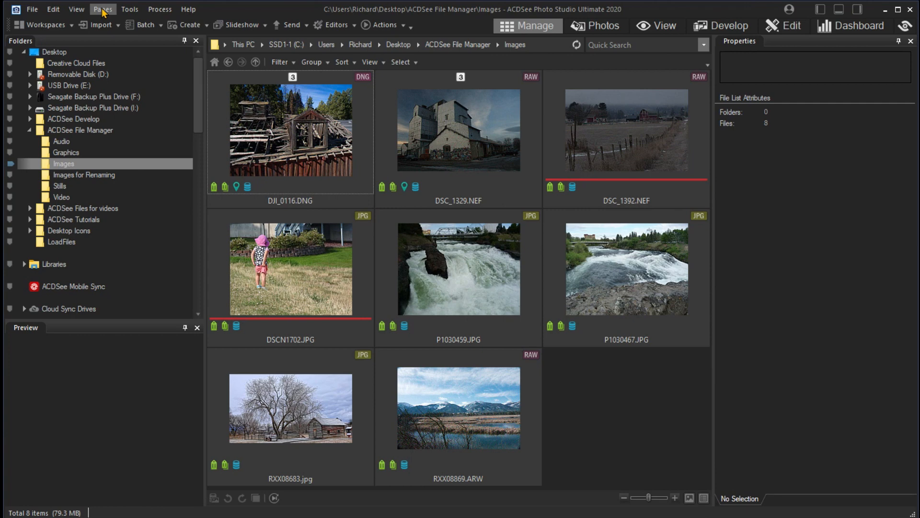
Show the Shortcuts pane and start the New > Shortcut wizard
{"action": "left_click", "coordinate": [103, 8]}
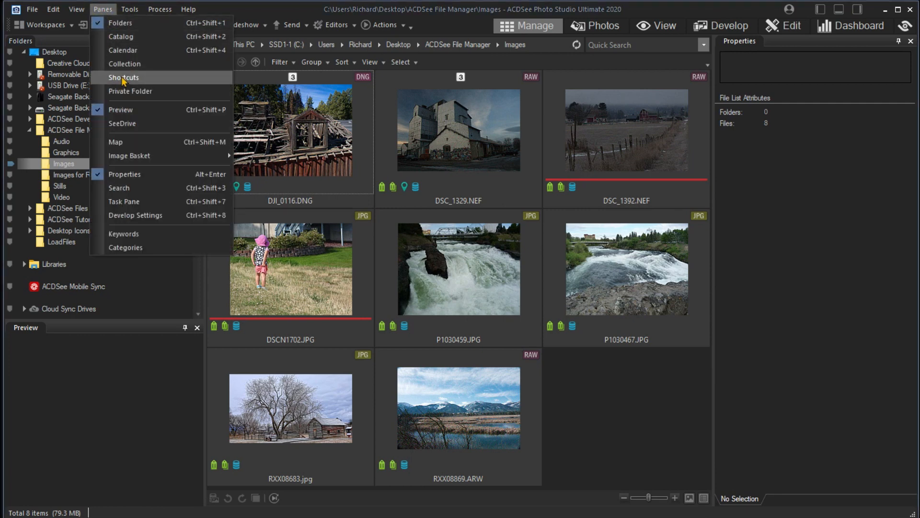
{"action": "left_click", "coordinate": [123, 77]}
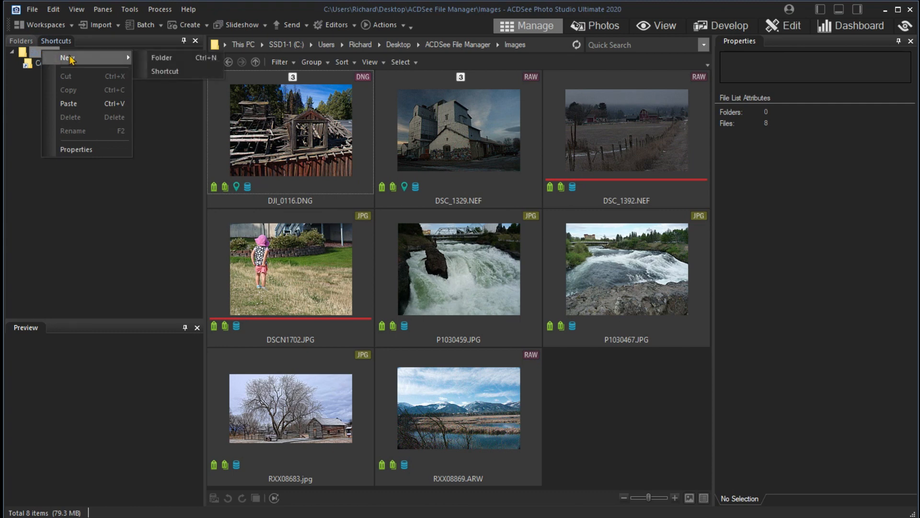
{"action": "mouse_move", "coordinate": [167, 72]}
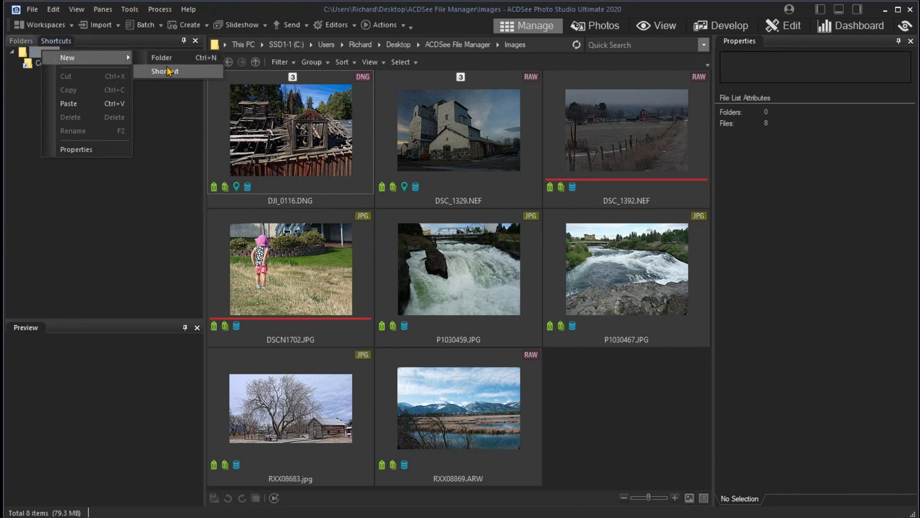
{"action": "left_click", "coordinate": [166, 71]}
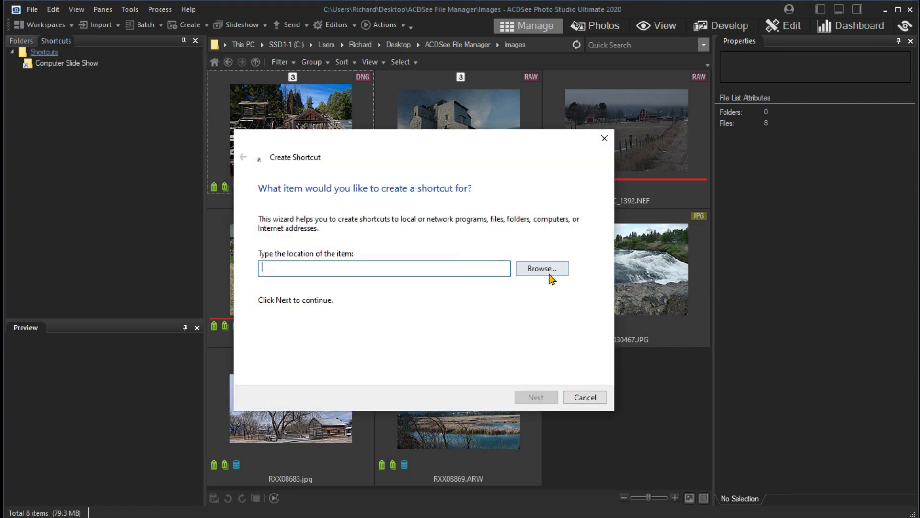
Choose the Images for Renaming folder as the shortcut's target
{"action": "left_click", "coordinate": [540, 268]}
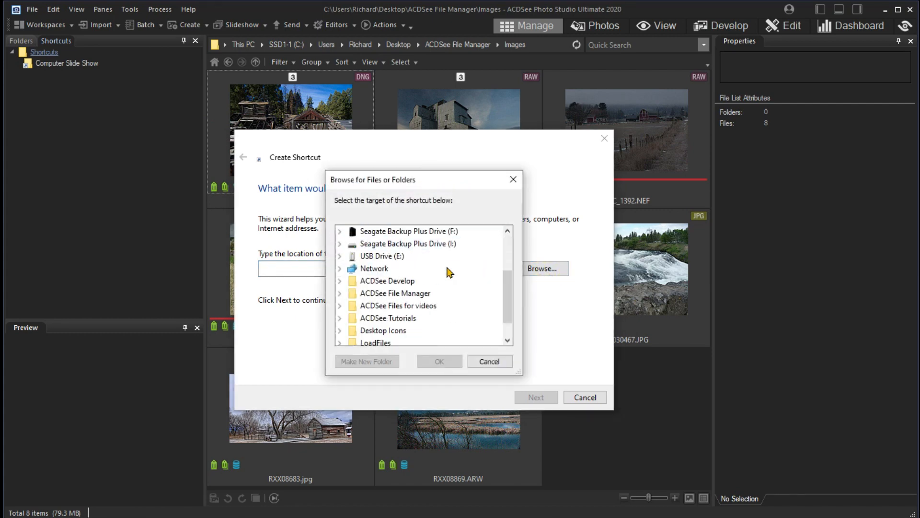
{"action": "left_click", "coordinate": [339, 294]}
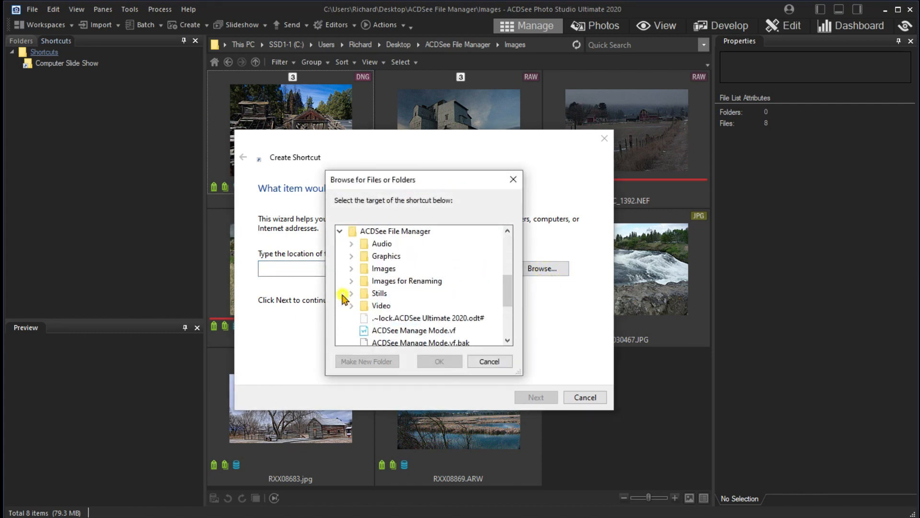
{"action": "left_click", "coordinate": [351, 281]}
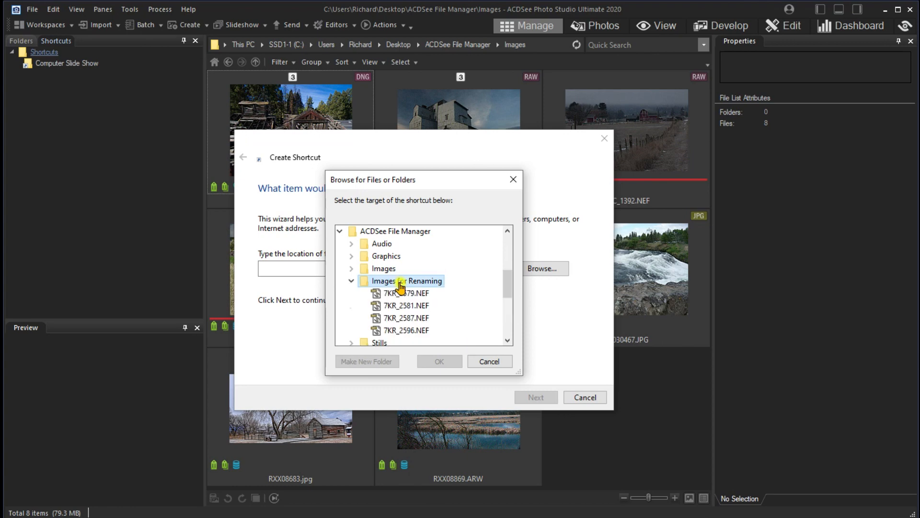
{"action": "left_click", "coordinate": [439, 362]}
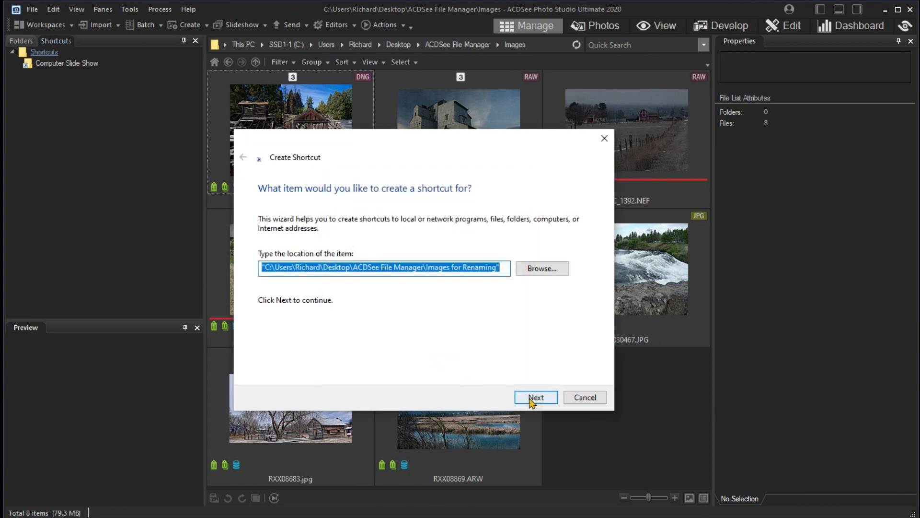
{"action": "left_click", "coordinate": [535, 397]}
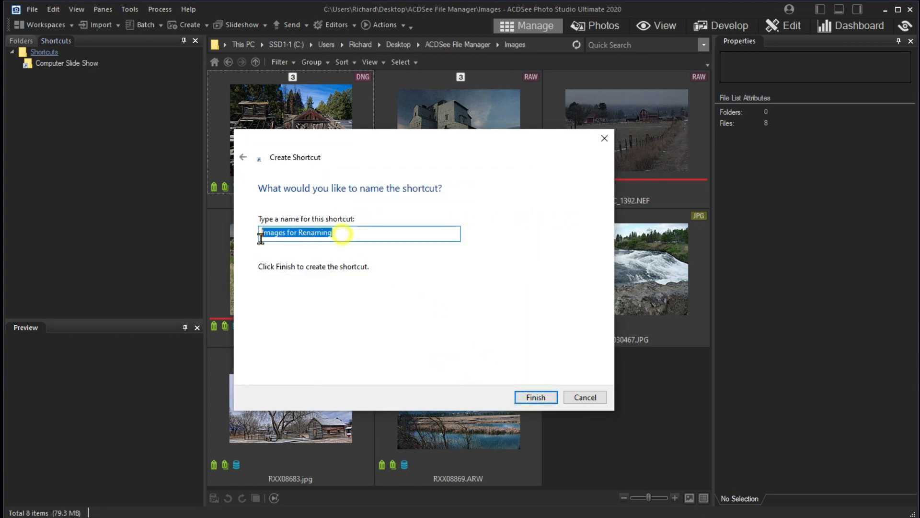
Name the shortcut 'Rename Images' and finish creating it
{"action": "type", "text": "Renam"}
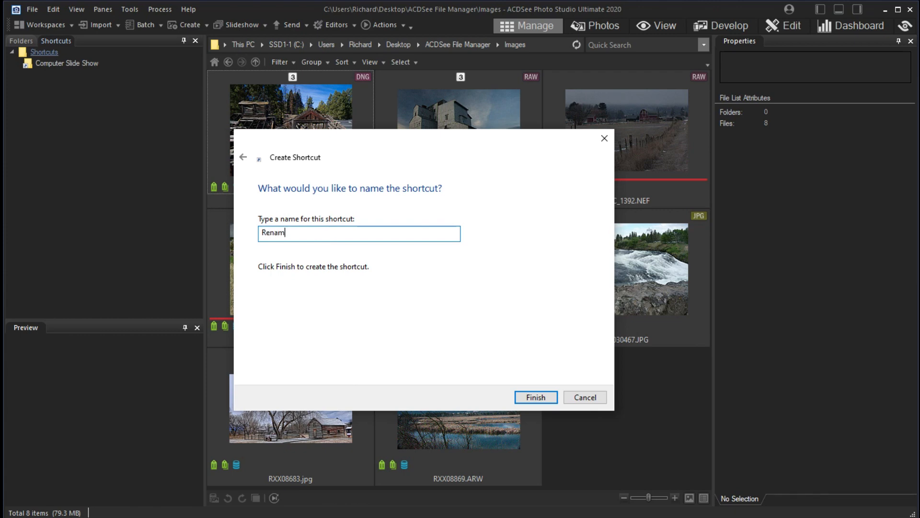
{"action": "type", "text": "e Images"}
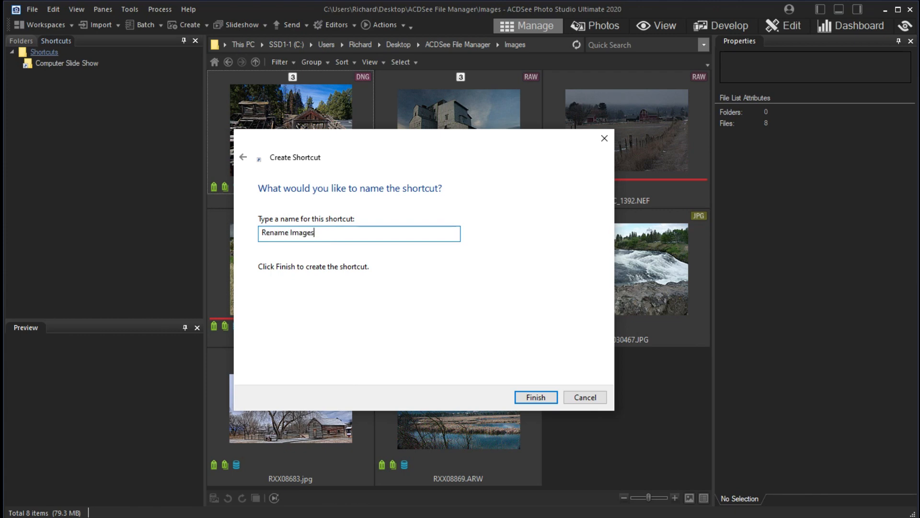
{"action": "left_click", "coordinate": [534, 396]}
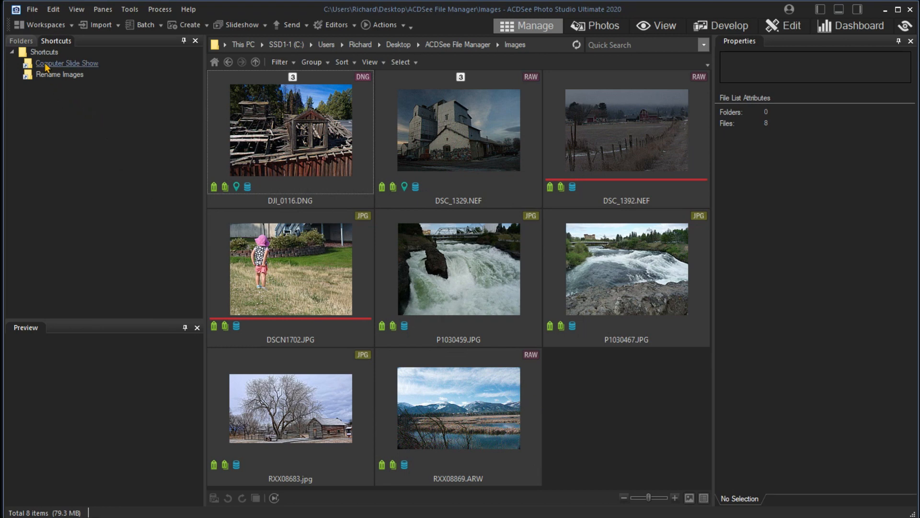
Open the four NEF files via the Rename Images shortcut, then go back to Images
{"action": "left_click", "coordinate": [59, 75]}
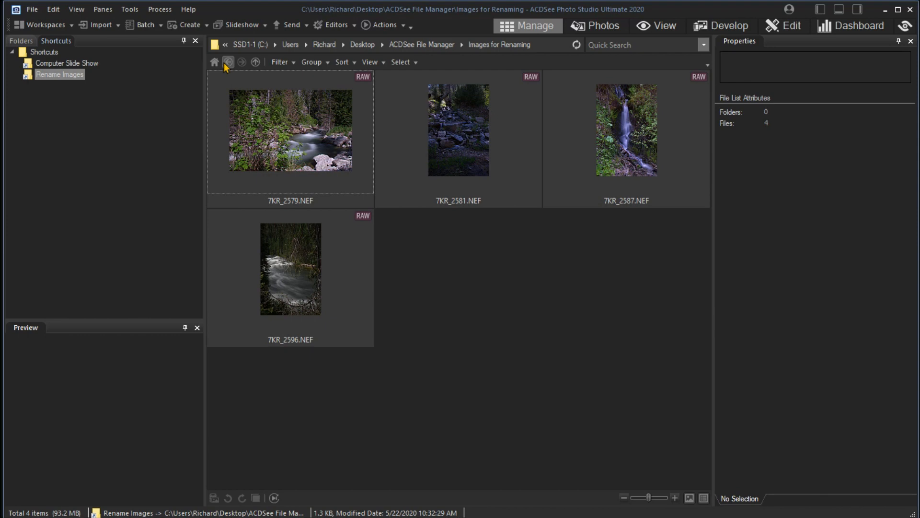
{"action": "left_click", "coordinate": [228, 62]}
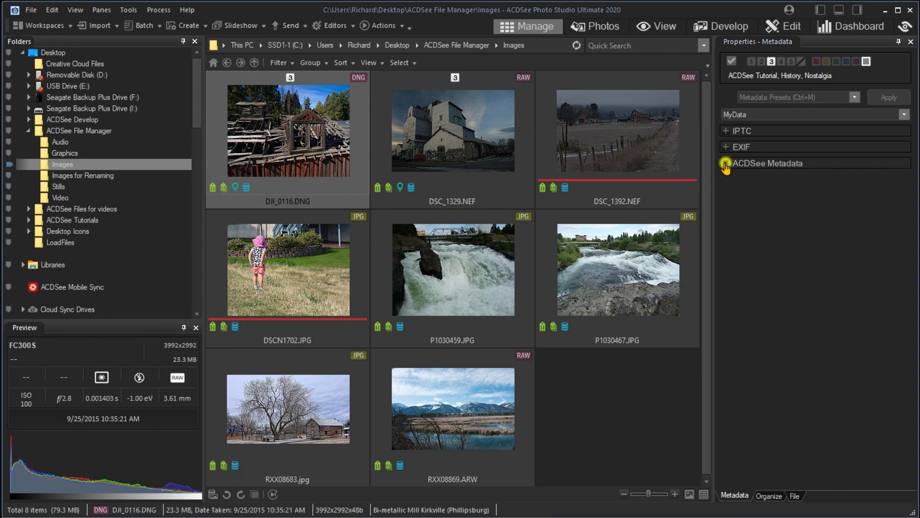
Set DJI_0116.DNG's IPTC Subject Code to History in the Metadata pane
{"action": "left_click", "coordinate": [726, 163]}
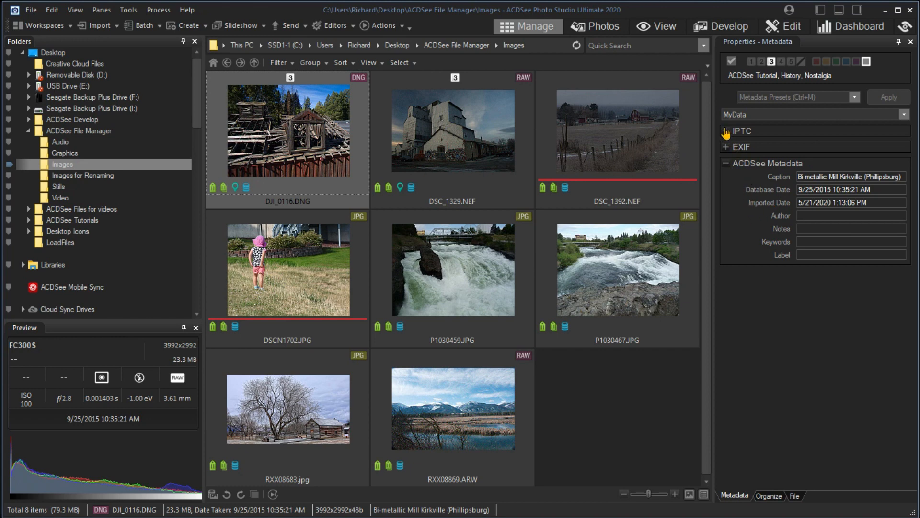
{"action": "left_click", "coordinate": [742, 130]}
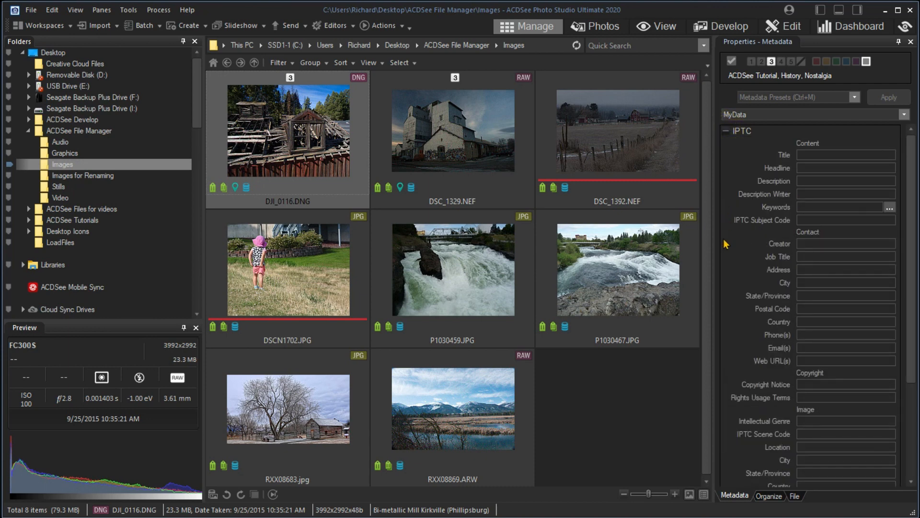
{"action": "left_click", "coordinate": [846, 221]}
{"action": "type", "text": "History"}
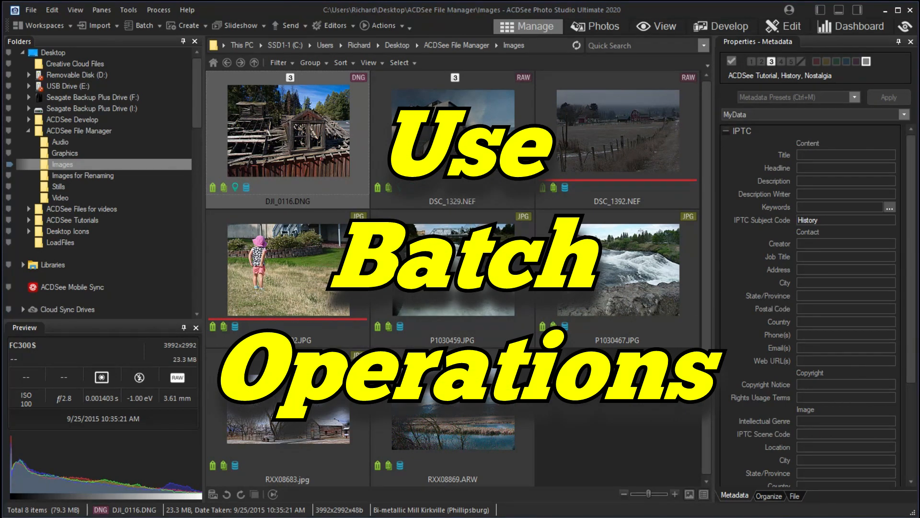
{"action": "mouse_move", "coordinate": [141, 246]}
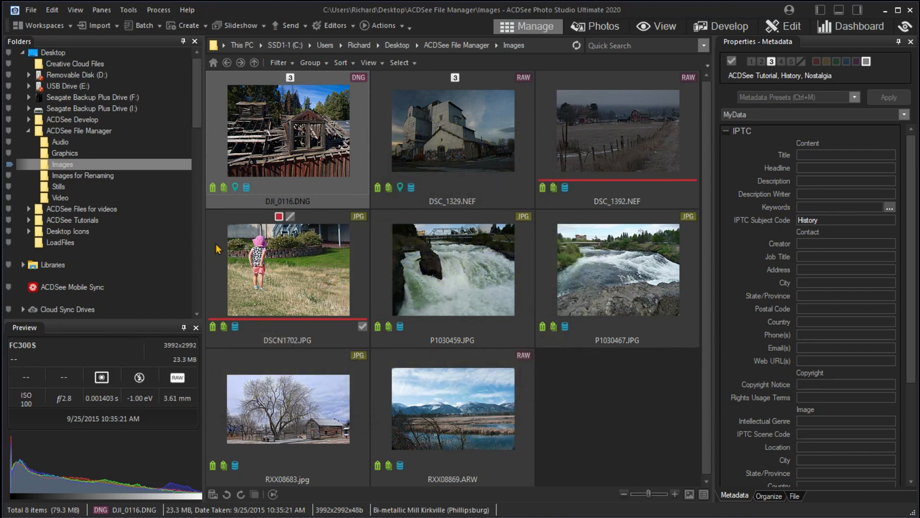
{"action": "mouse_move", "coordinate": [329, 142]}
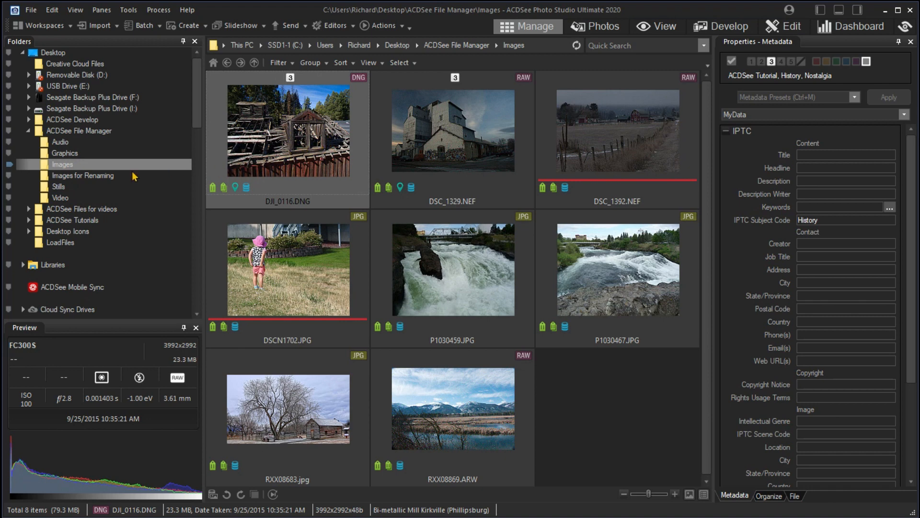
{"action": "mouse_move", "coordinate": [97, 25]}
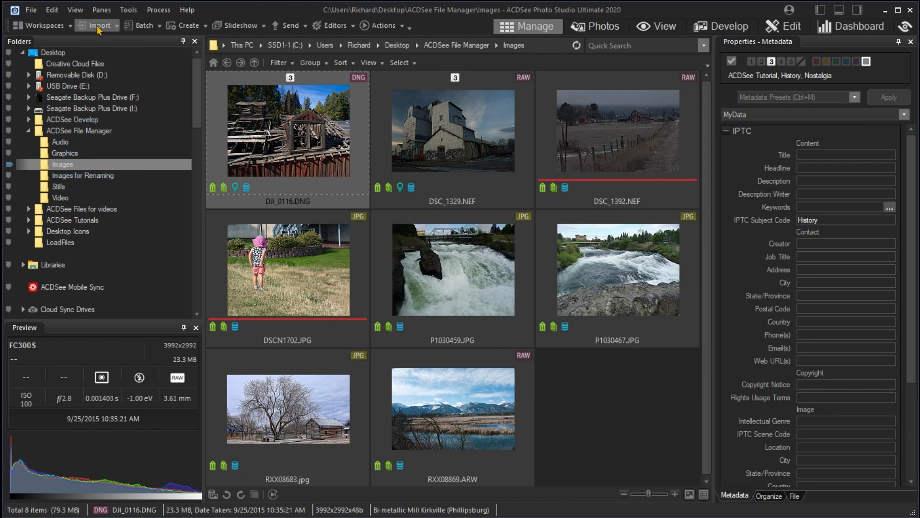
Bring up the Panes menu listing the panes that can be shown
{"action": "left_click", "coordinate": [100, 10]}
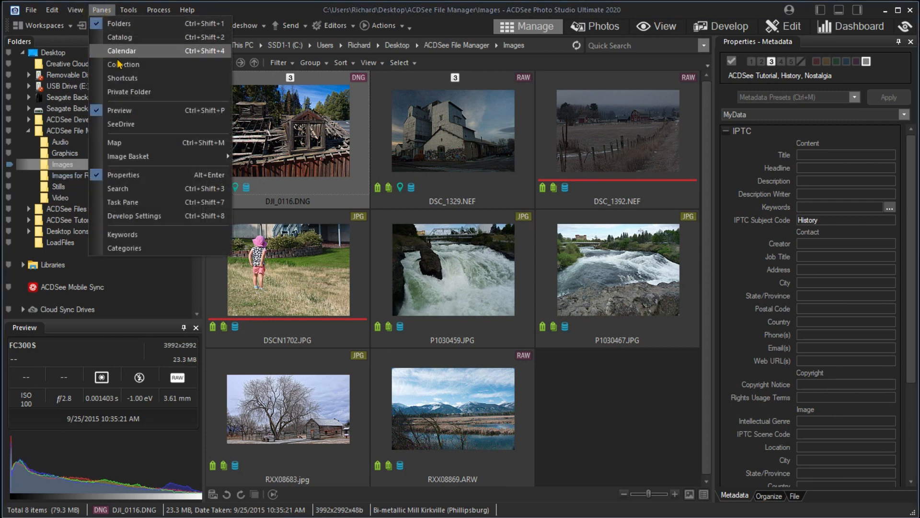
Show the Shortcuts pane and jump to the Images for Renaming folder with its four NEF photos
{"action": "left_click", "coordinate": [123, 78]}
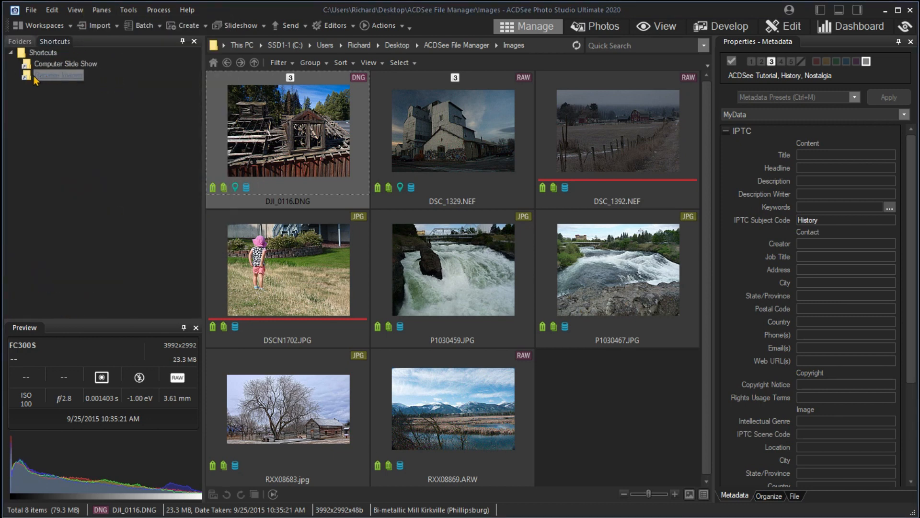
{"action": "left_click", "coordinate": [58, 75]}
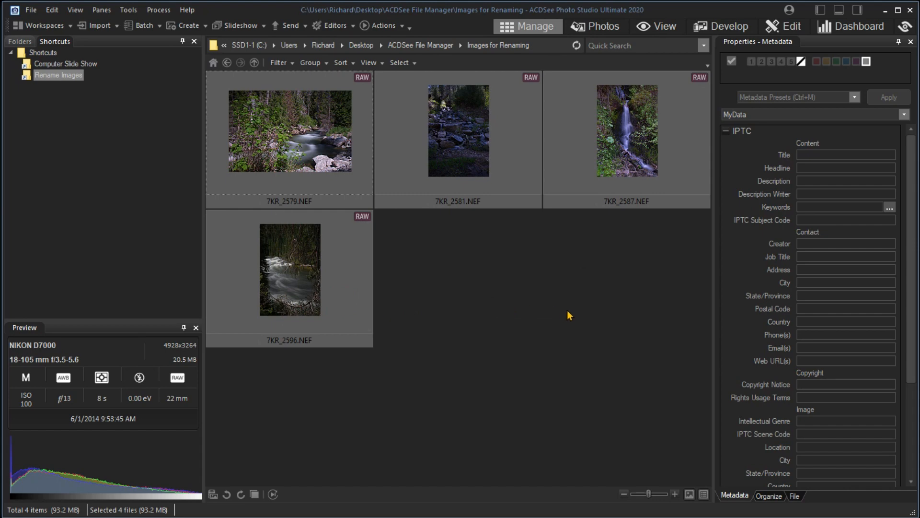
{"action": "mouse_move", "coordinate": [561, 317]}
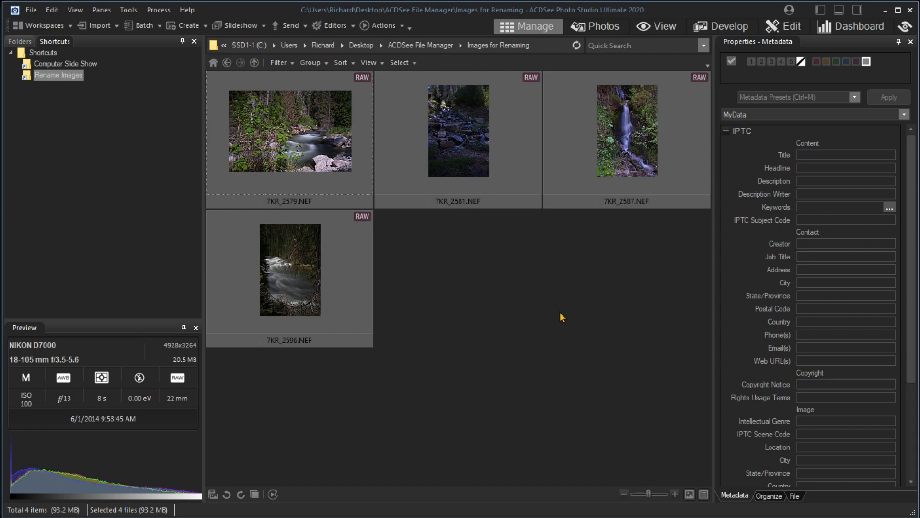
{"action": "mouse_move", "coordinate": [458, 170]}
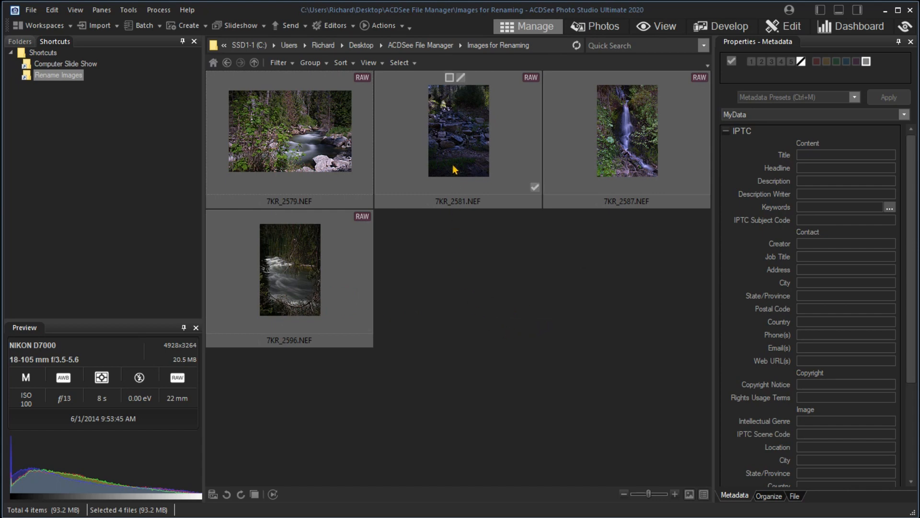
{"action": "right_click", "coordinate": [458, 130]}
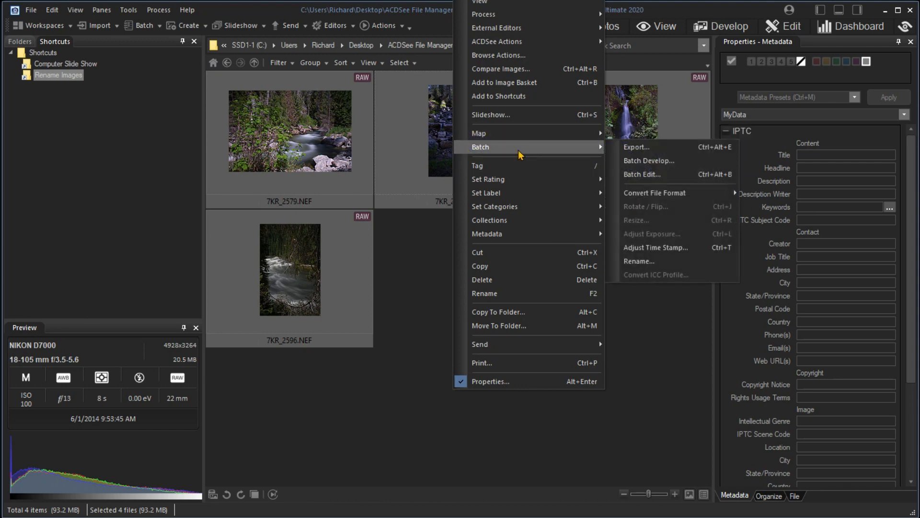
{"action": "mouse_move", "coordinate": [656, 188]}
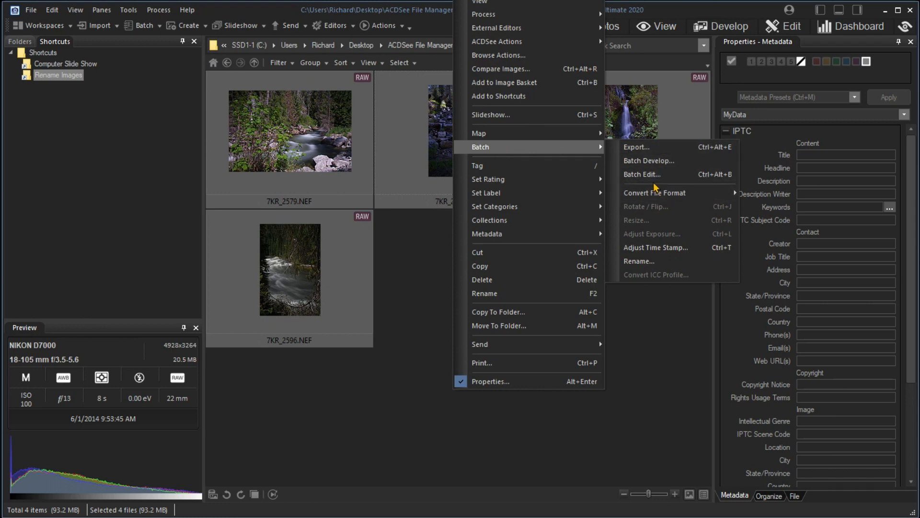
Start a Batch Rename of the four NEF photos using the numbered template xxx###
{"action": "left_click", "coordinate": [639, 261]}
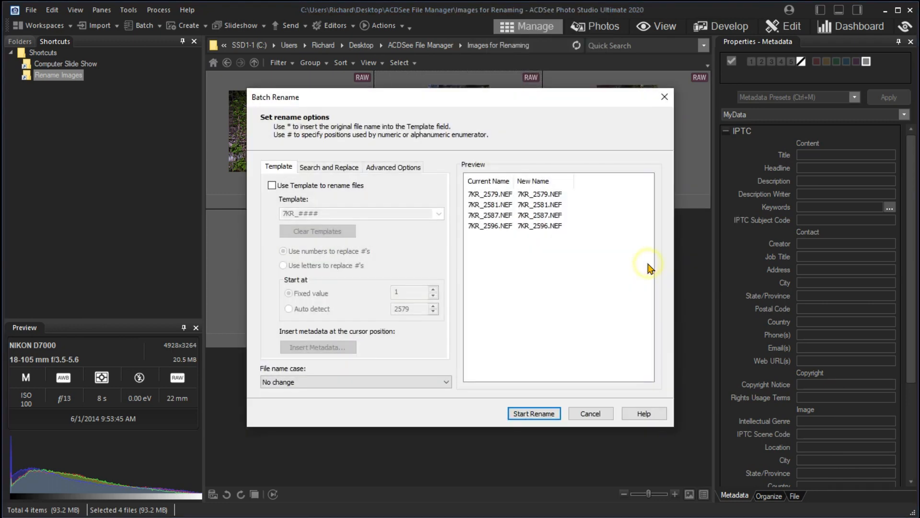
{"action": "left_click", "coordinate": [271, 185]}
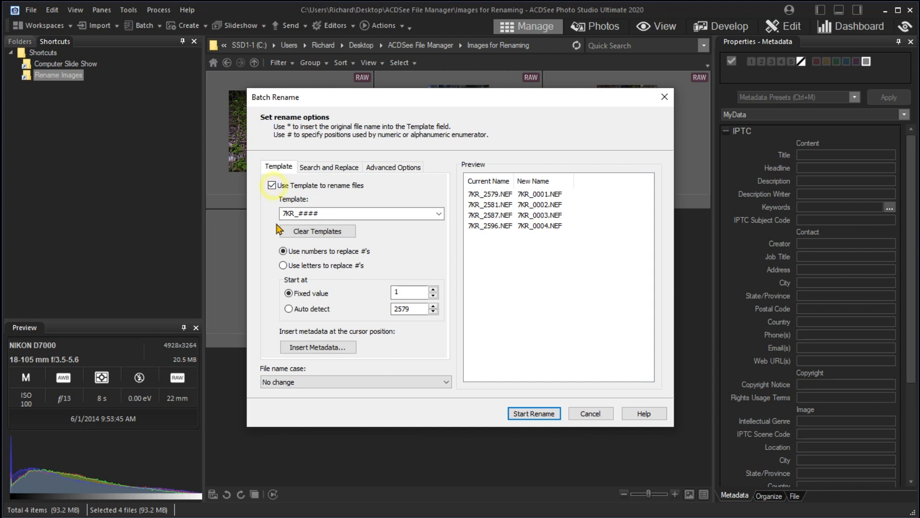
{"action": "triple_click", "coordinate": [361, 212]}
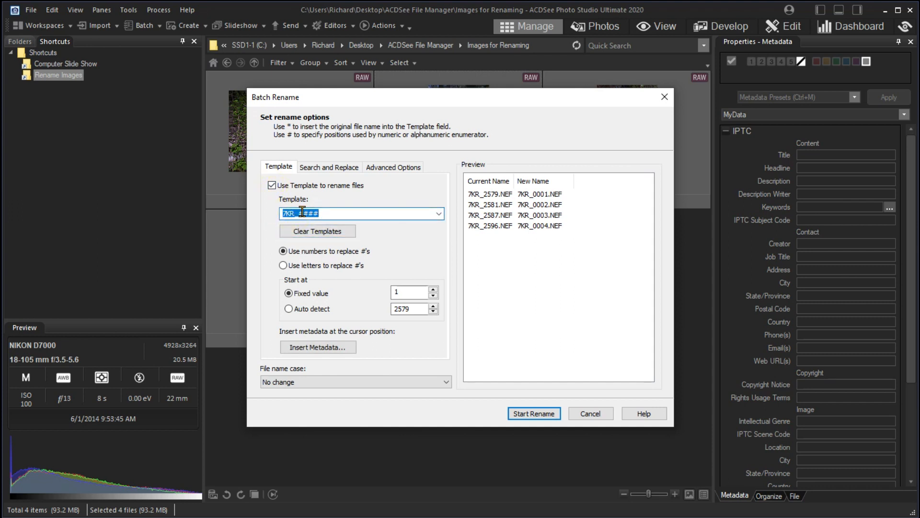
{"action": "type", "text": "xxx#"}
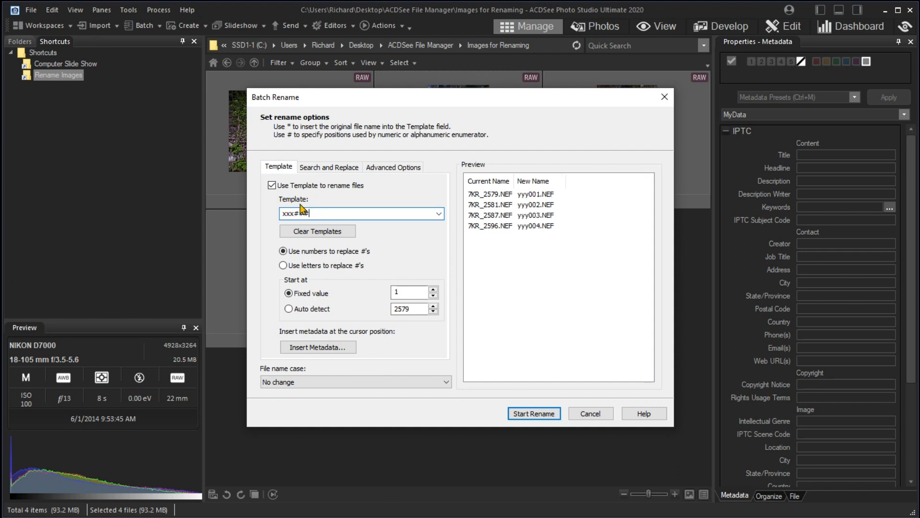
{"action": "type", "text": "##"}
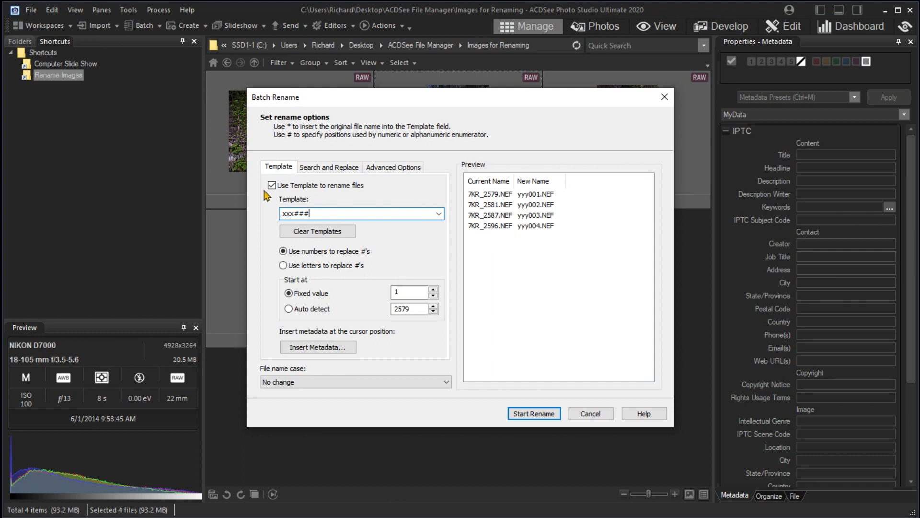
Enable Search and Replace renaming, searching for 7kr to replace with y
{"action": "left_click", "coordinate": [329, 167]}
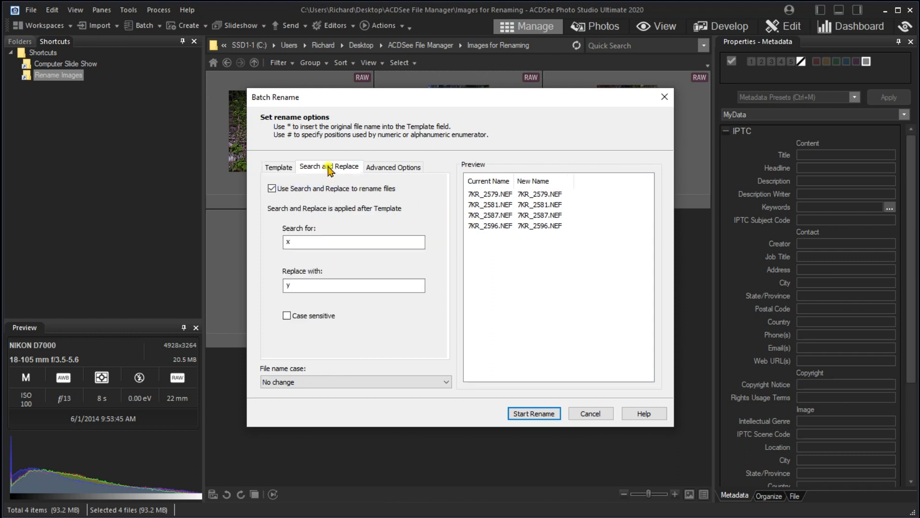
{"action": "left_click", "coordinate": [271, 189]}
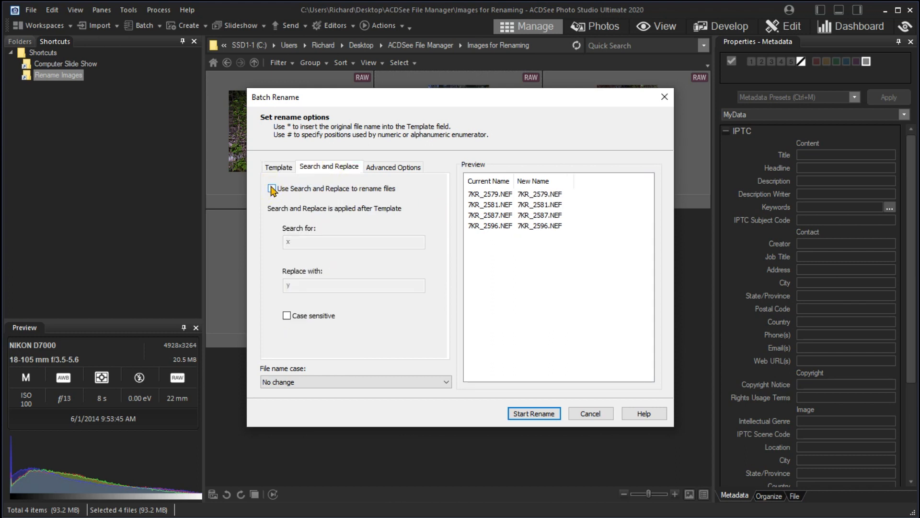
{"action": "left_click", "coordinate": [272, 189]}
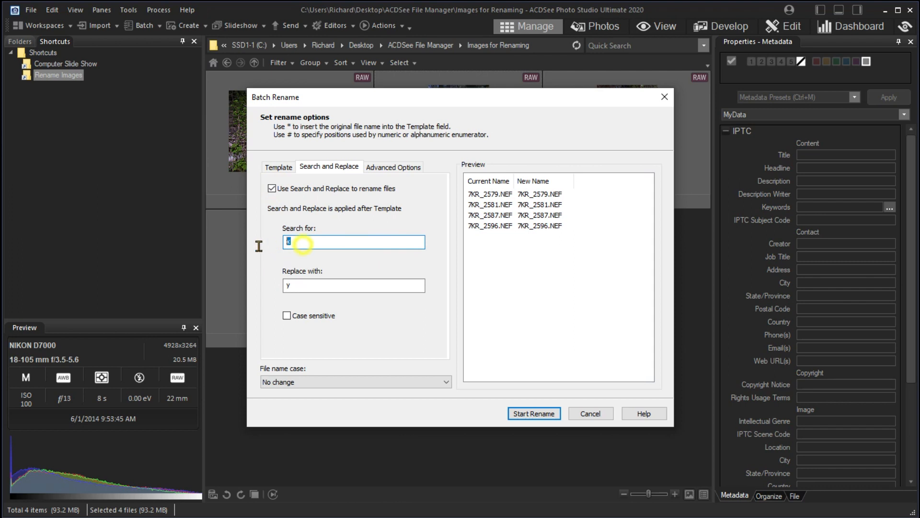
{"action": "type", "text": "7"}
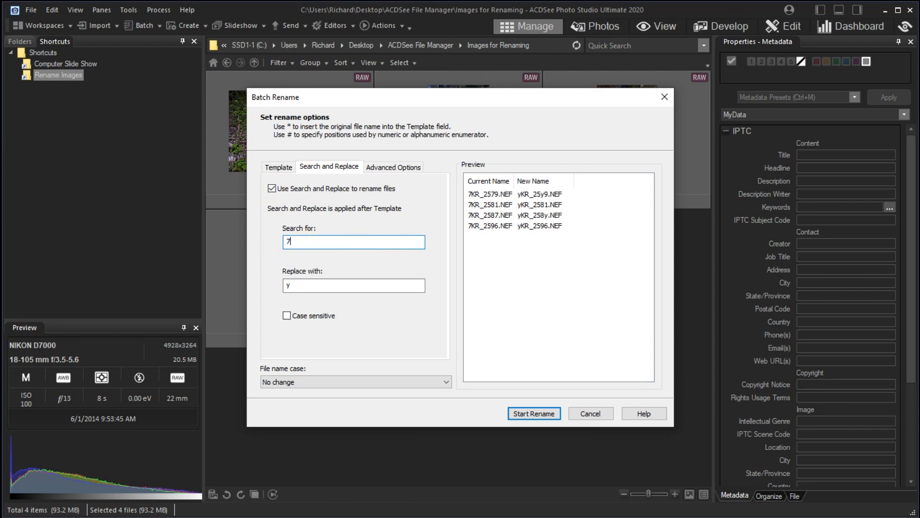
{"action": "type", "text": "kr"}
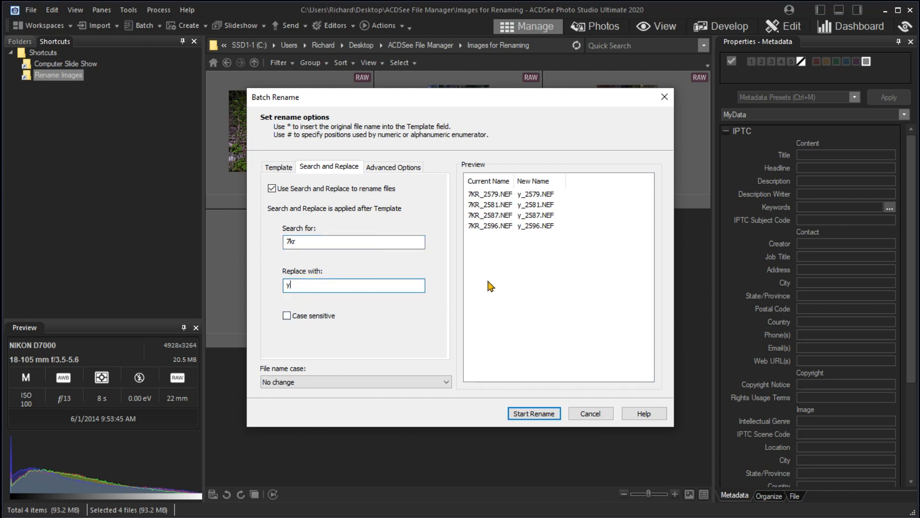
{"action": "mouse_move", "coordinate": [511, 278]}
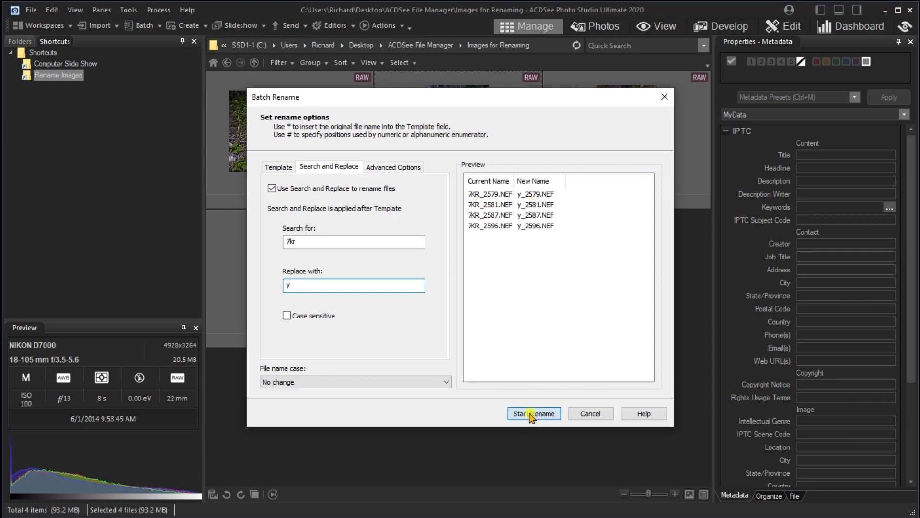
Run the rename so the four photos become y_2579–y_2596.NEF and close the progress window
{"action": "left_click", "coordinate": [533, 413]}
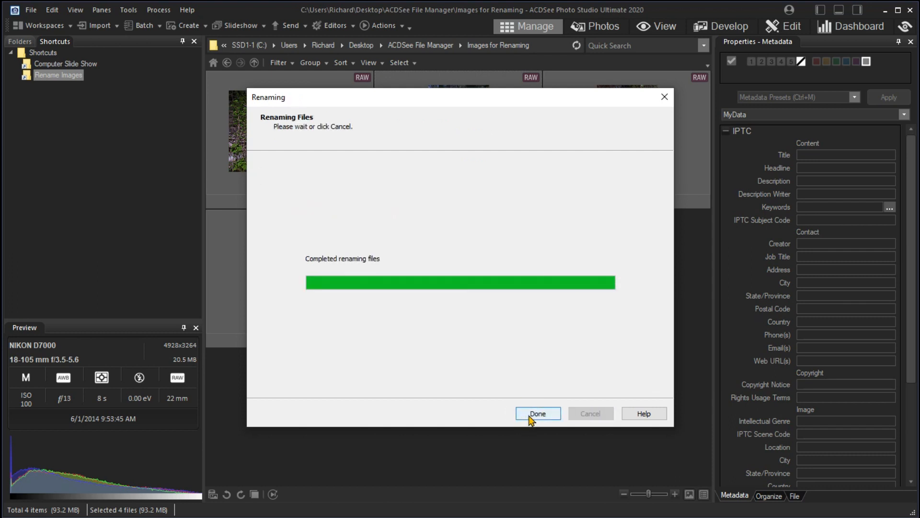
{"action": "left_click", "coordinate": [537, 413]}
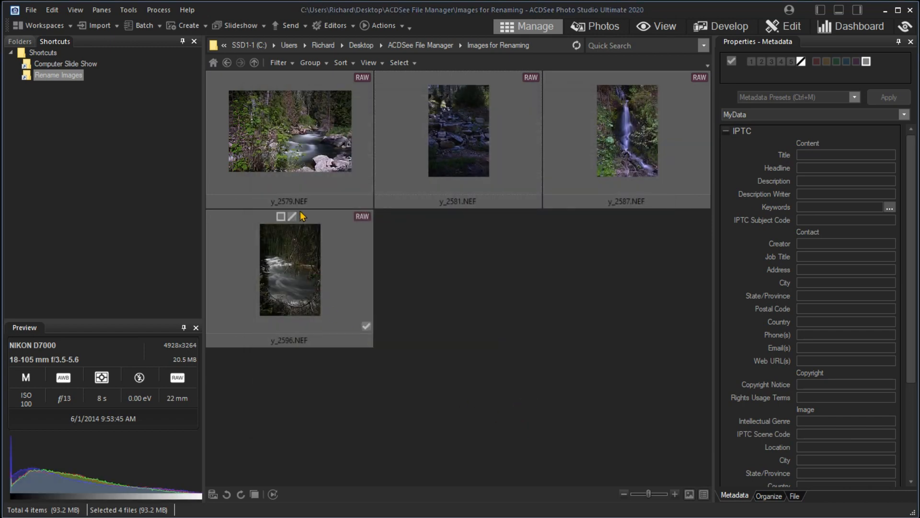
{"action": "mouse_move", "coordinate": [59, 305]}
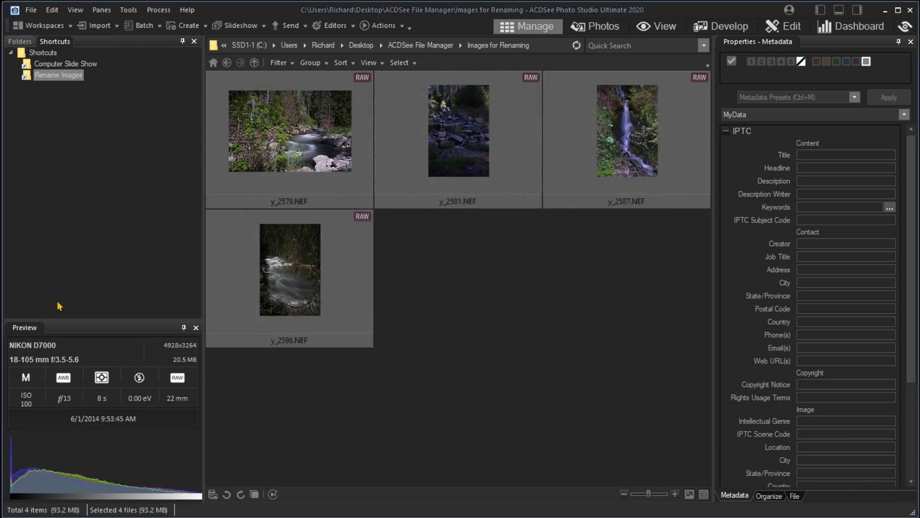
Return to the Images folder and show DJI_0116.DNG's metadata with Subject Code History
{"action": "left_click", "coordinate": [62, 164]}
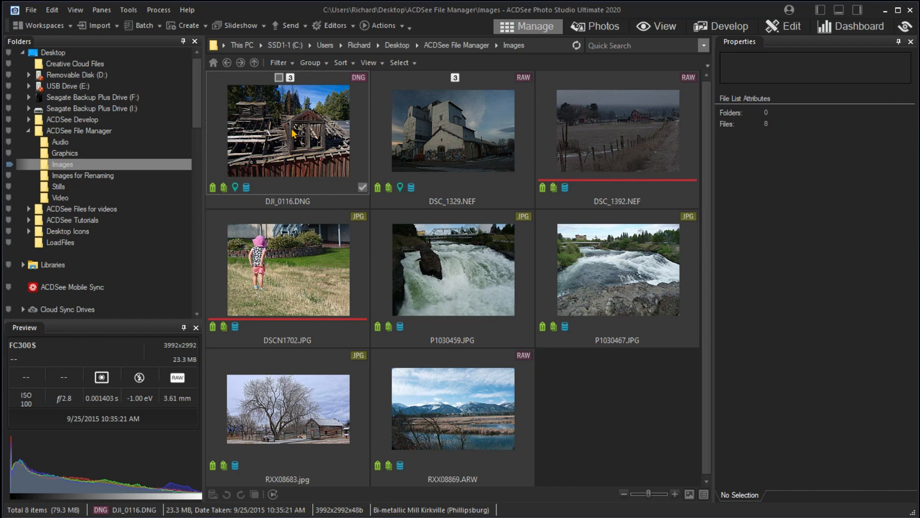
{"action": "mouse_move", "coordinate": [295, 141]}
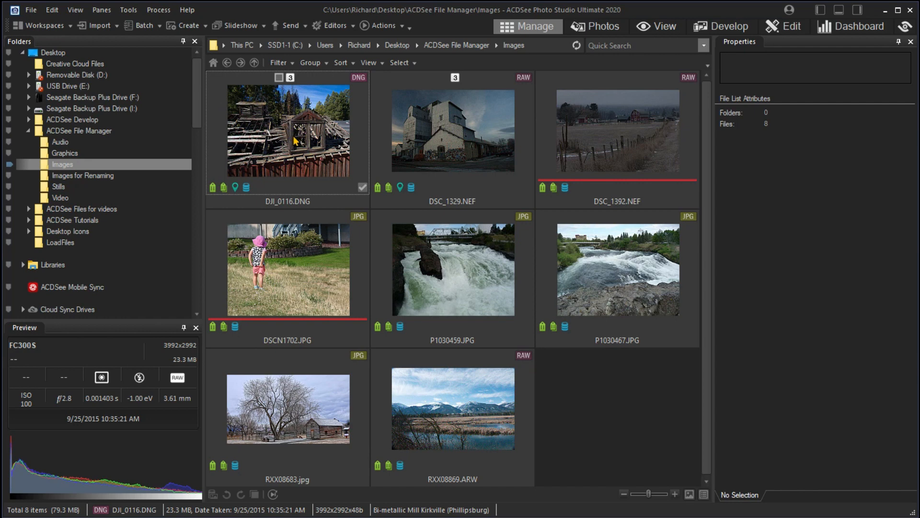
{"action": "mouse_move", "coordinate": [322, 142]}
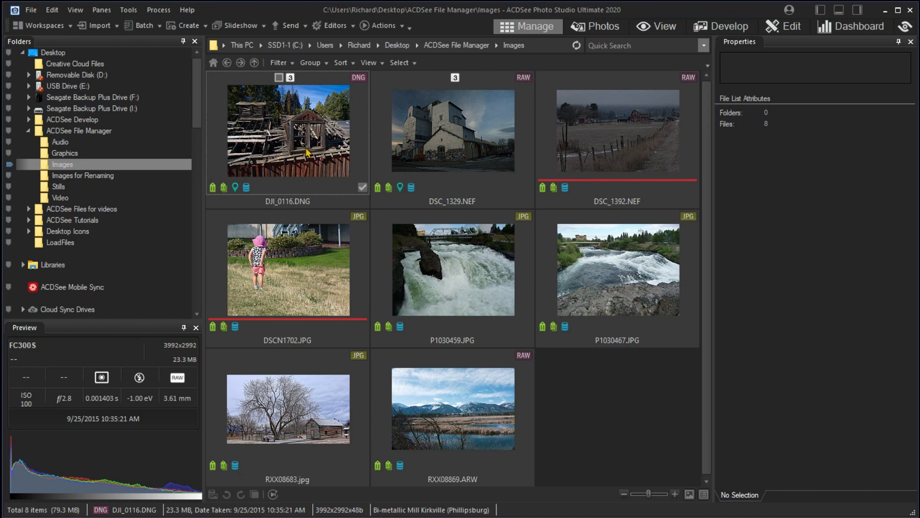
{"action": "left_click", "coordinate": [733, 499]}
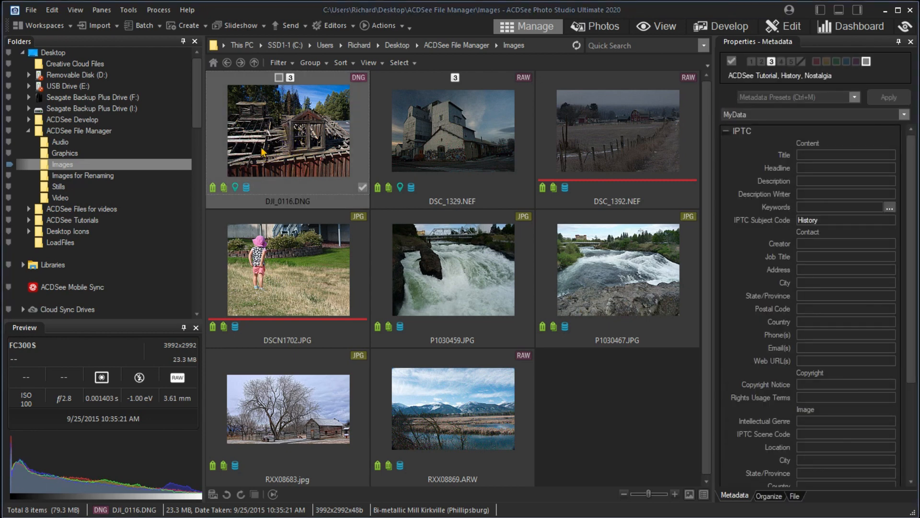
Apply the HDR_Natural preset from Browse Actions to DJI_0116.DNG, creating a new DJI_0116.jpg
{"action": "right_click", "coordinate": [263, 152]}
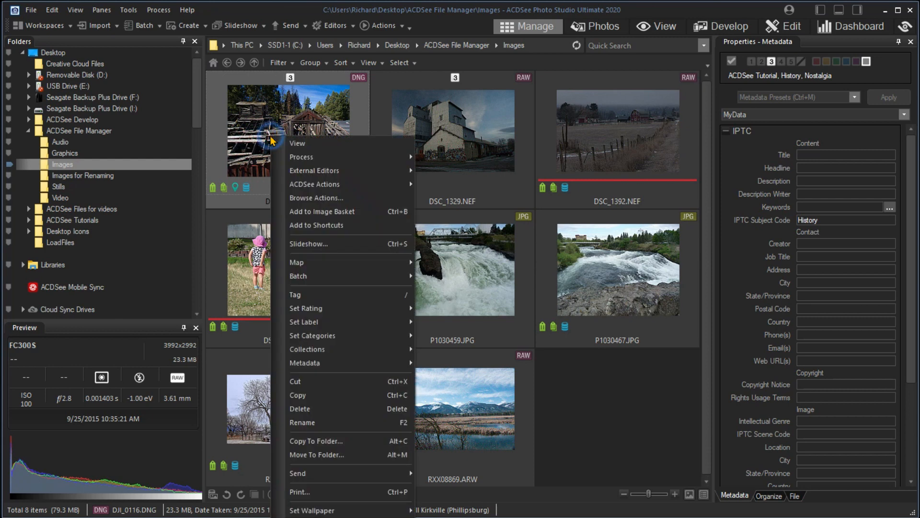
{"action": "mouse_move", "coordinate": [297, 143]}
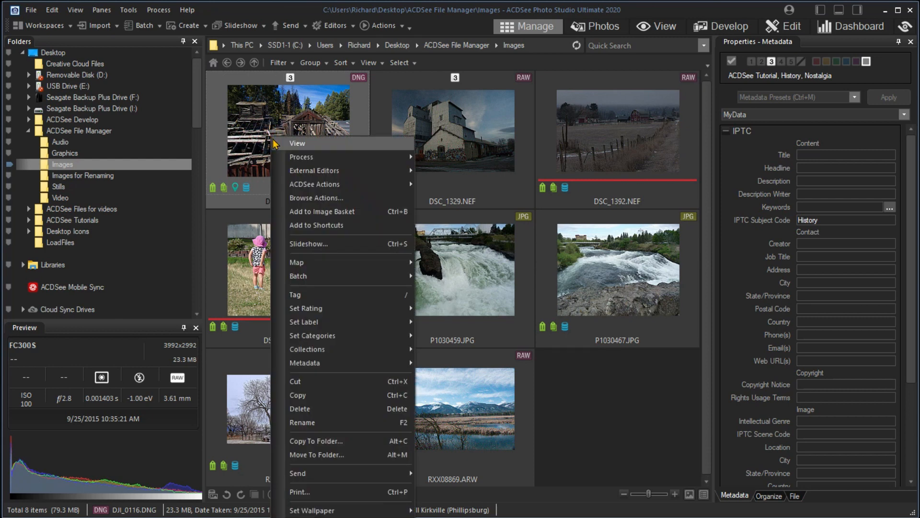
{"action": "mouse_move", "coordinate": [315, 198]}
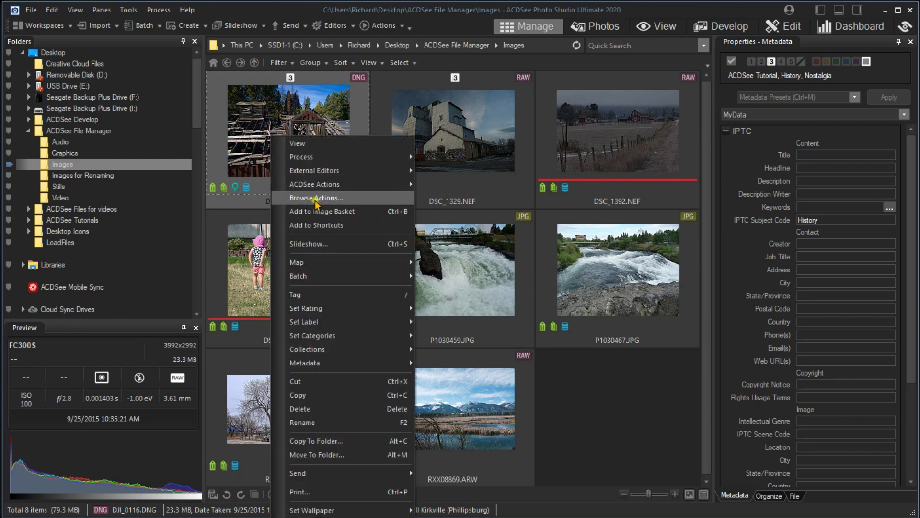
{"action": "left_click", "coordinate": [316, 198]}
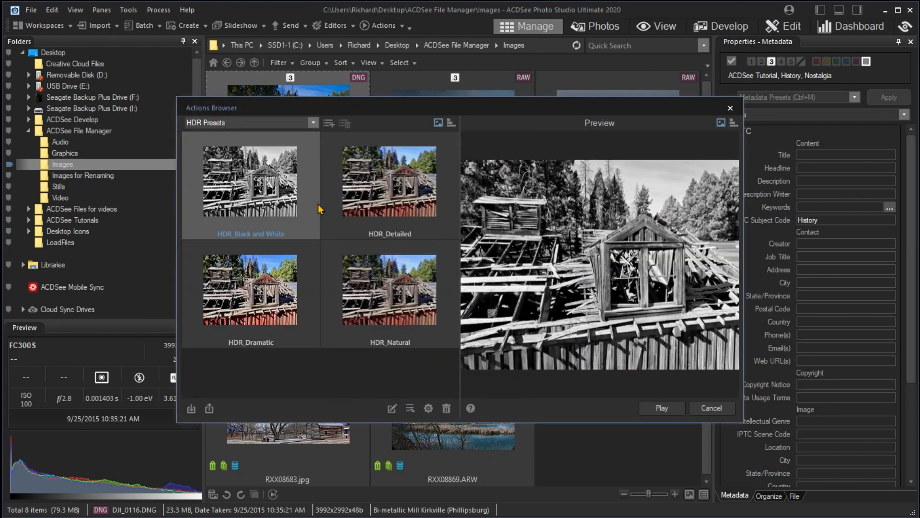
{"action": "mouse_move", "coordinate": [333, 188]}
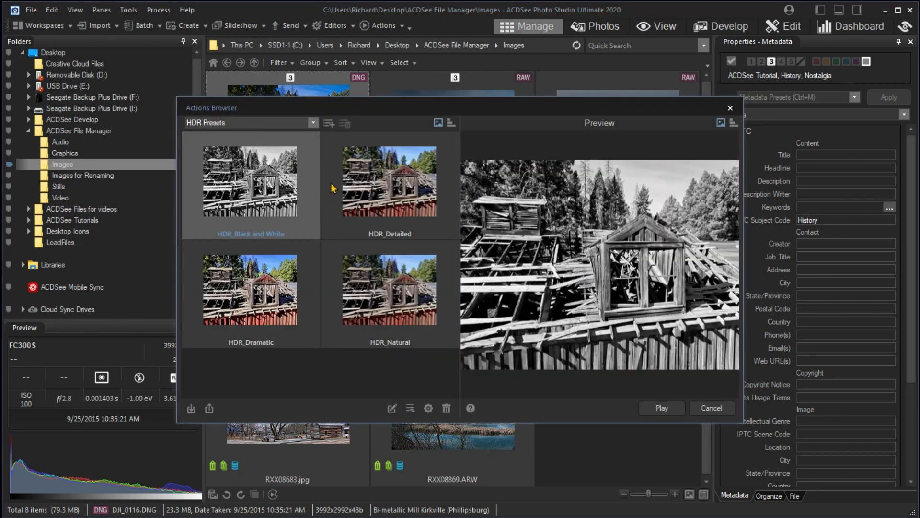
{"action": "mouse_move", "coordinate": [376, 291]}
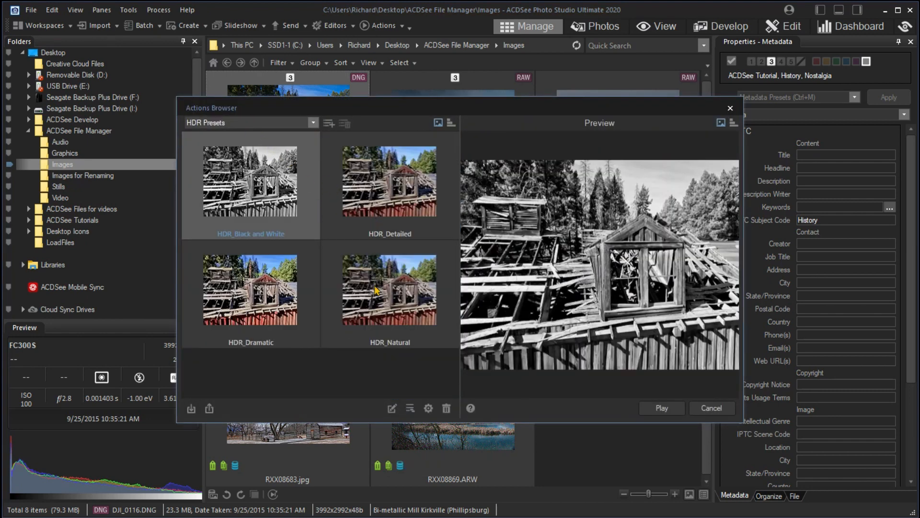
{"action": "left_click", "coordinate": [389, 290]}
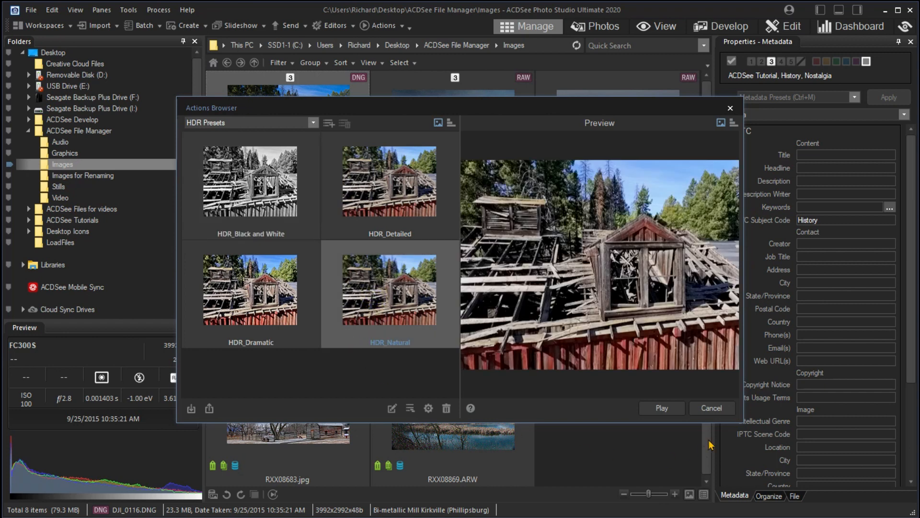
{"action": "left_click", "coordinate": [662, 409]}
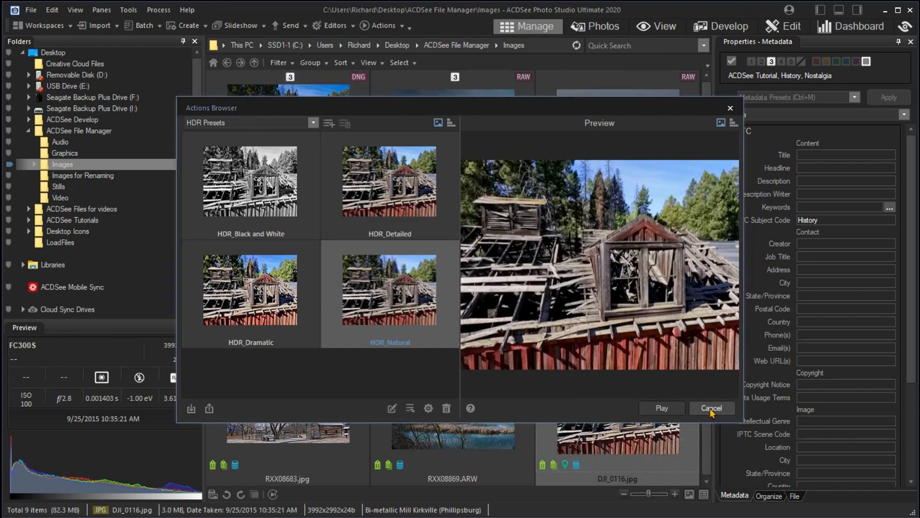
{"action": "left_click", "coordinate": [710, 407]}
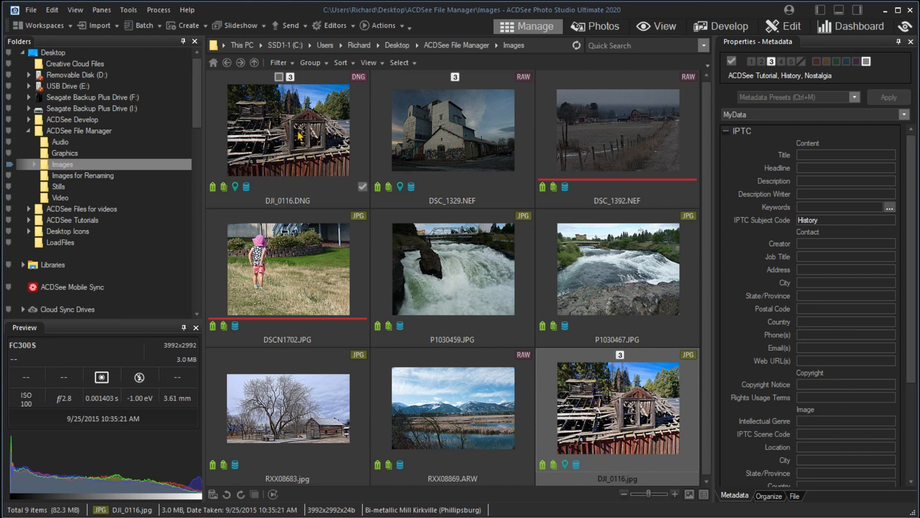
{"action": "left_click", "coordinate": [286, 130]}
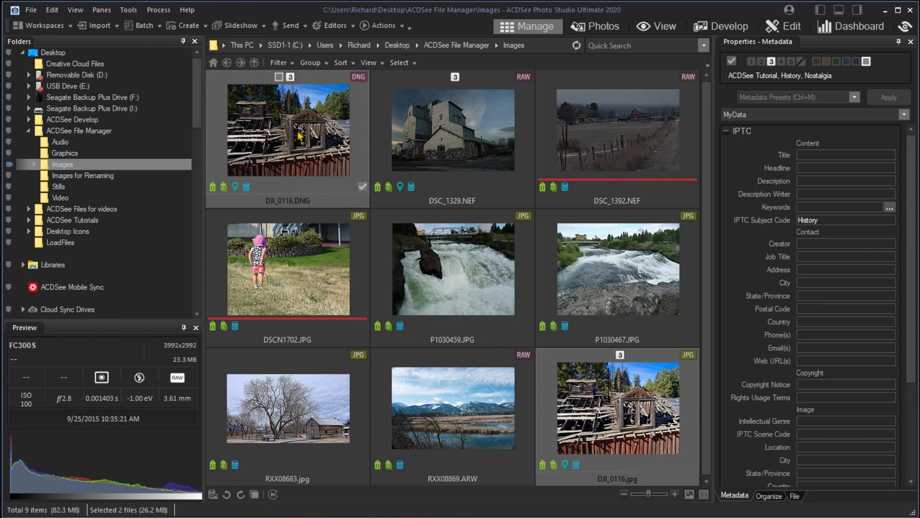
{"action": "right_click", "coordinate": [296, 135]}
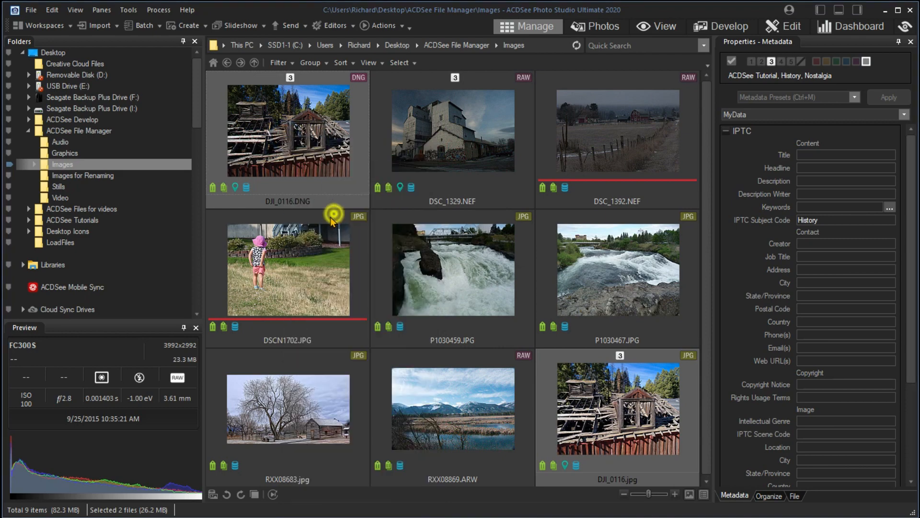
{"action": "mouse_move", "coordinate": [318, 240]}
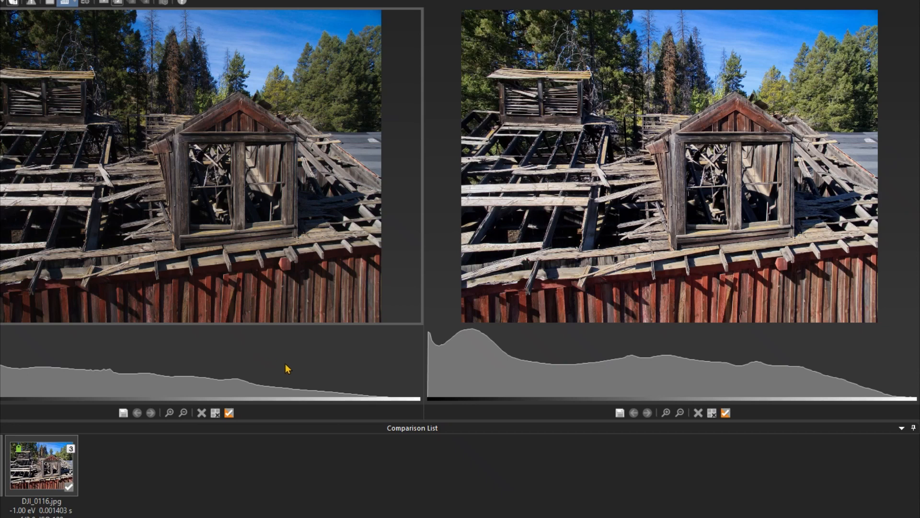
{"action": "mouse_move", "coordinate": [585, 381]}
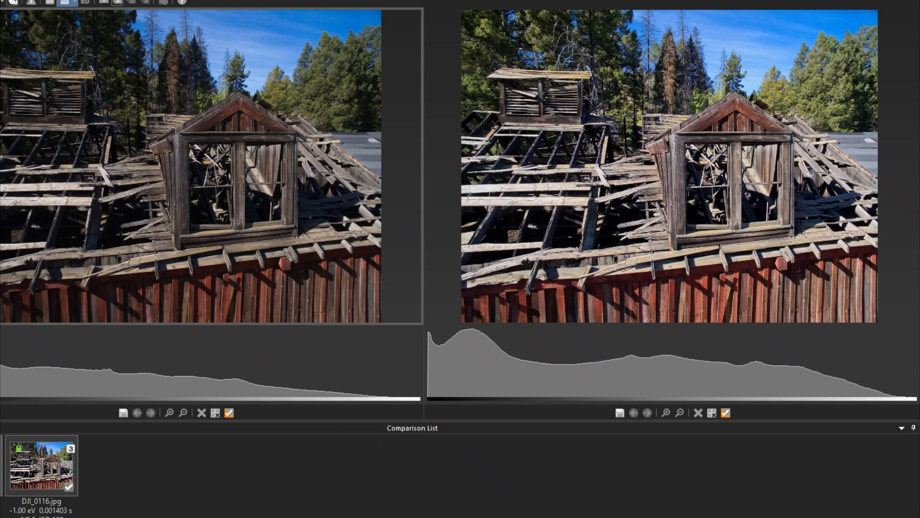
{"action": "left_click", "coordinate": [527, 27]}
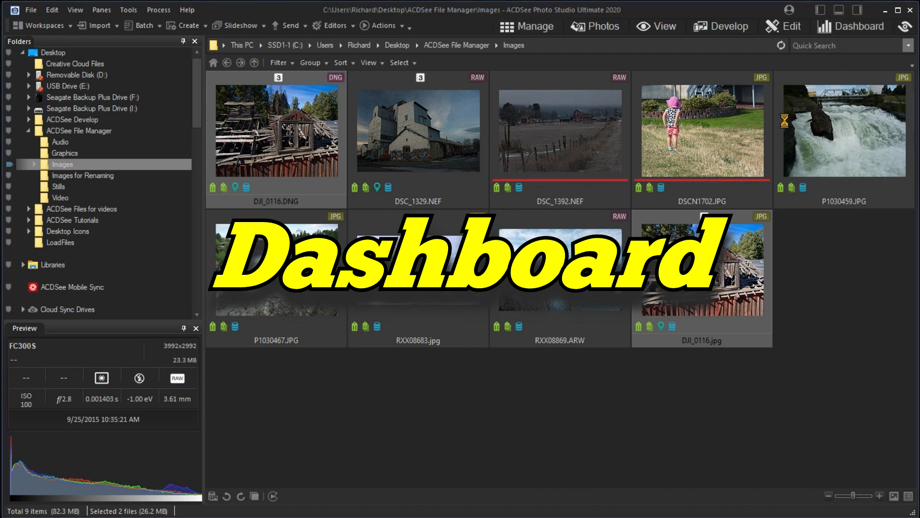
Show the Dashboard and switch the Overview chart between Yearly and Monthly Photo Counts
{"action": "left_click", "coordinate": [852, 26]}
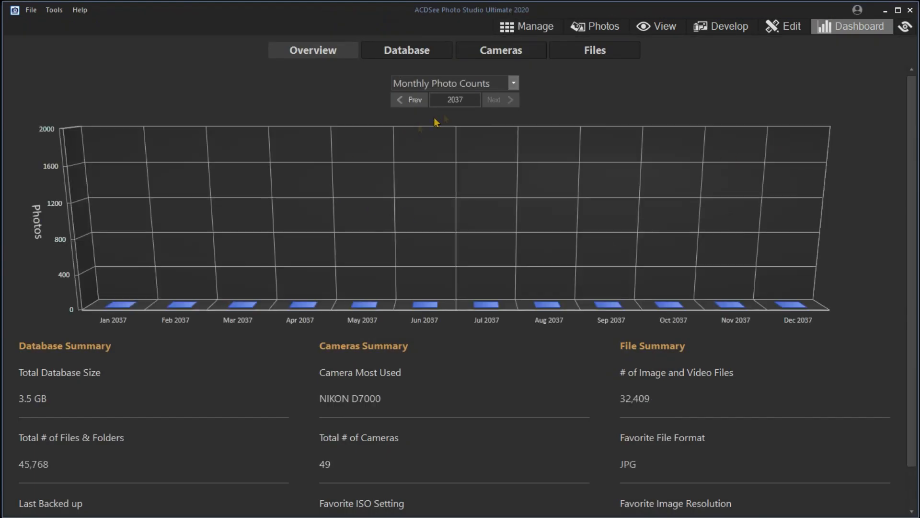
{"action": "left_click", "coordinate": [496, 99]}
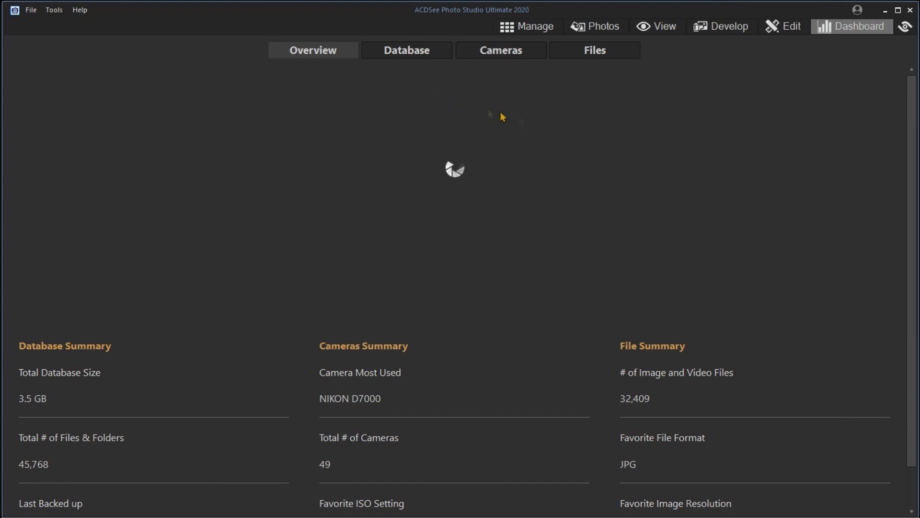
{"action": "left_click", "coordinate": [512, 82]}
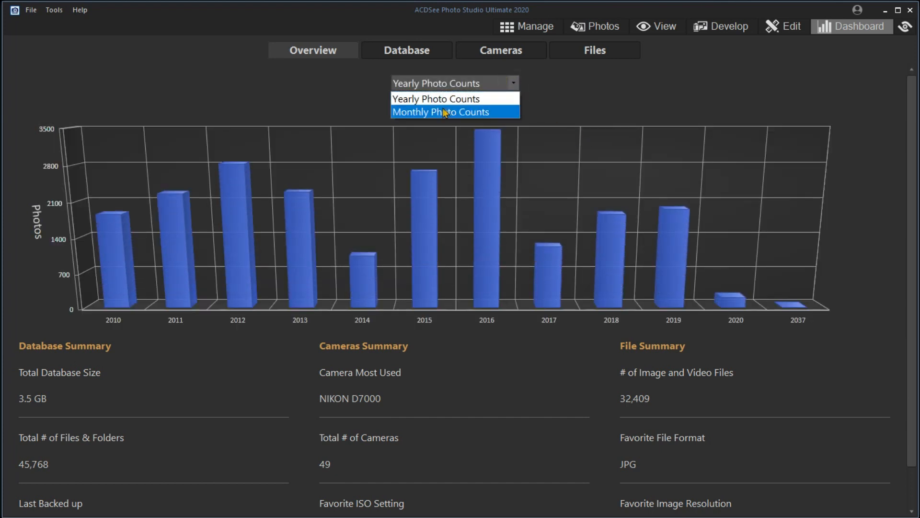
{"action": "left_click", "coordinate": [439, 111]}
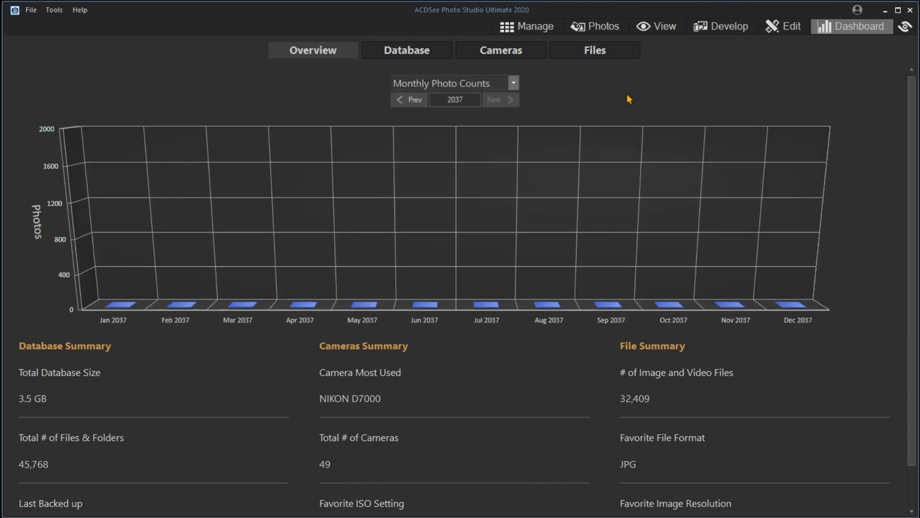
Review the Cameras usage summary and the Files format and bit depth summary
{"action": "left_click", "coordinate": [405, 50]}
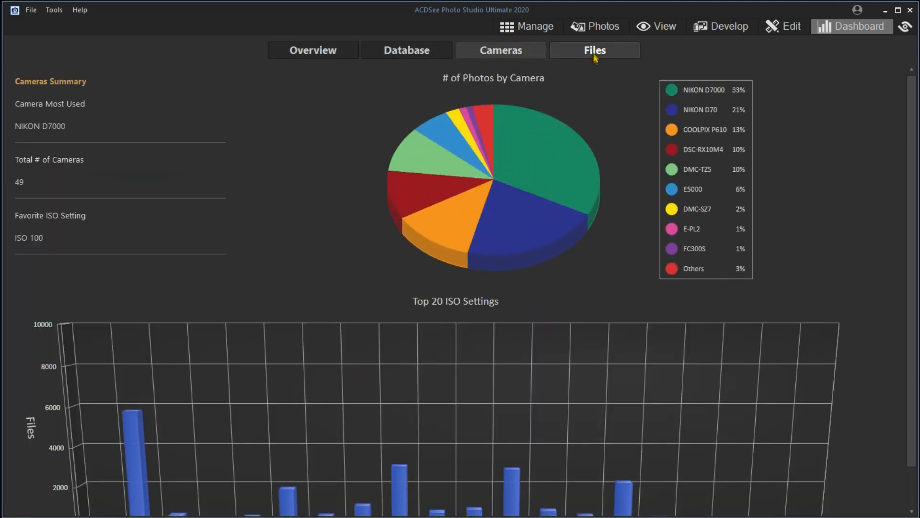
{"action": "left_click", "coordinate": [594, 50]}
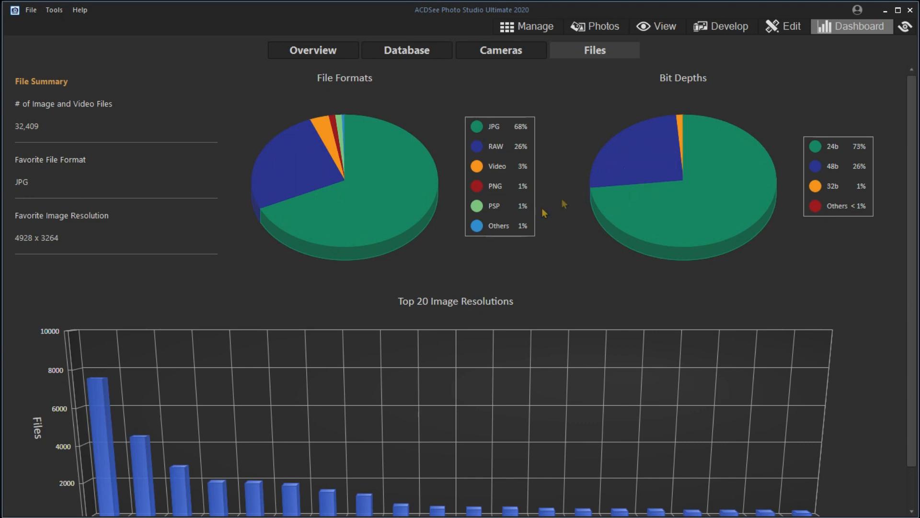
{"action": "mouse_move", "coordinate": [315, 152]}
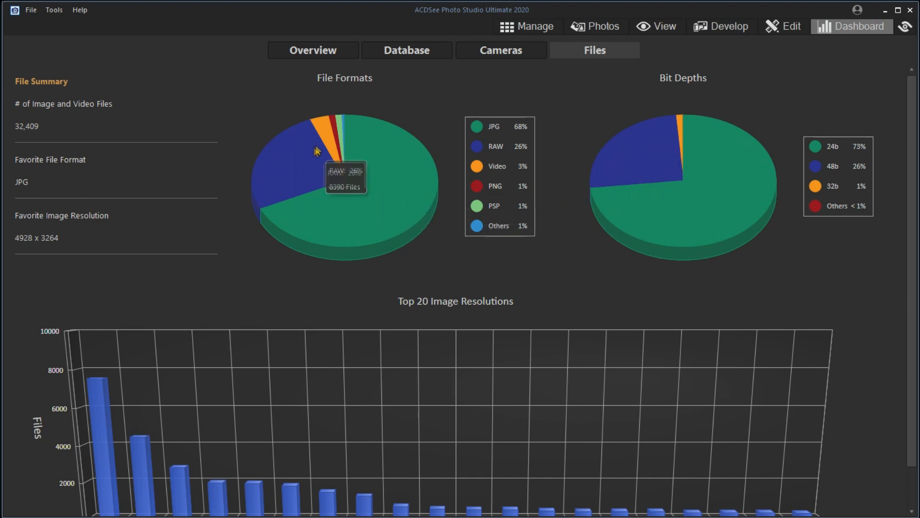
{"action": "mouse_move", "coordinate": [477, 207]}
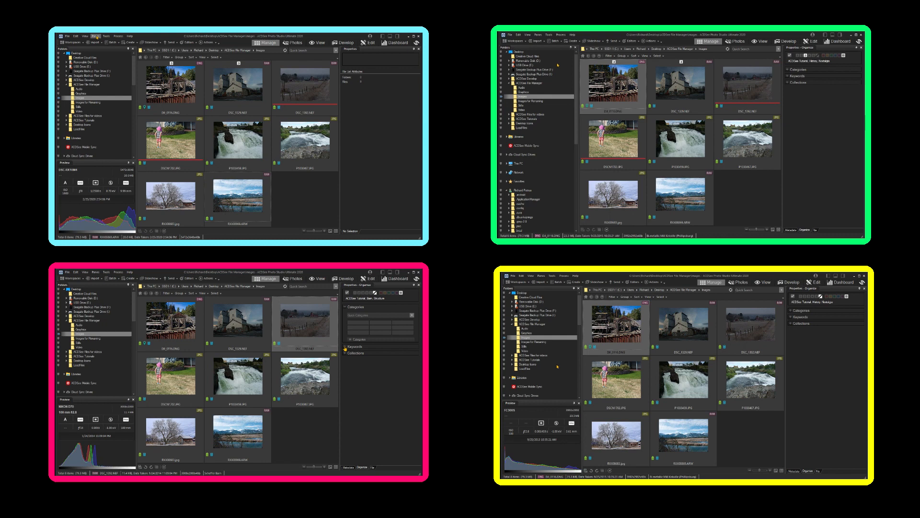
{"action": "left_click", "coordinate": [87, 35]}
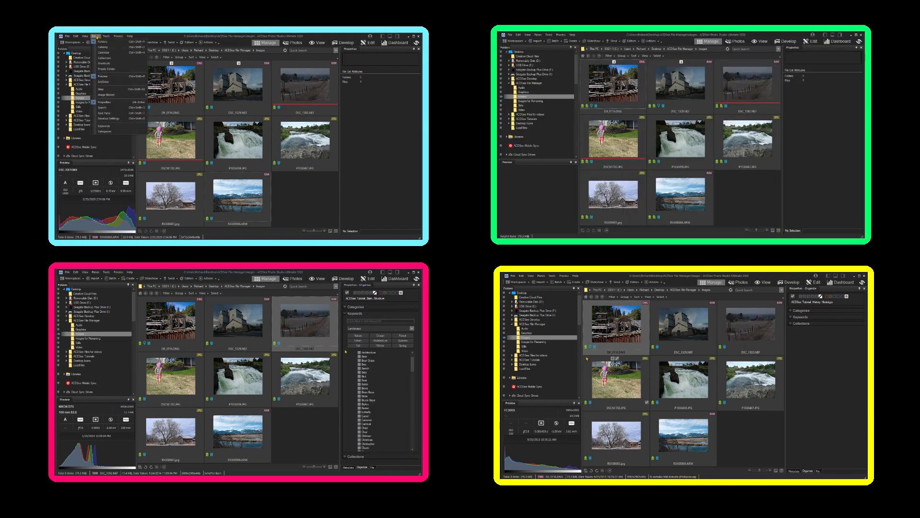